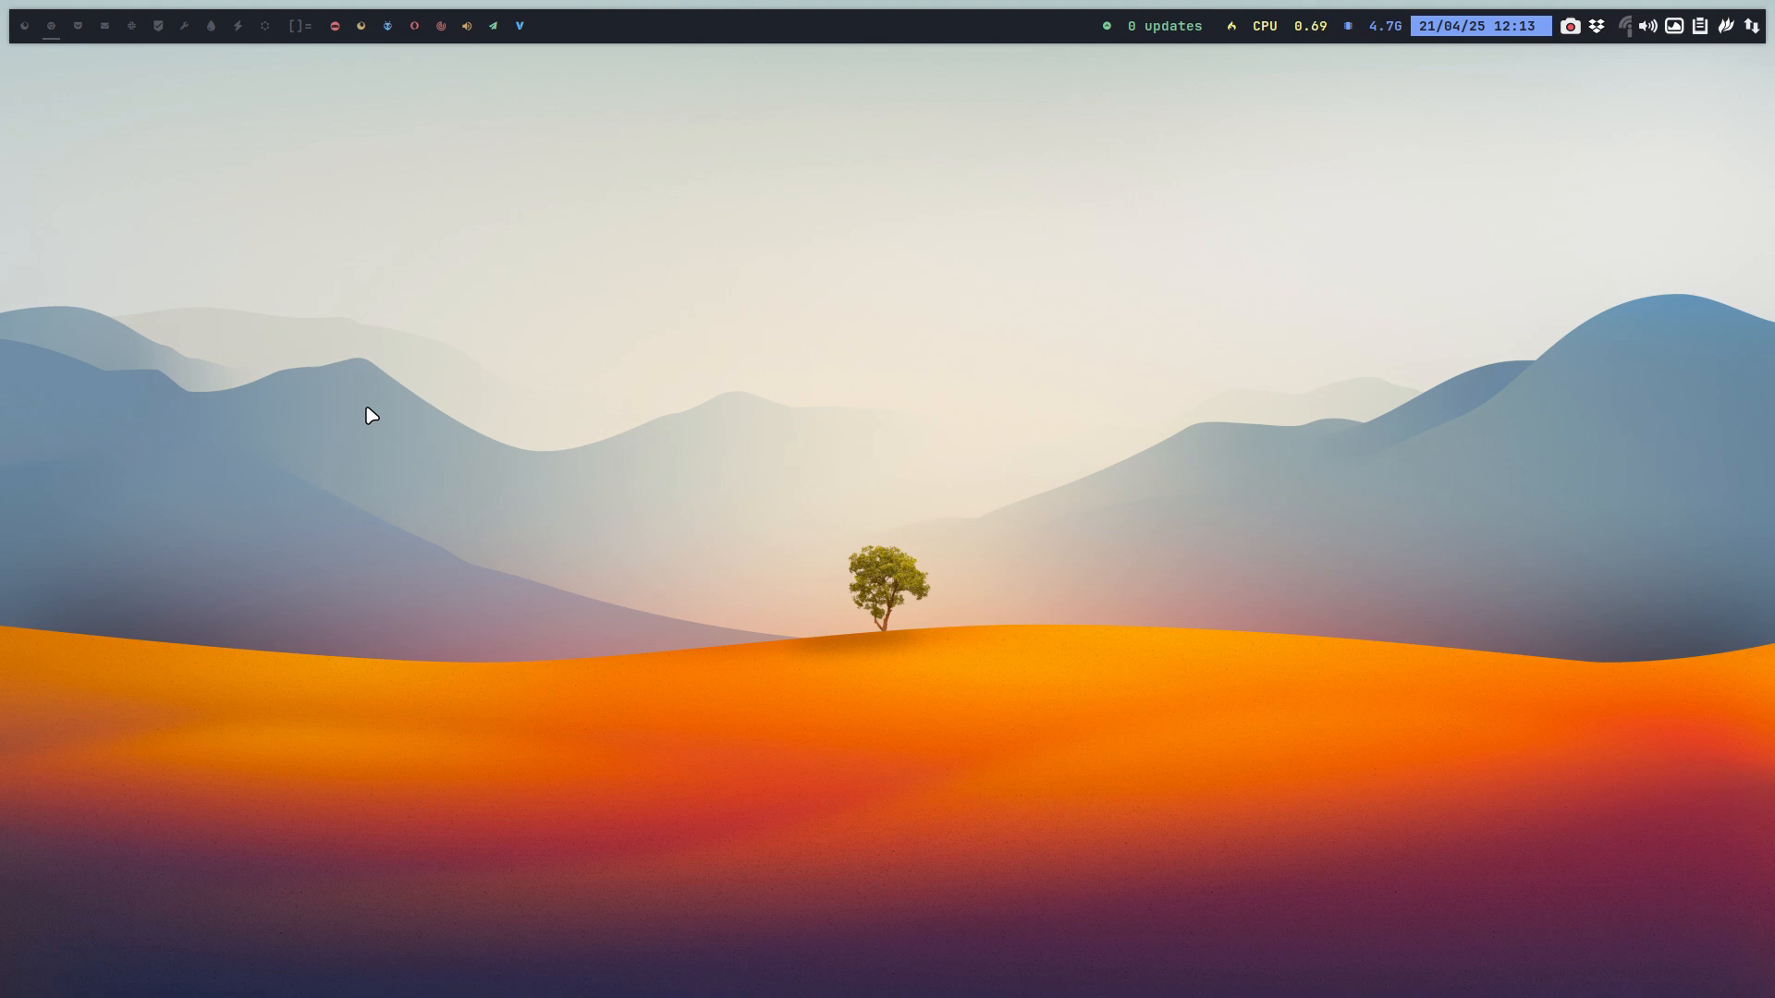
Step: Launch Thunar from the desktop, landing in the ~/.bin scripts folder
click(547, 24)
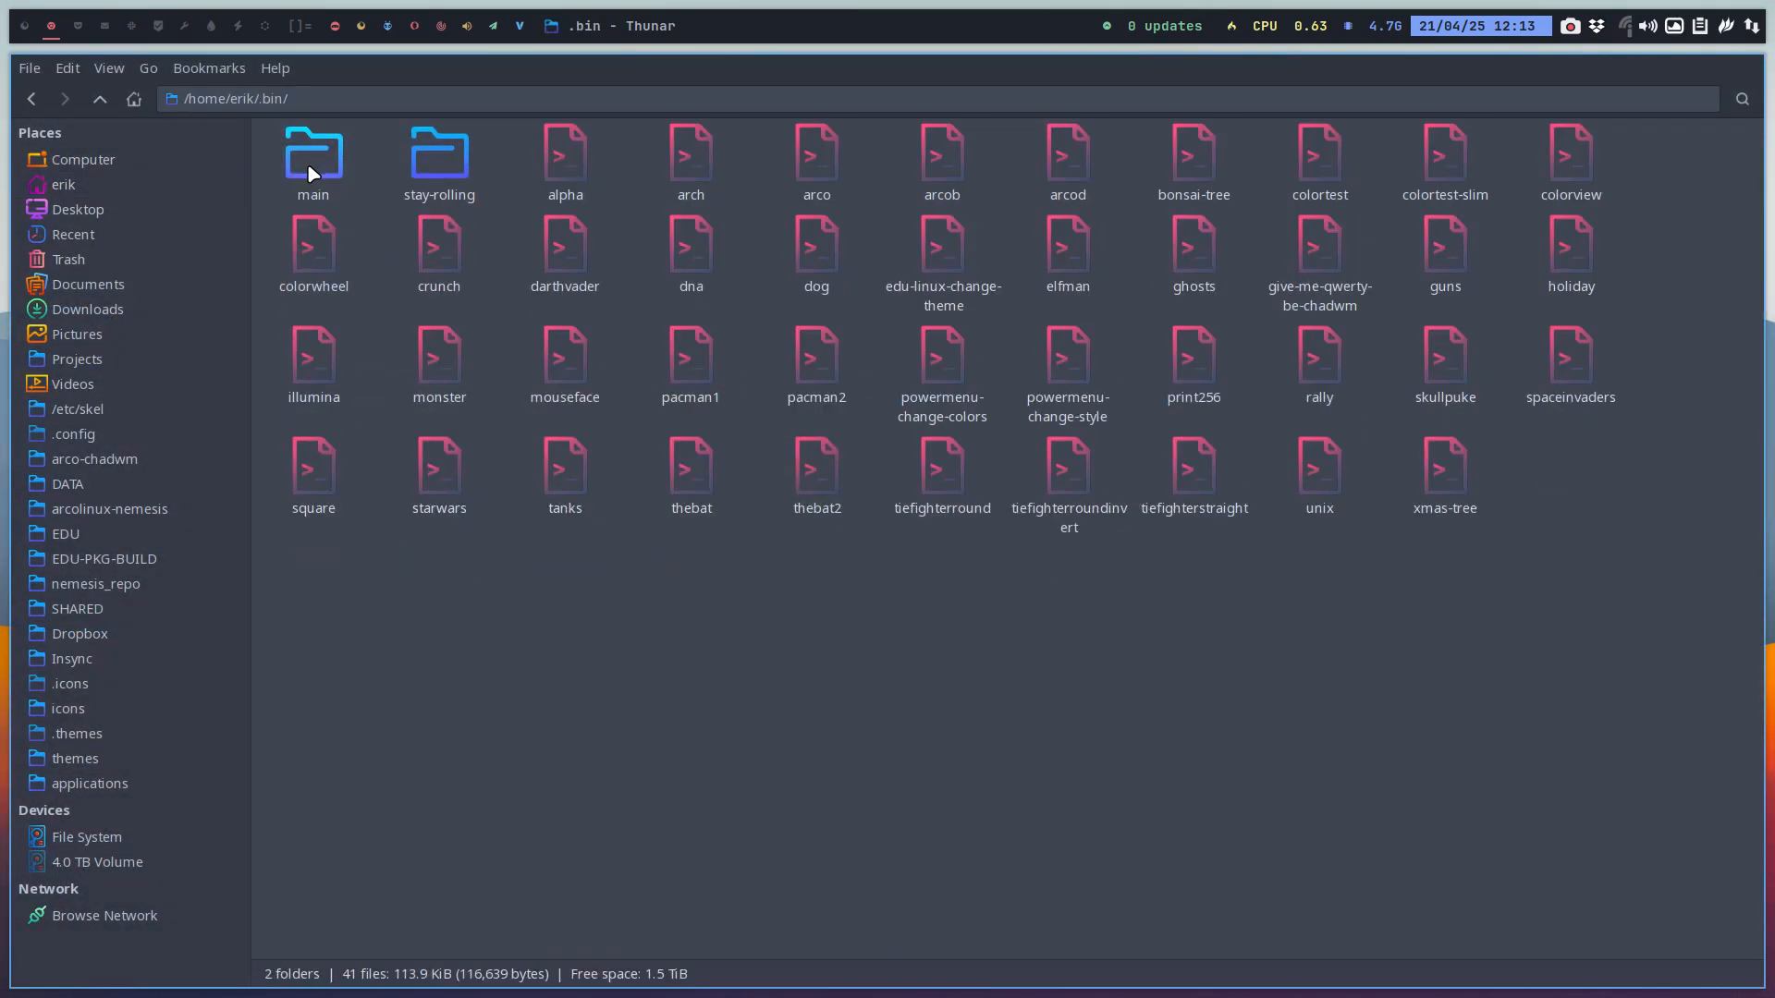
click(941, 249)
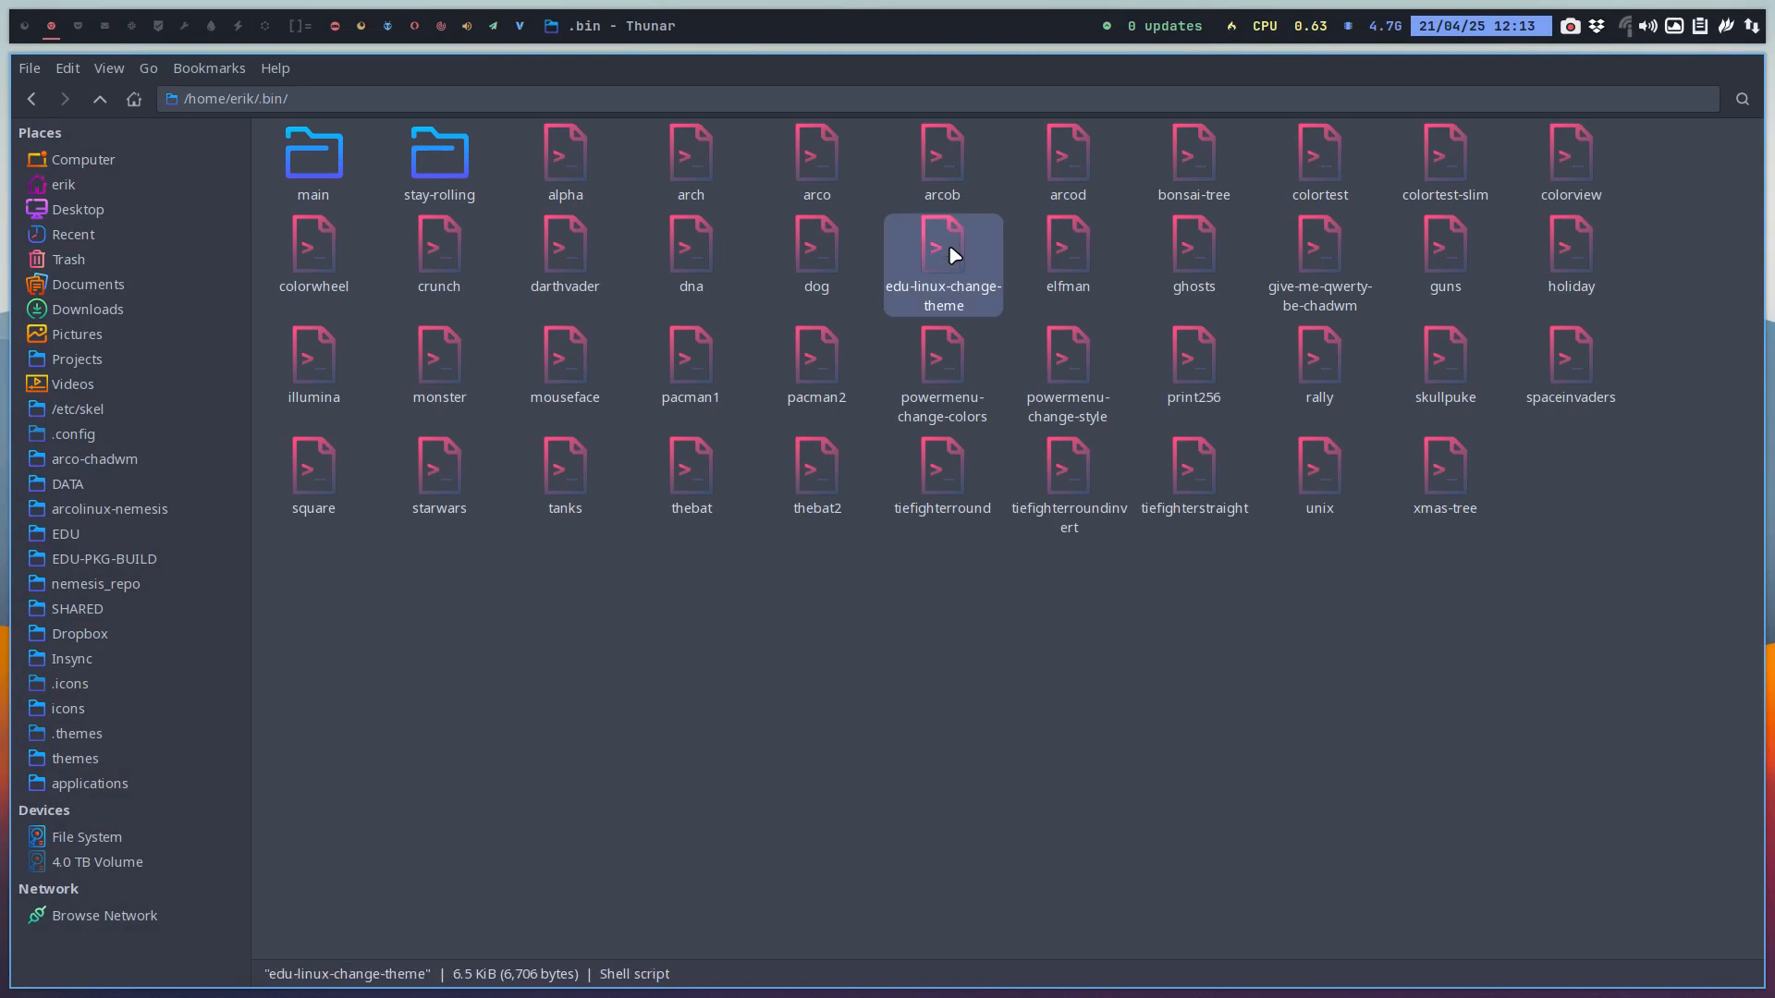
mouse_move(971, 296)
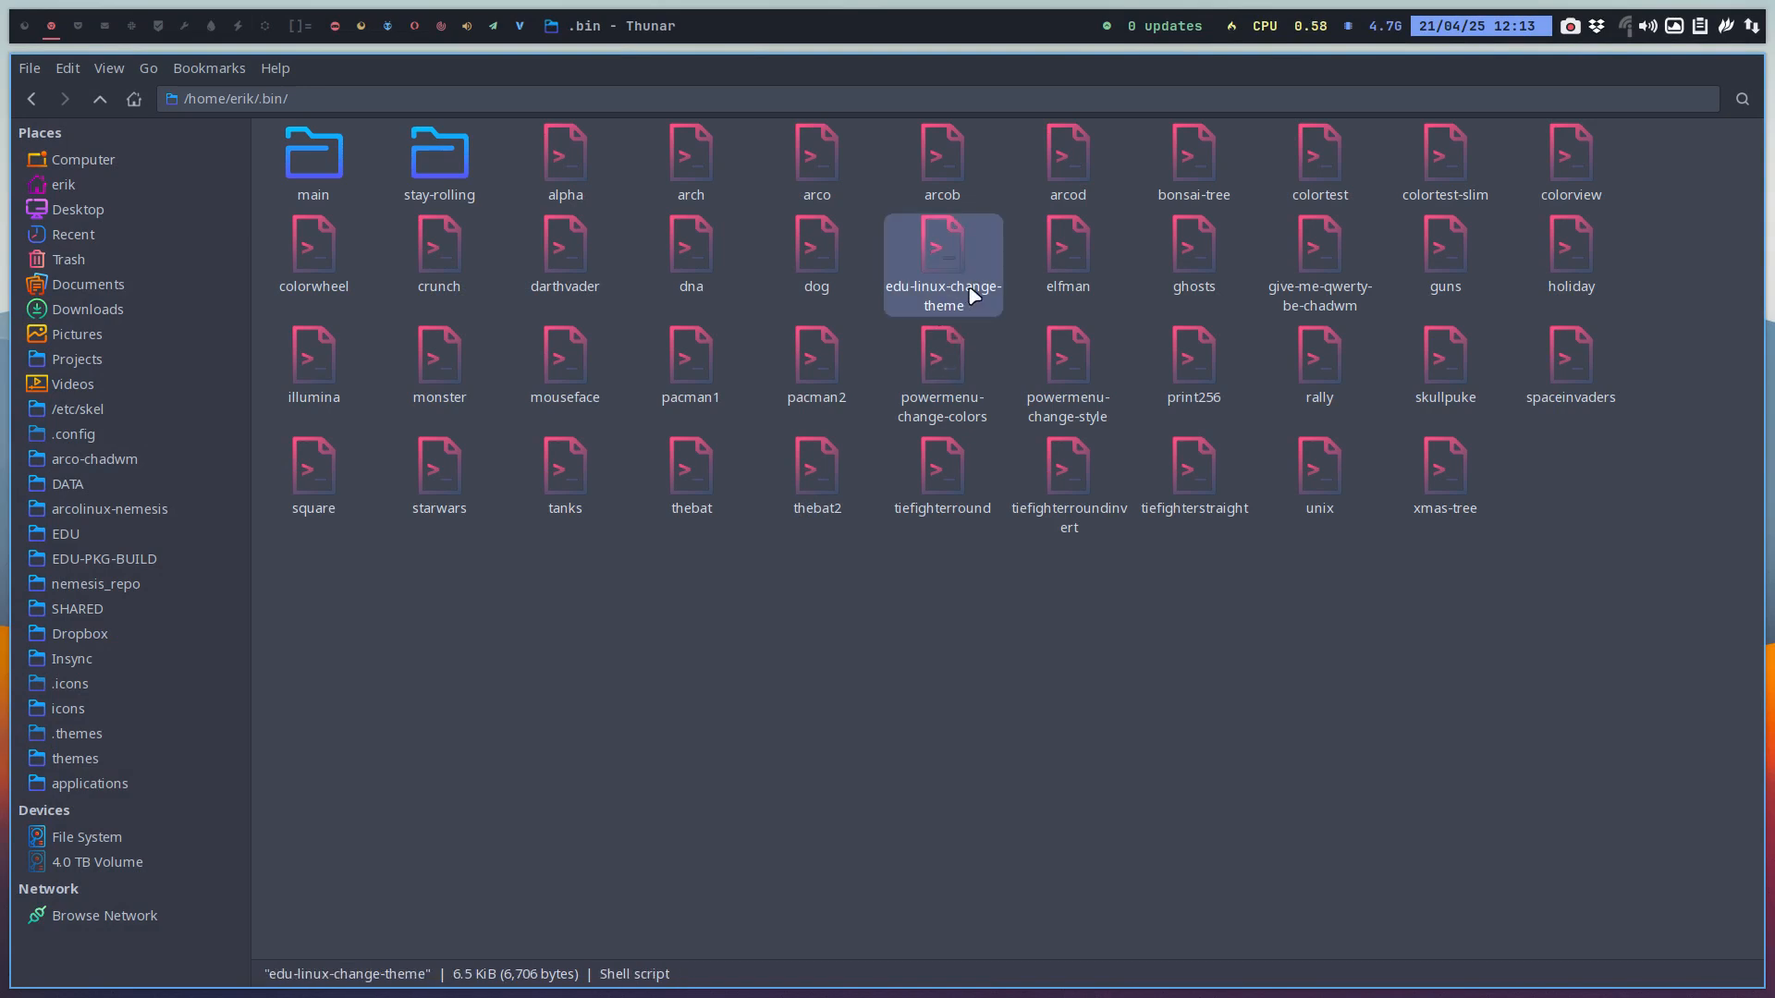
mouse_move(895, 297)
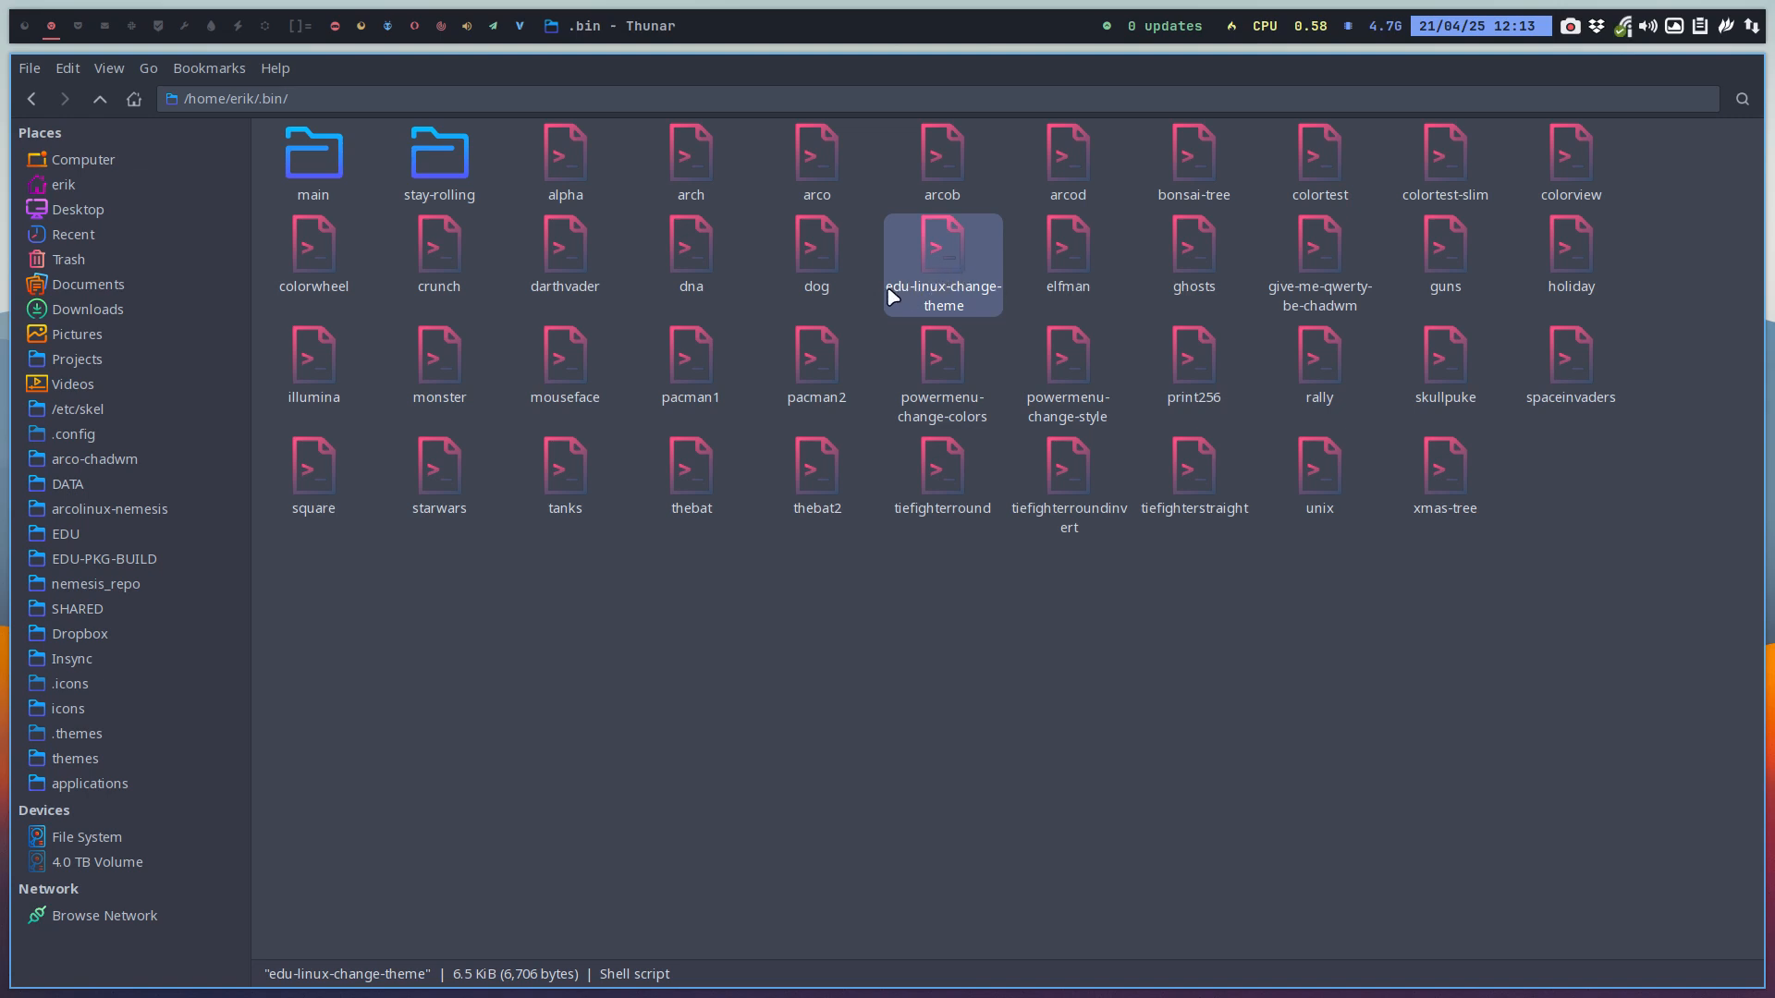
mouse_move(943, 253)
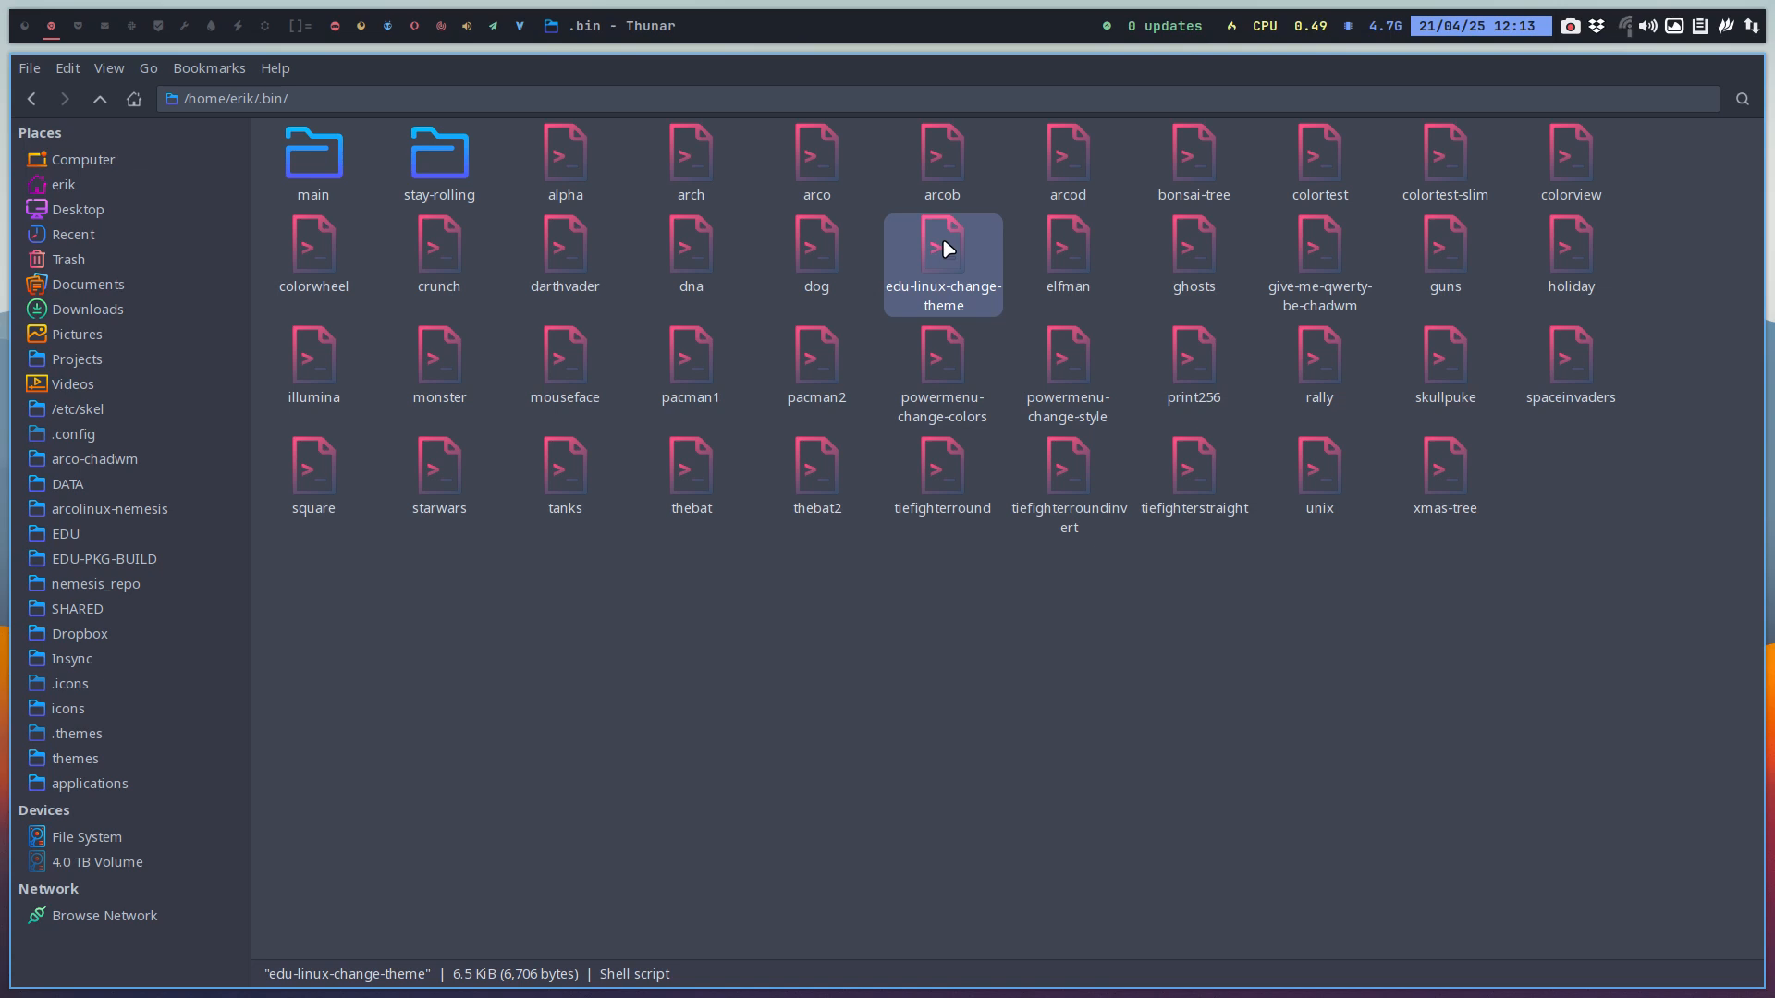
Step: Run the iso alias and a full system update in Alacritty, then return to Thunar
click(667, 884)
text(iso)
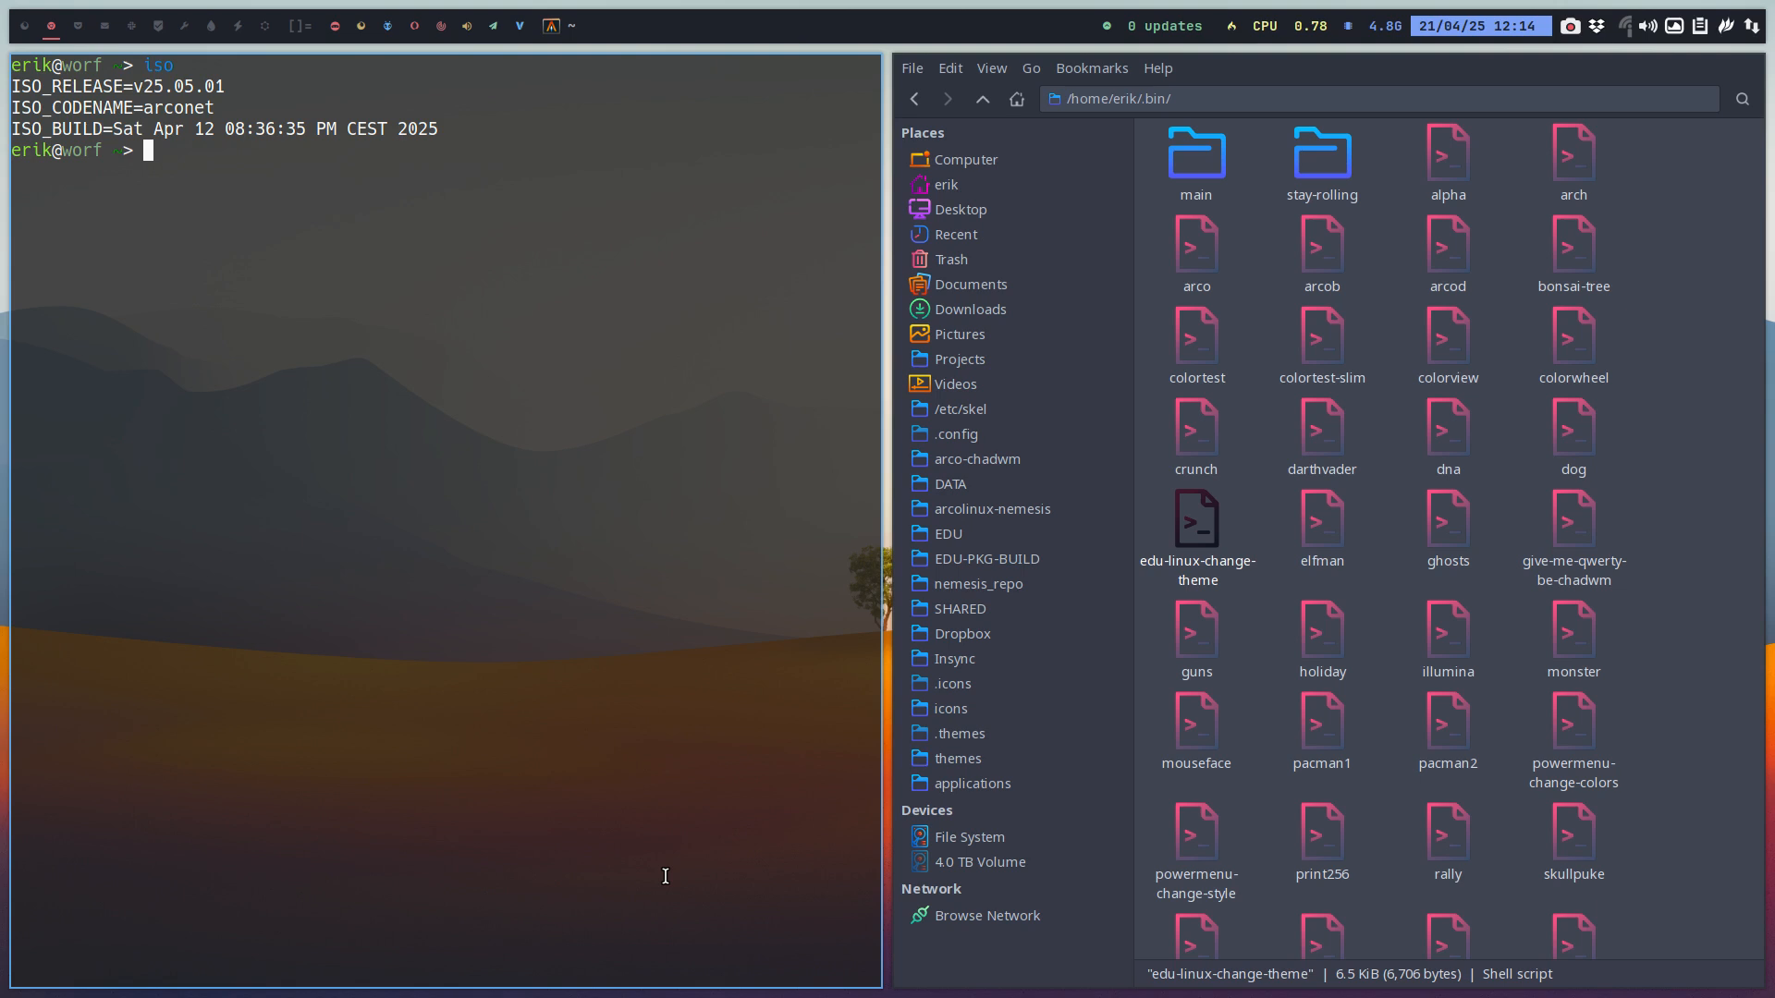
mouse_move(682, 821)
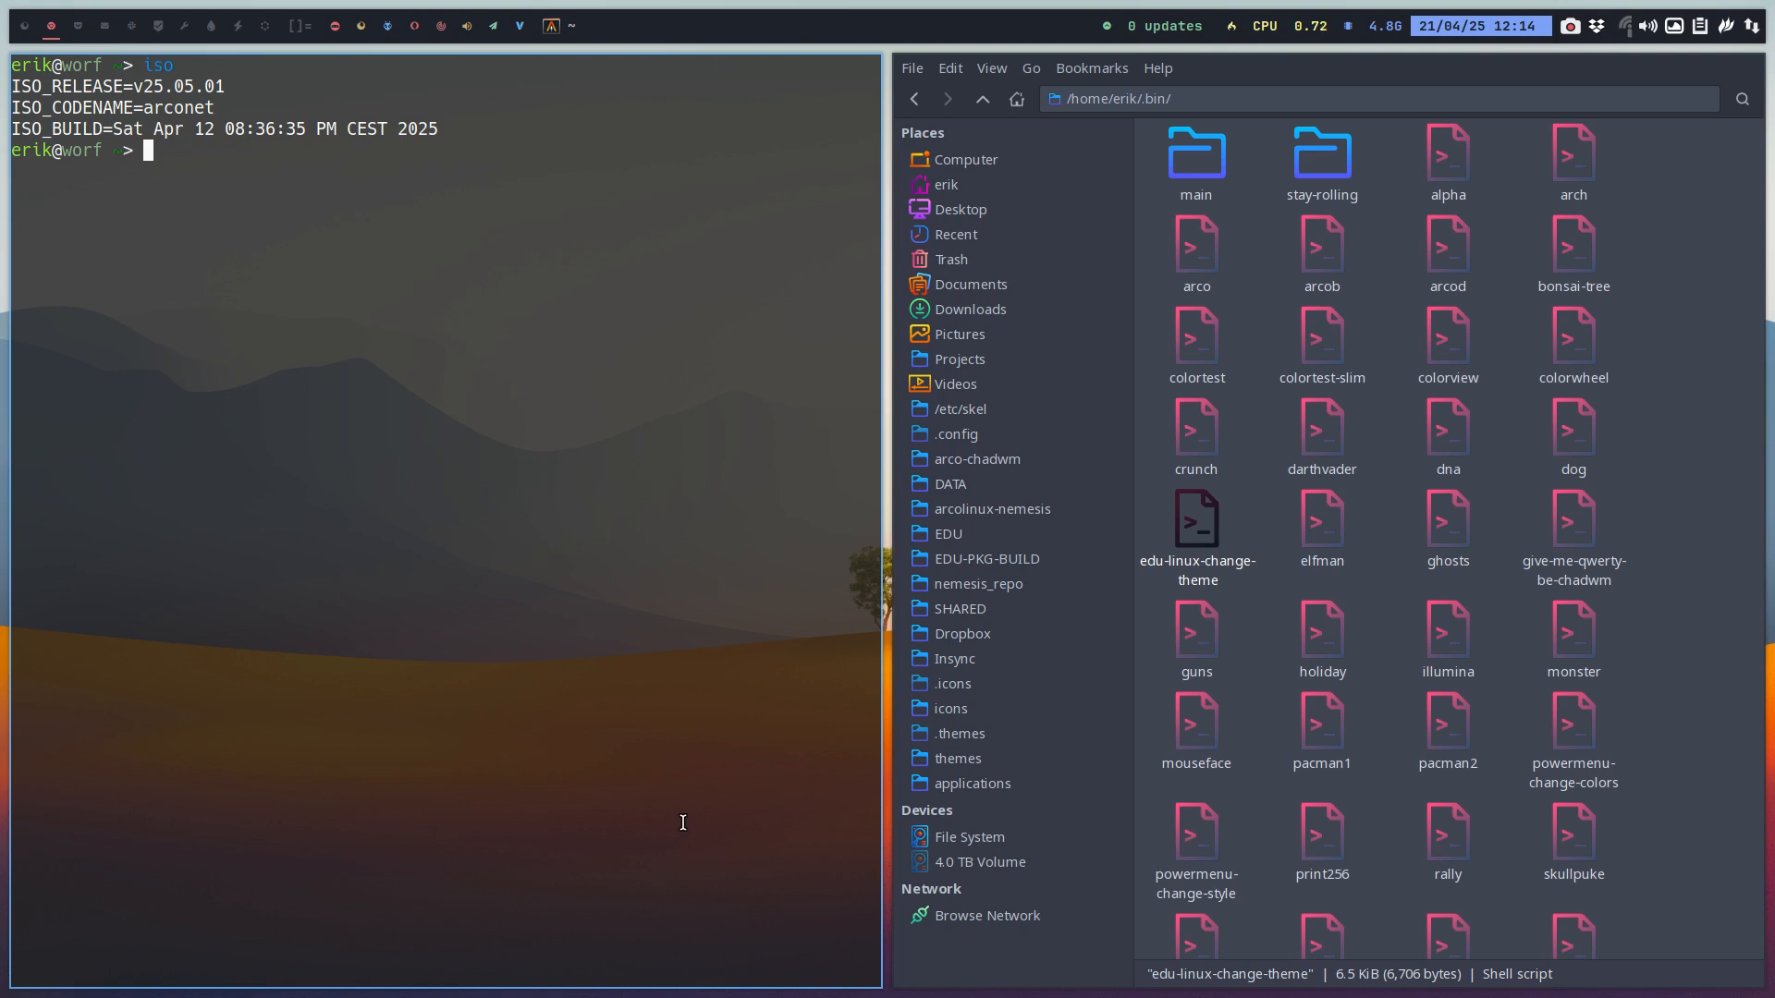
mouse_move(220, 174)
text(update)
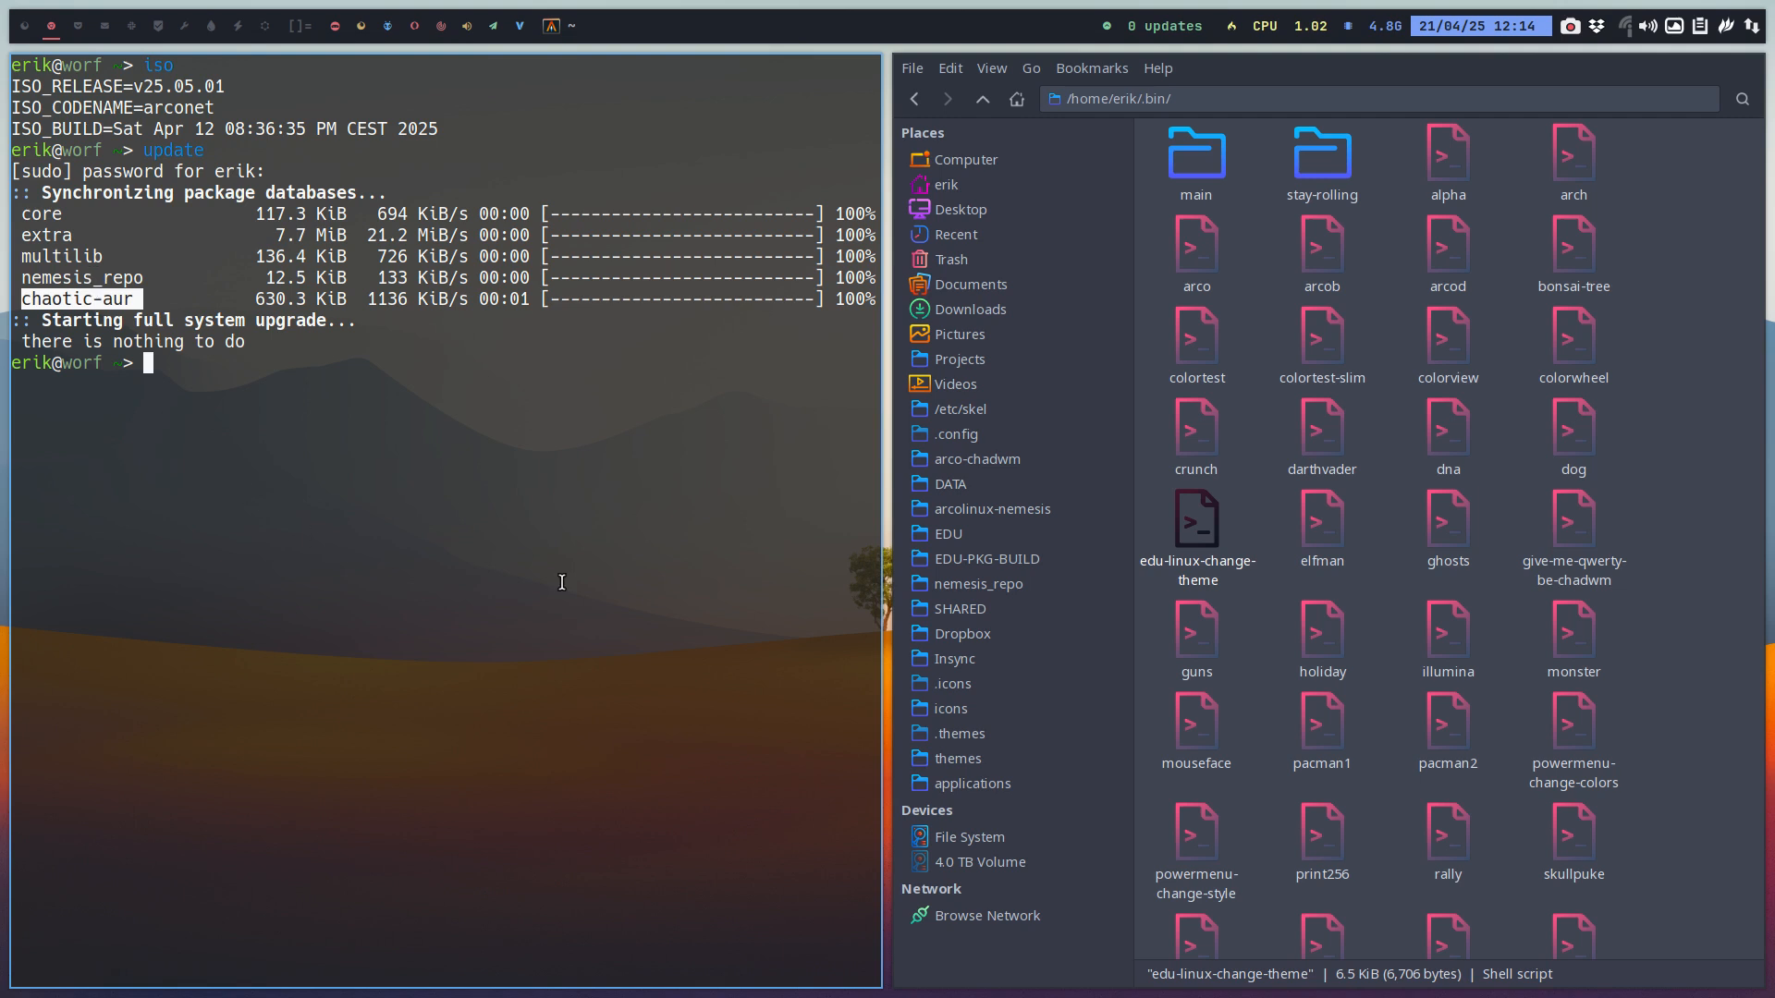
click(1197, 527)
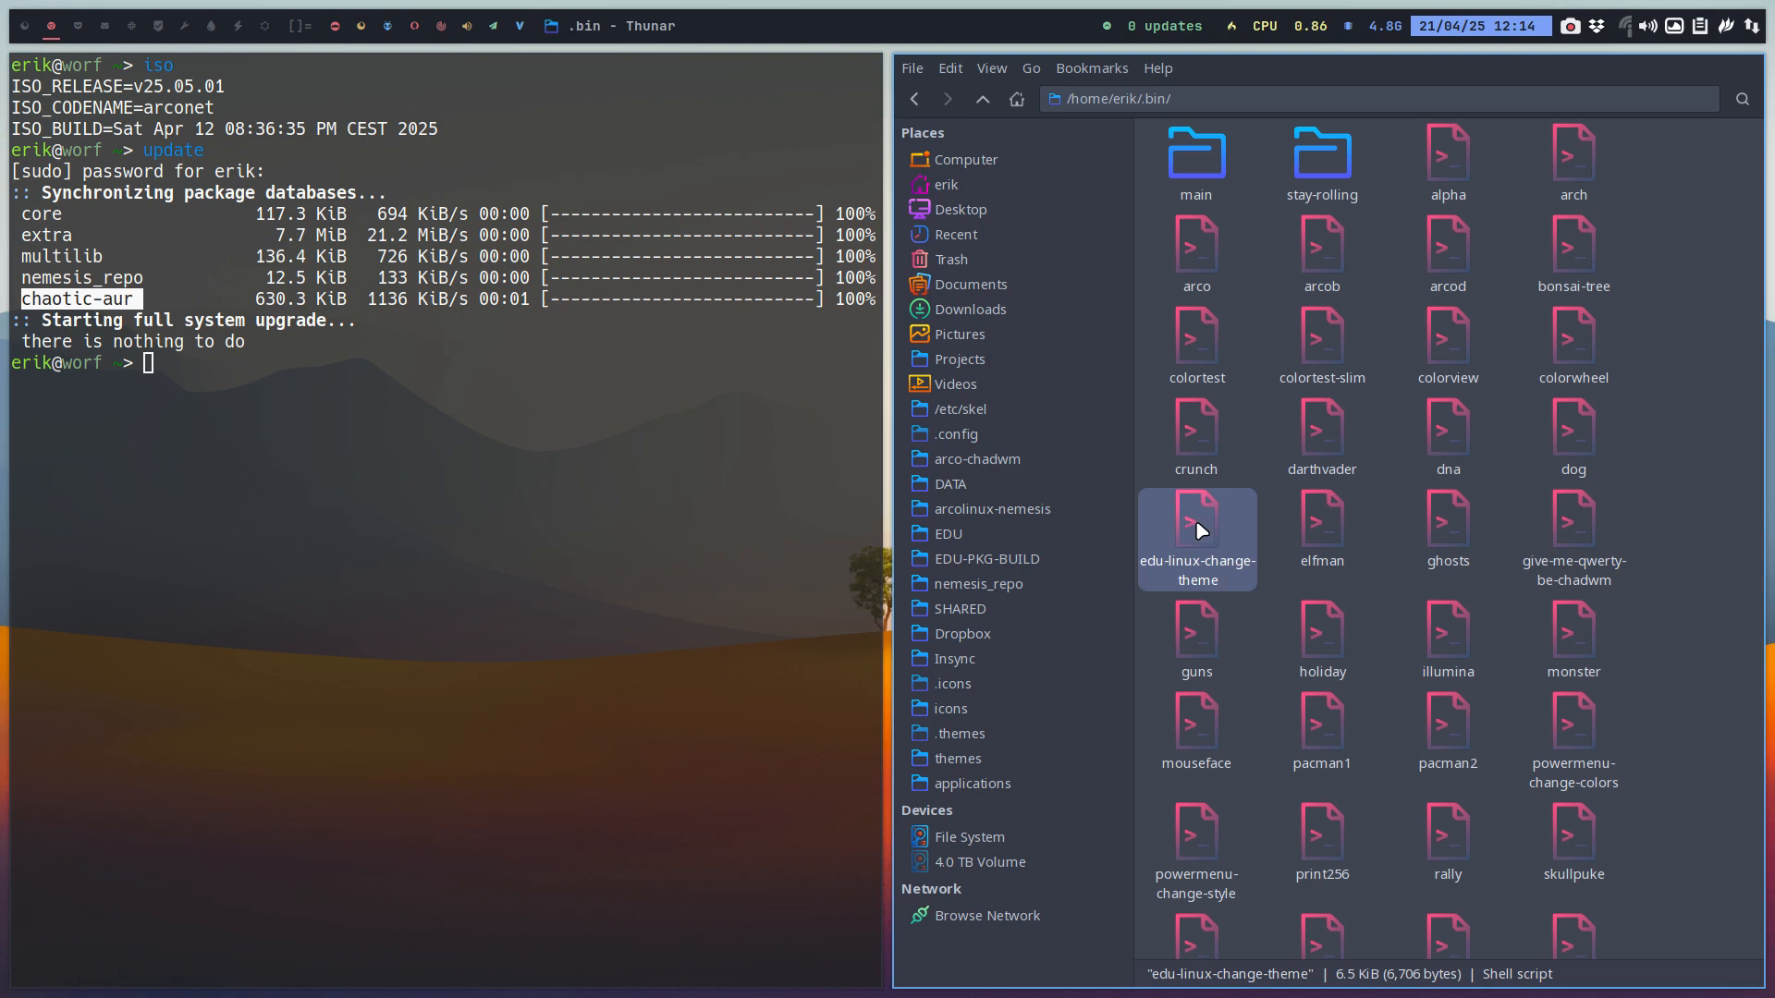
mouse_move(994, 440)
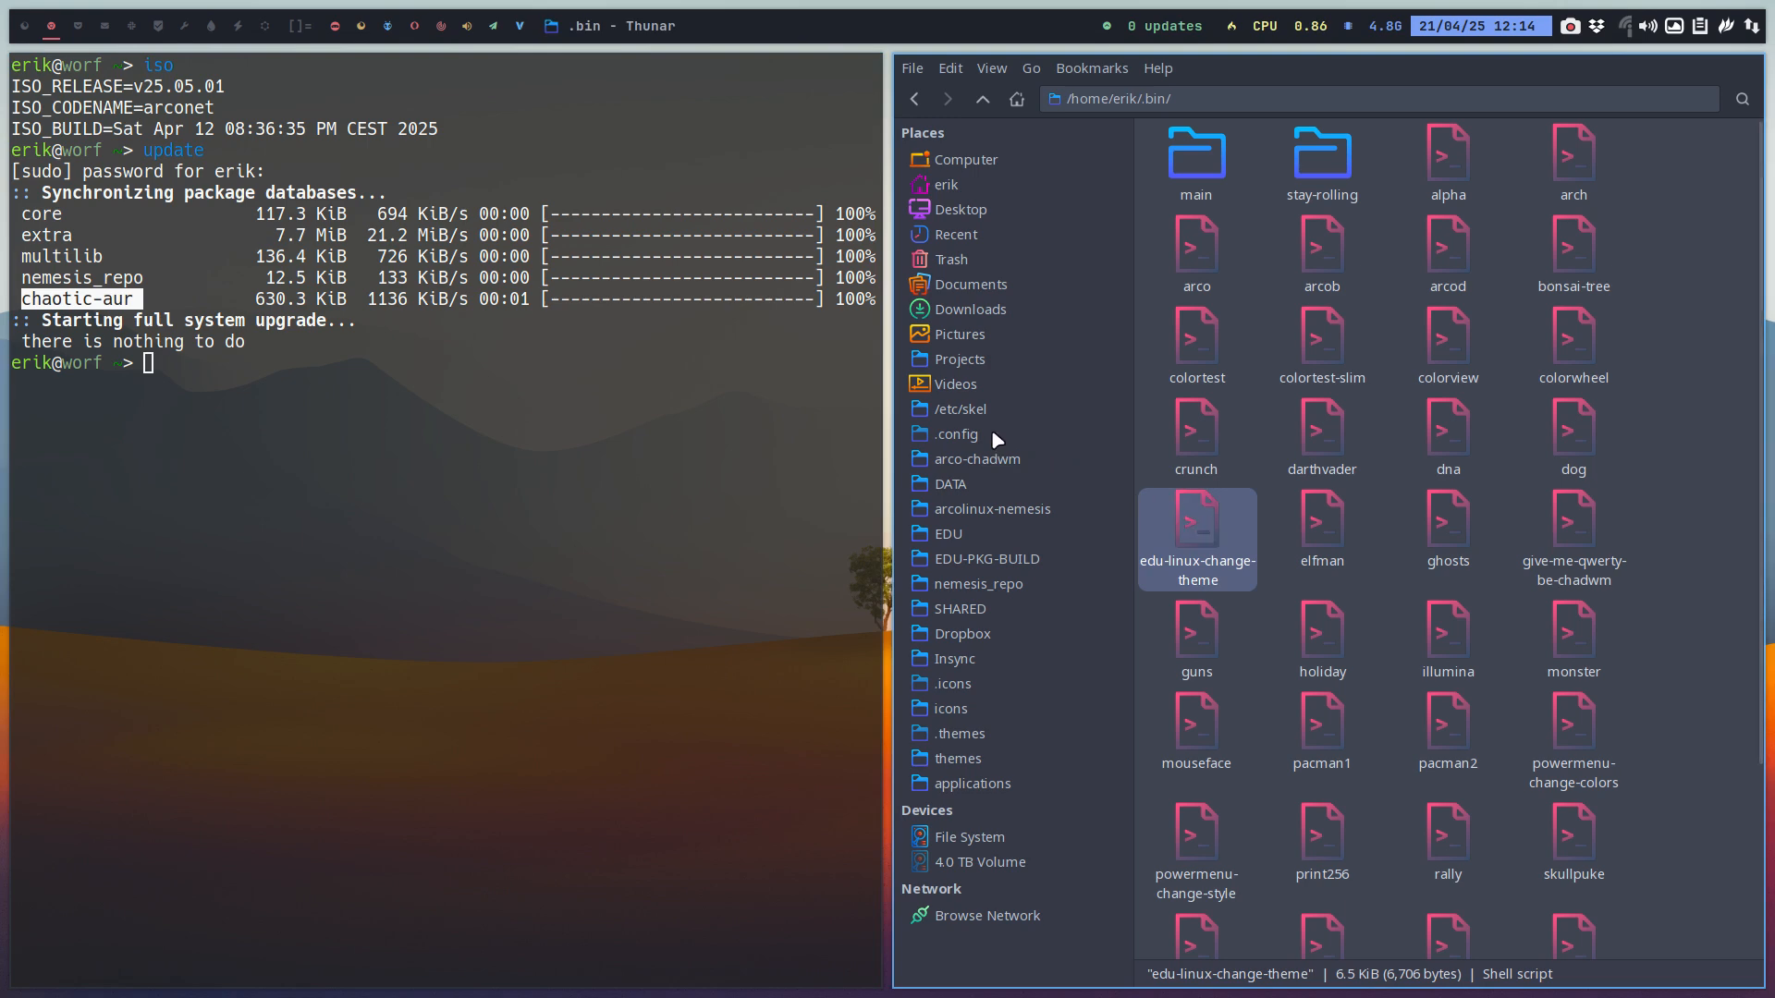
Step: Browse to the script copies in /etc/skel/.bin
click(959, 409)
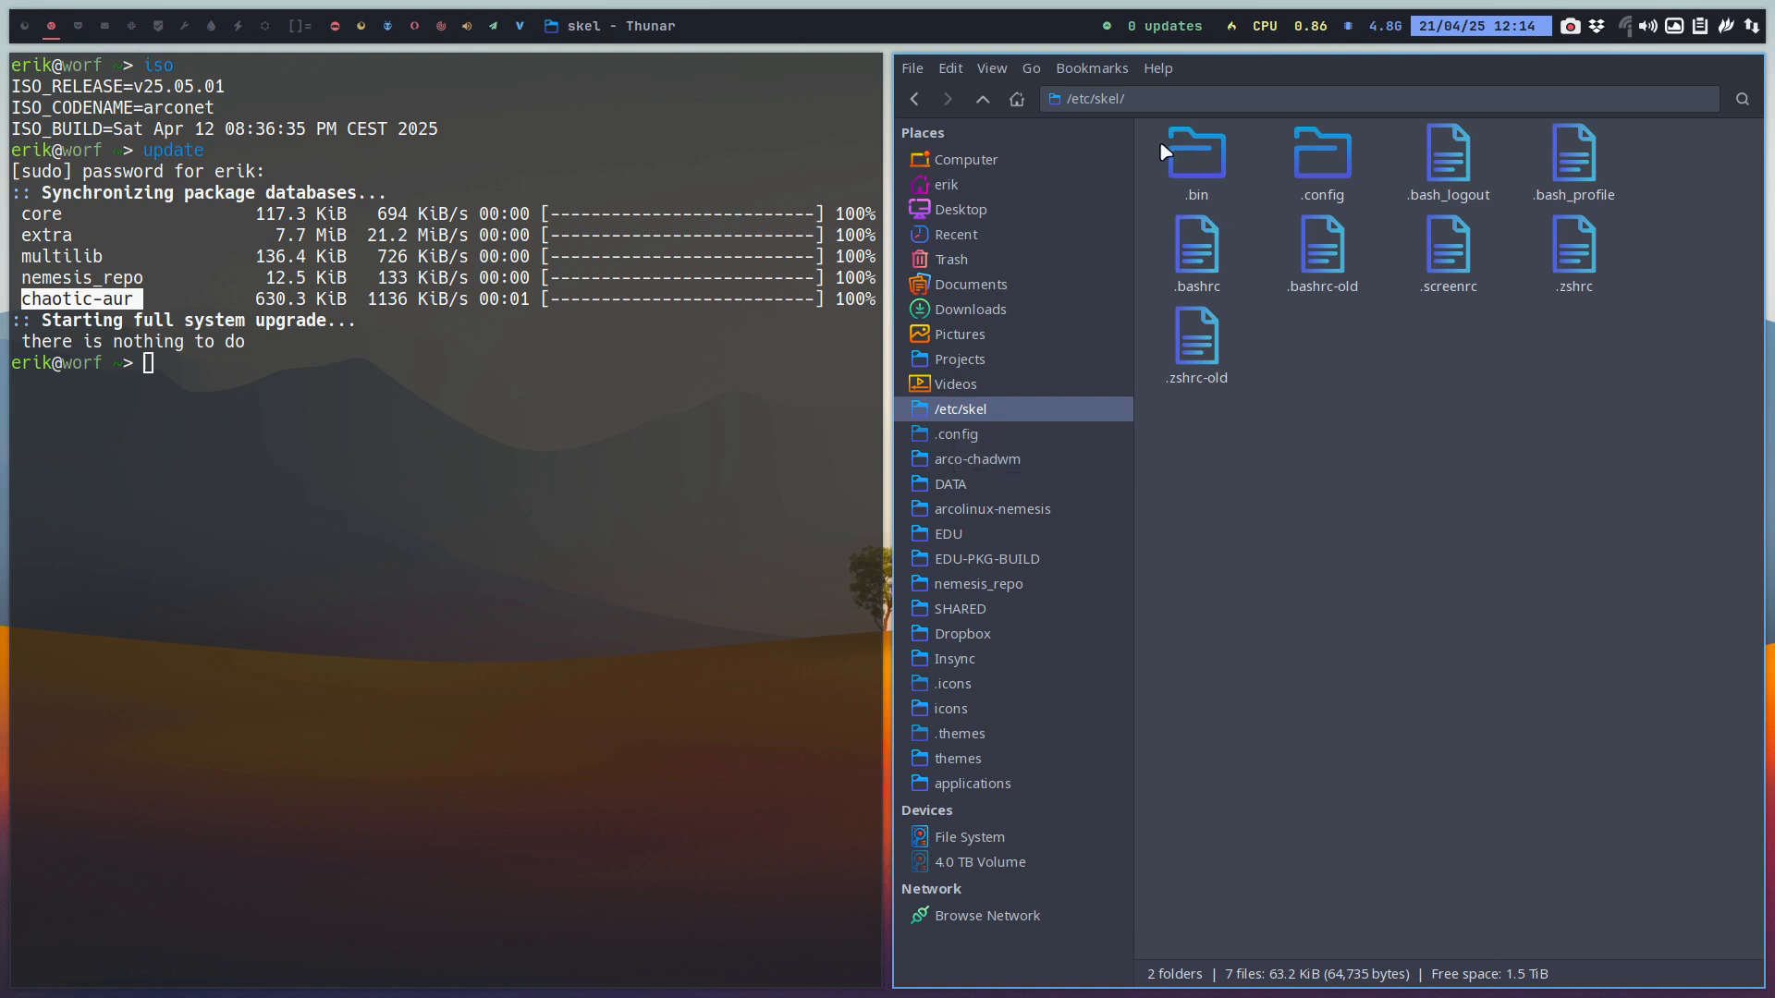
double_click(1196, 155)
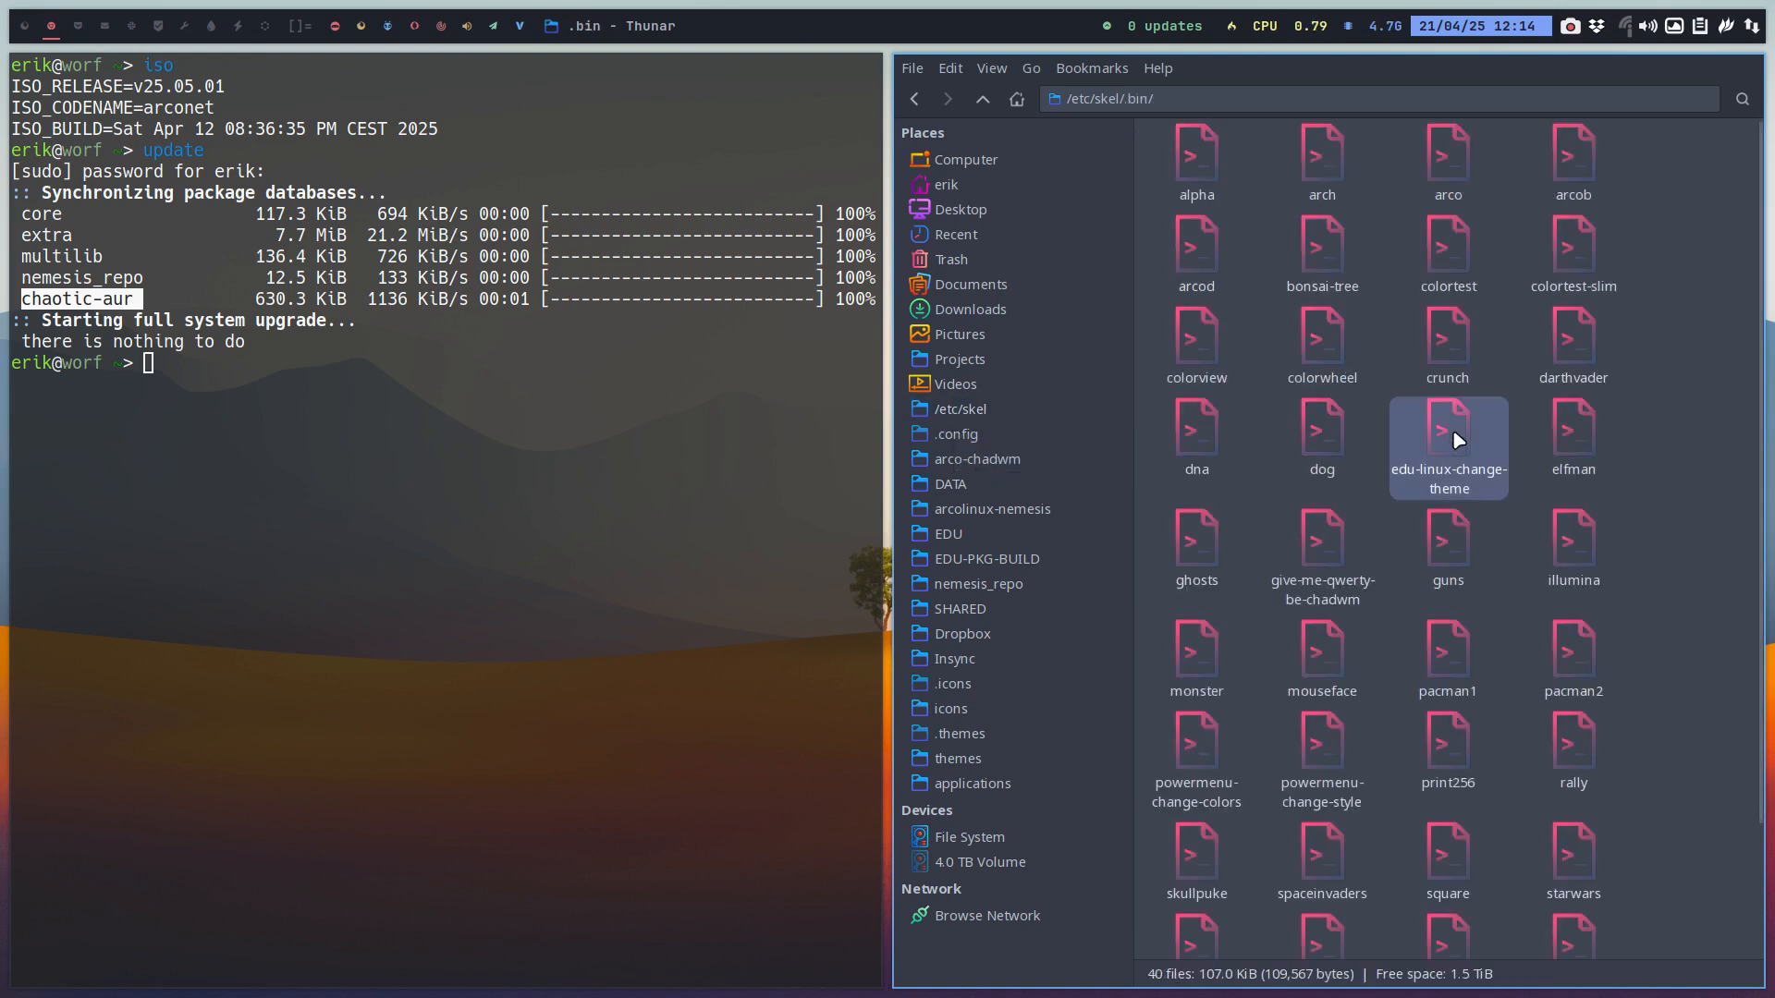
mouse_move(1295, 397)
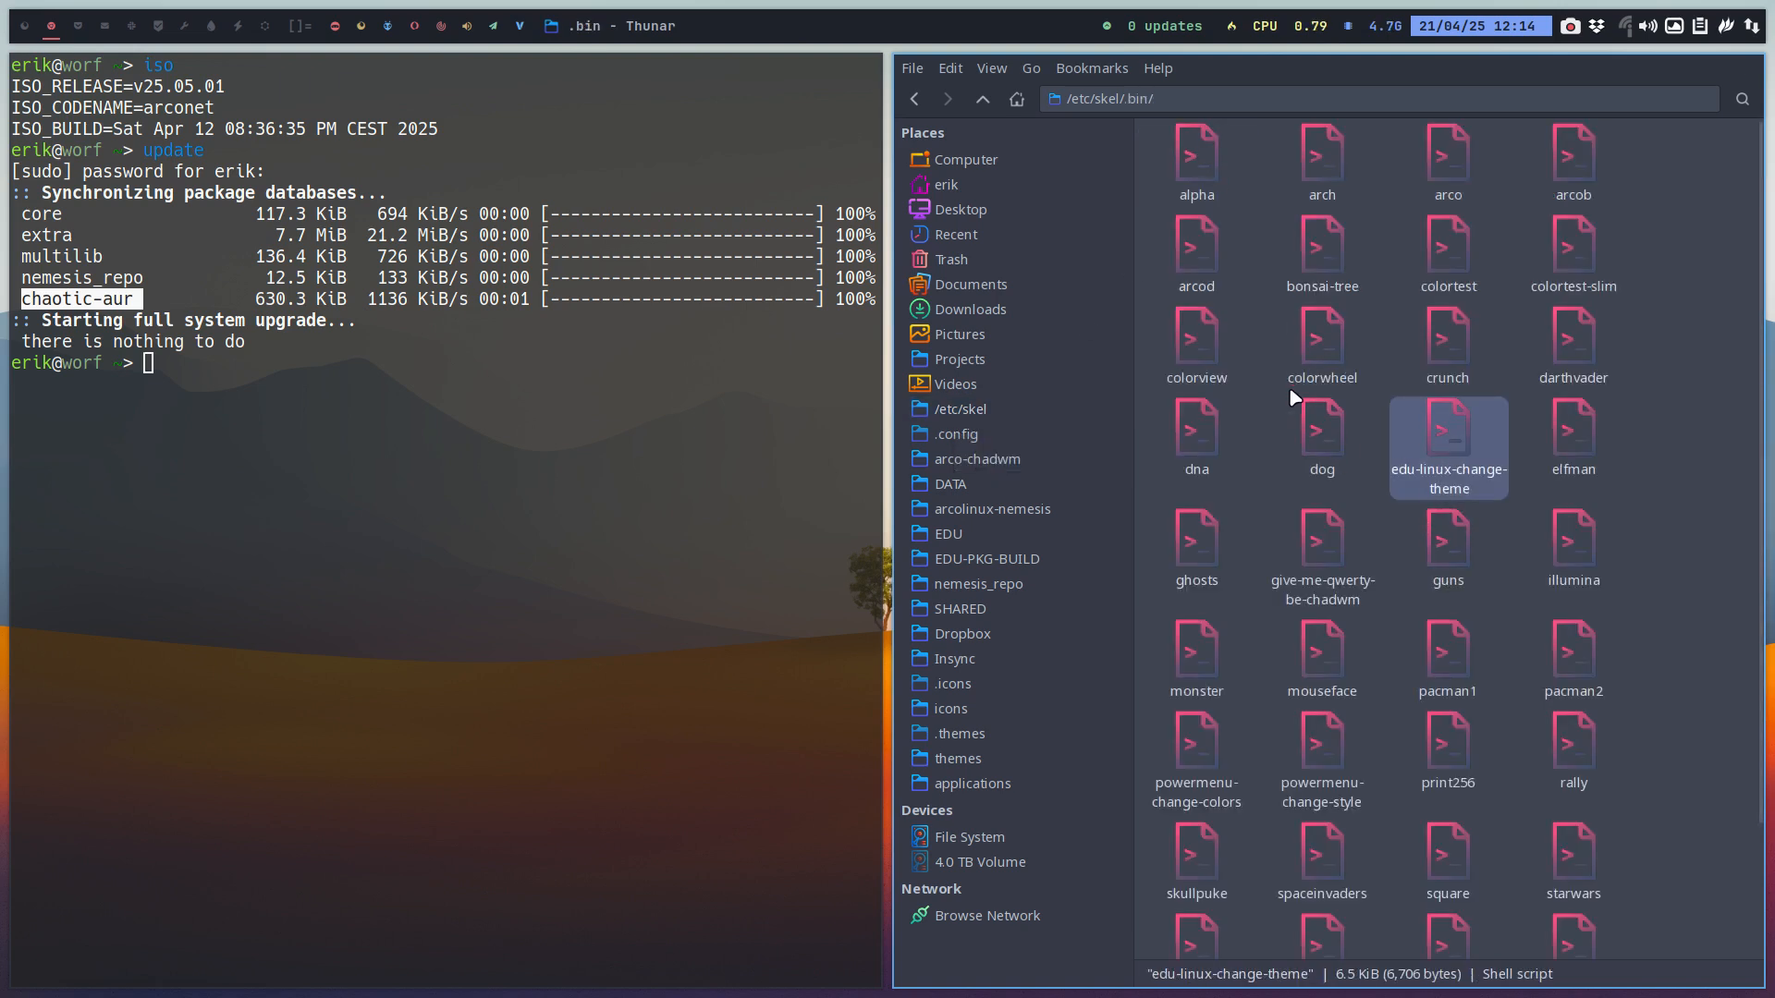
Step: Open edu-linux-change-theme from the home .bin folder in the editor
click(941, 185)
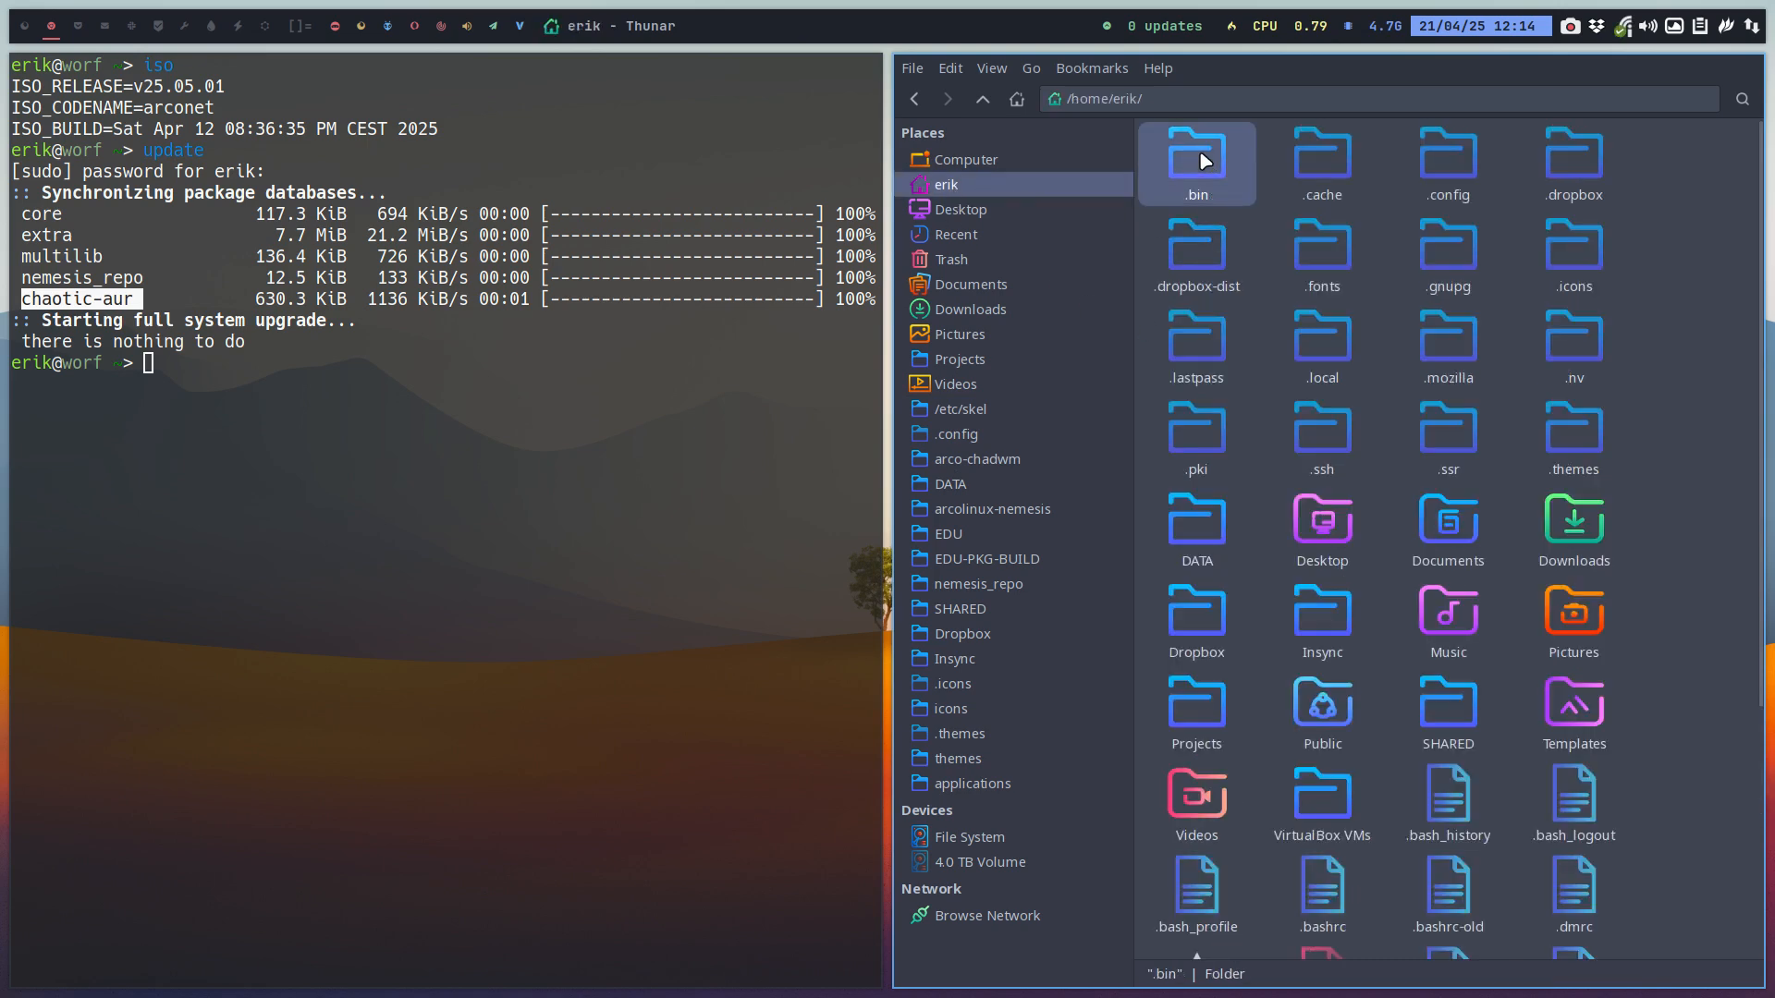
double_click(1196, 159)
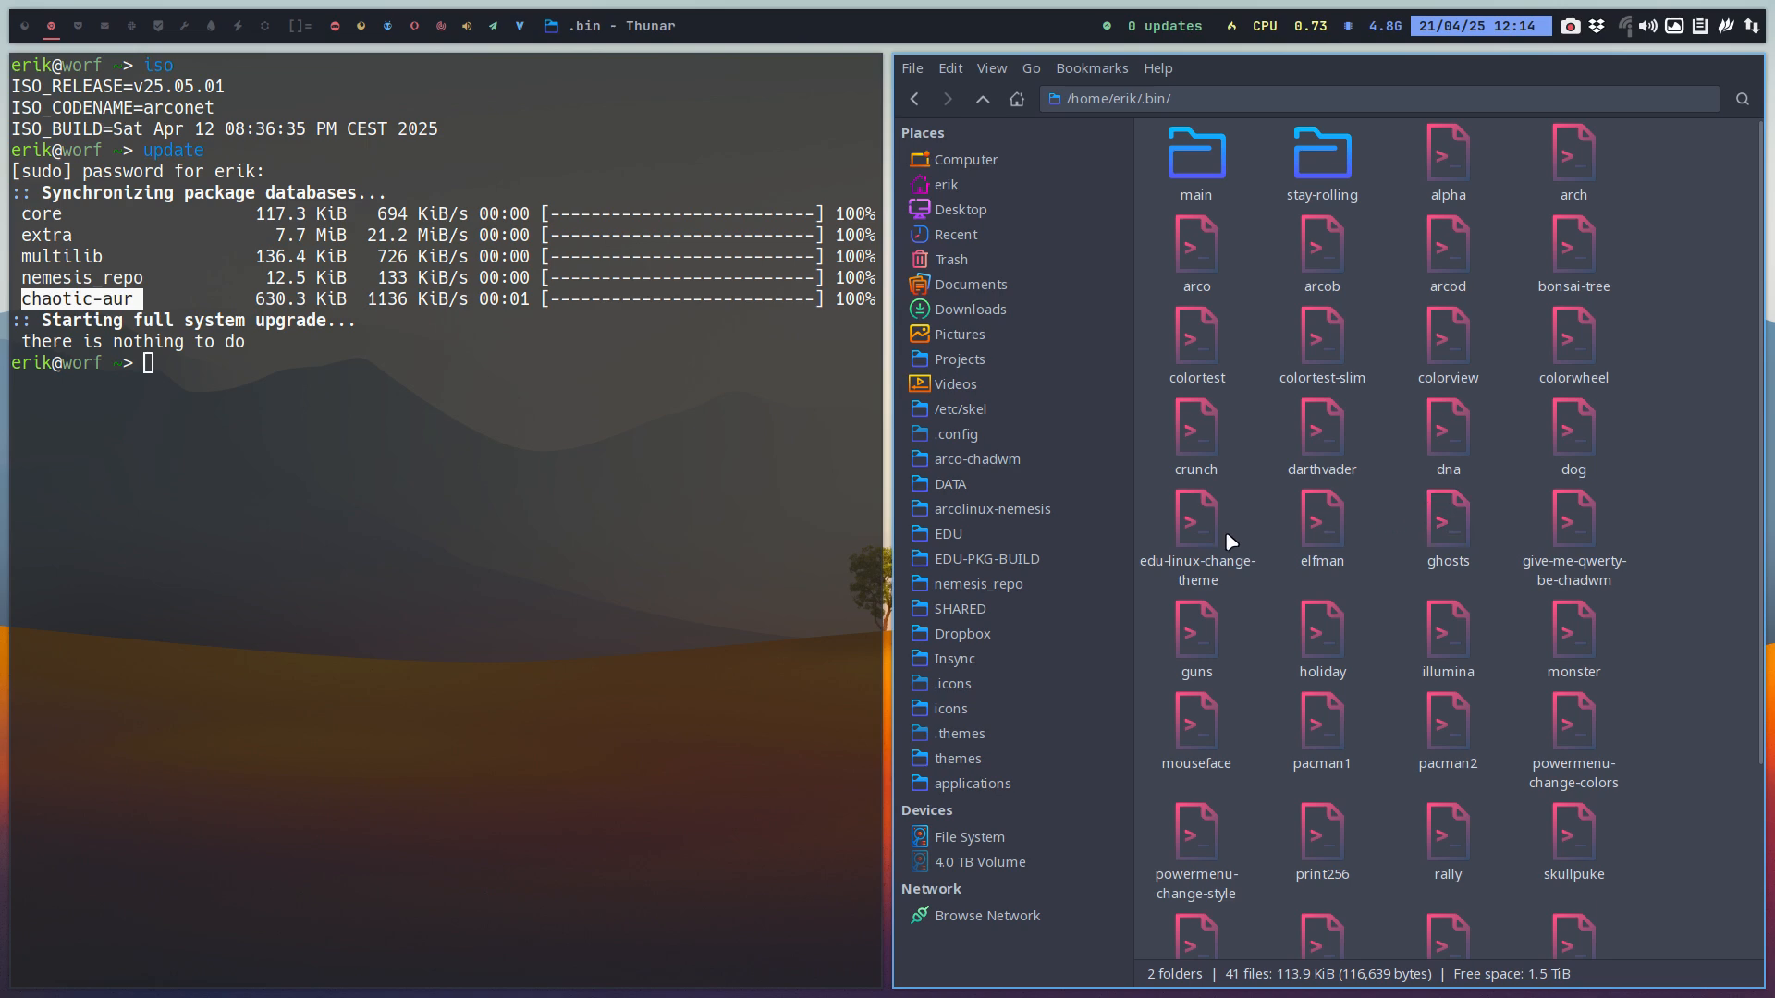
double_click(1197, 522)
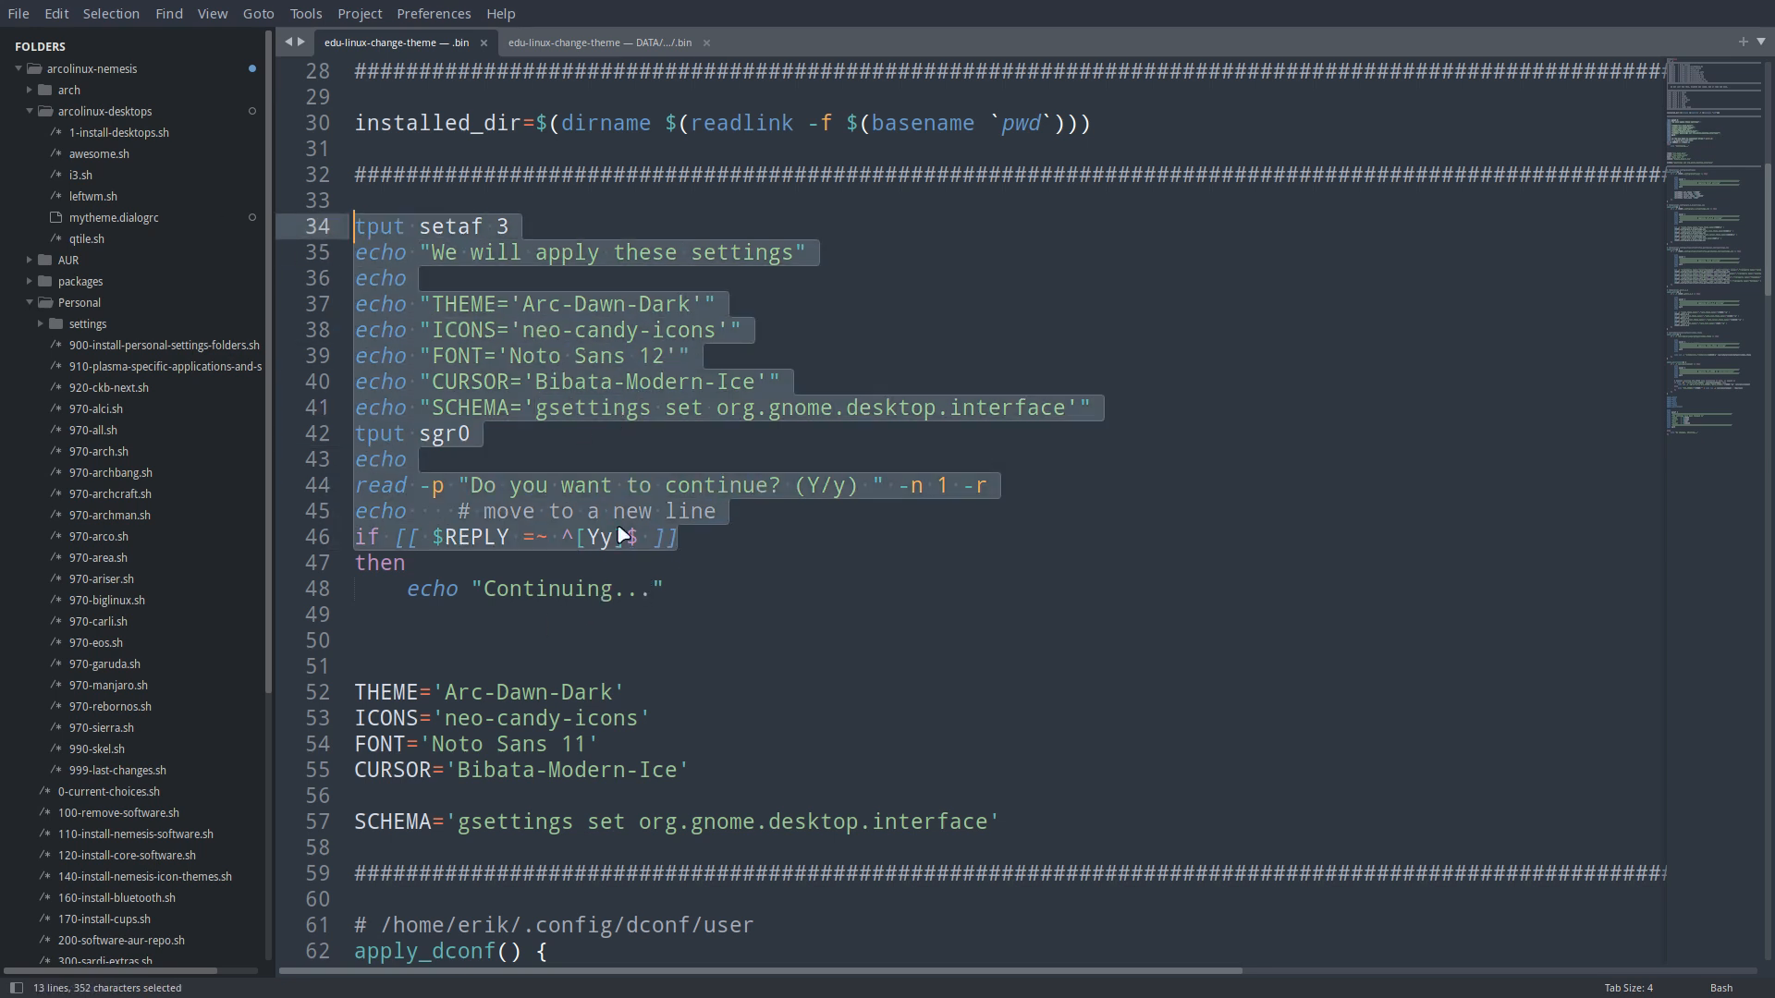
Step: Edit the FONT variable from 'Noto Sans 11' to 'Noto Sans 12'
click(573, 717)
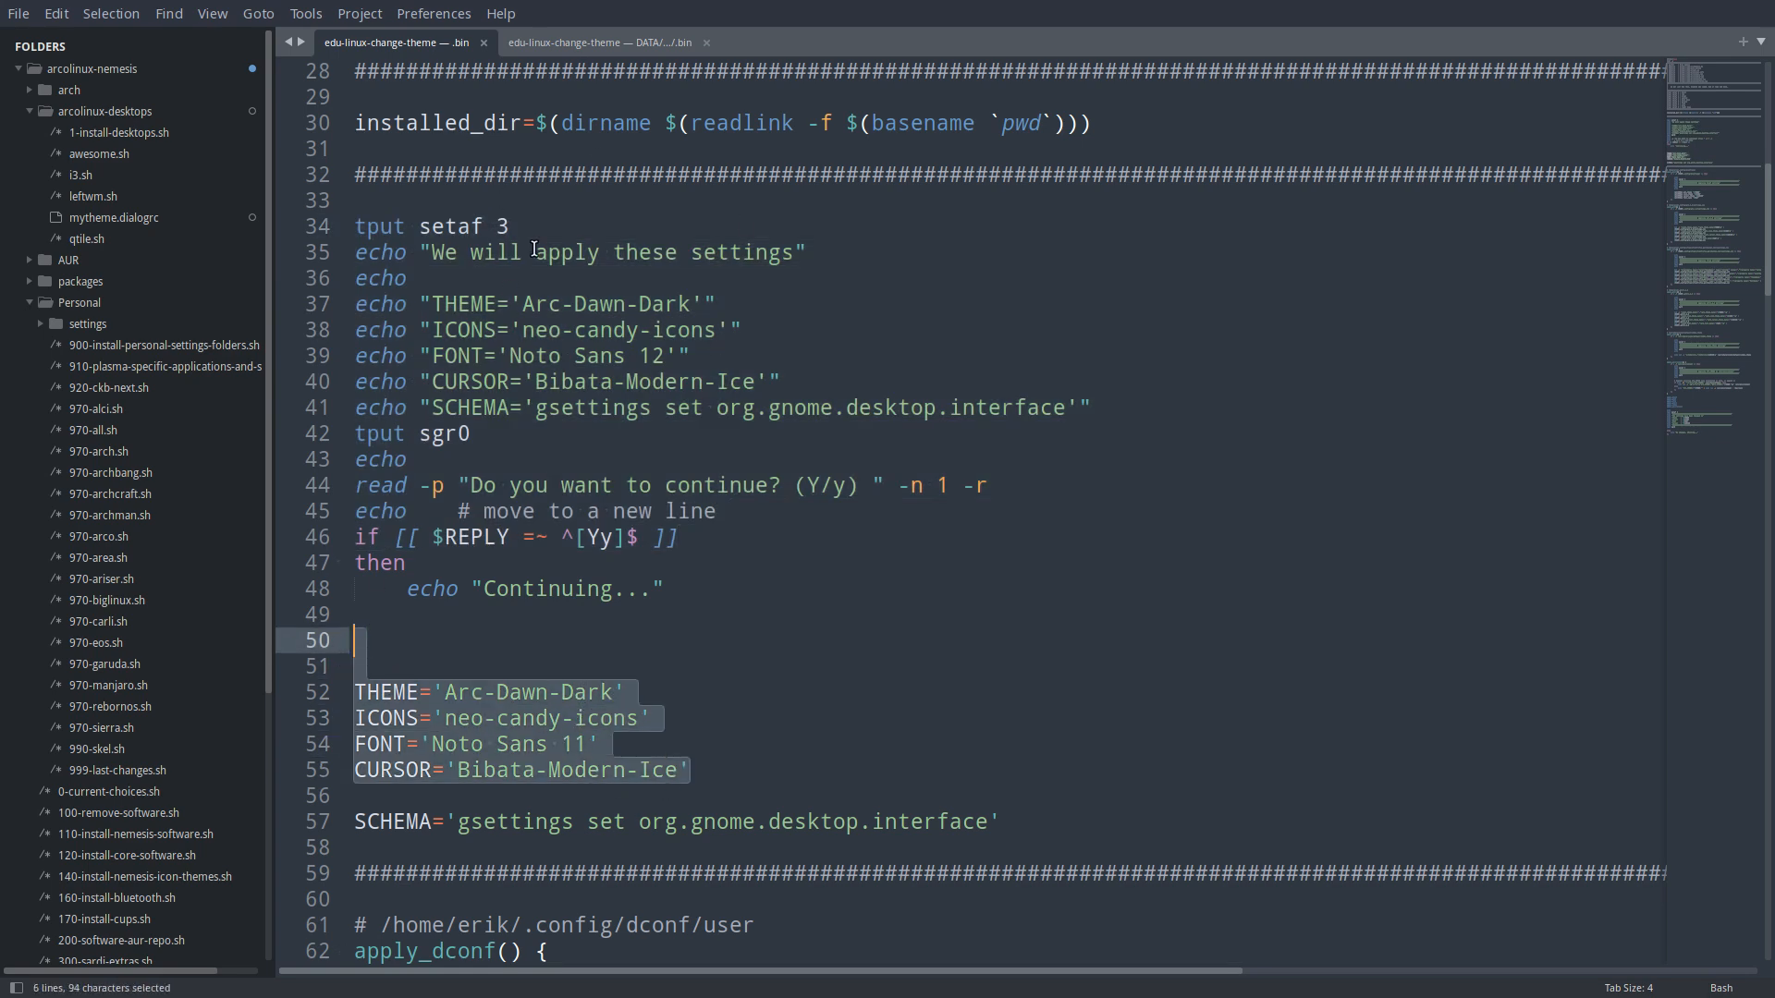
mouse_move(558, 721)
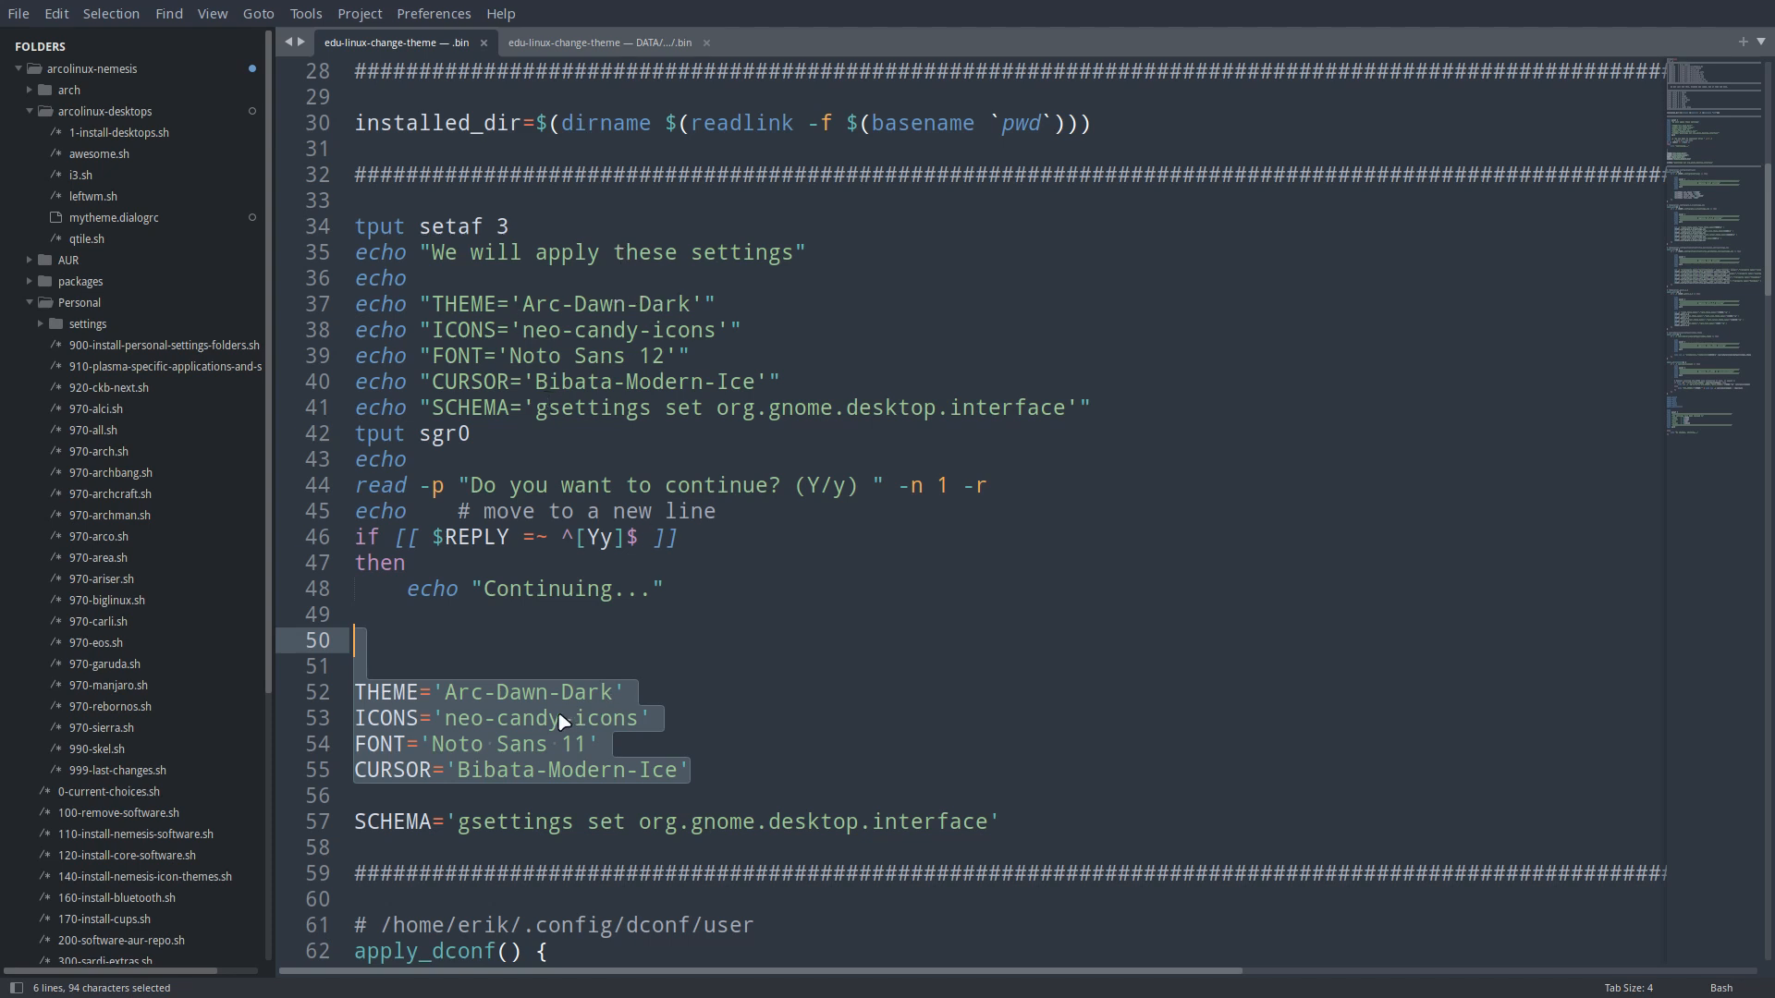
click(549, 536)
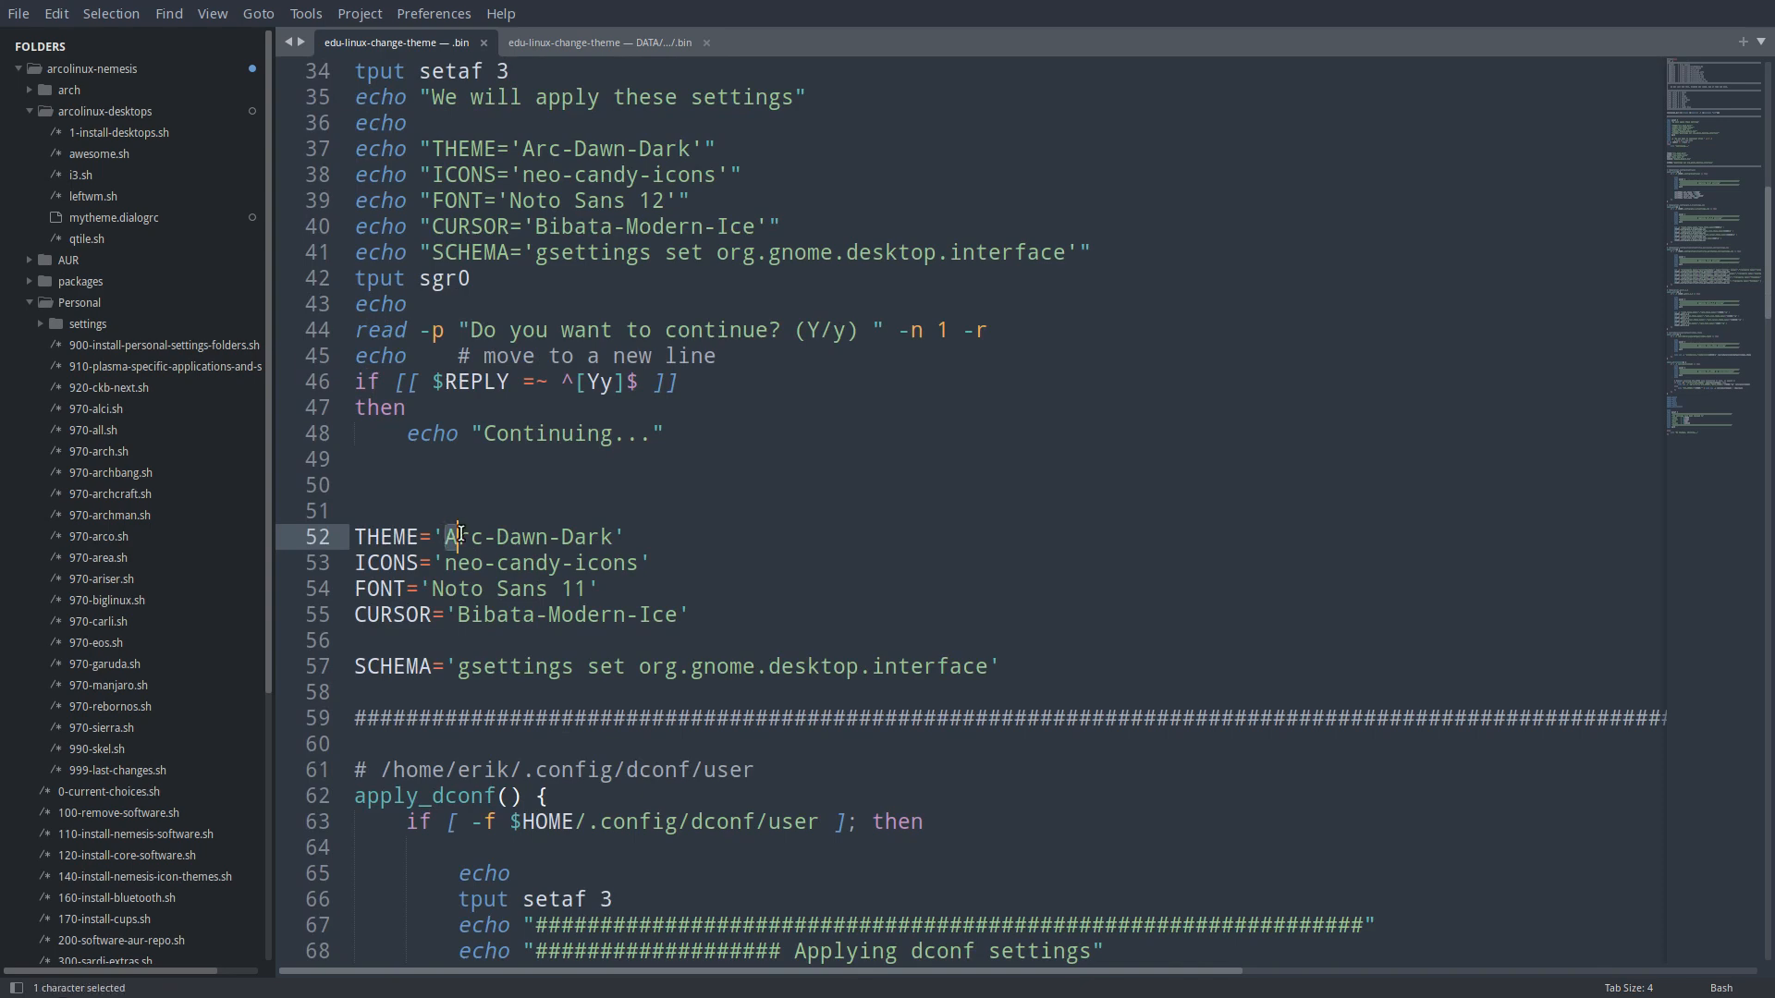
double_click(527, 536)
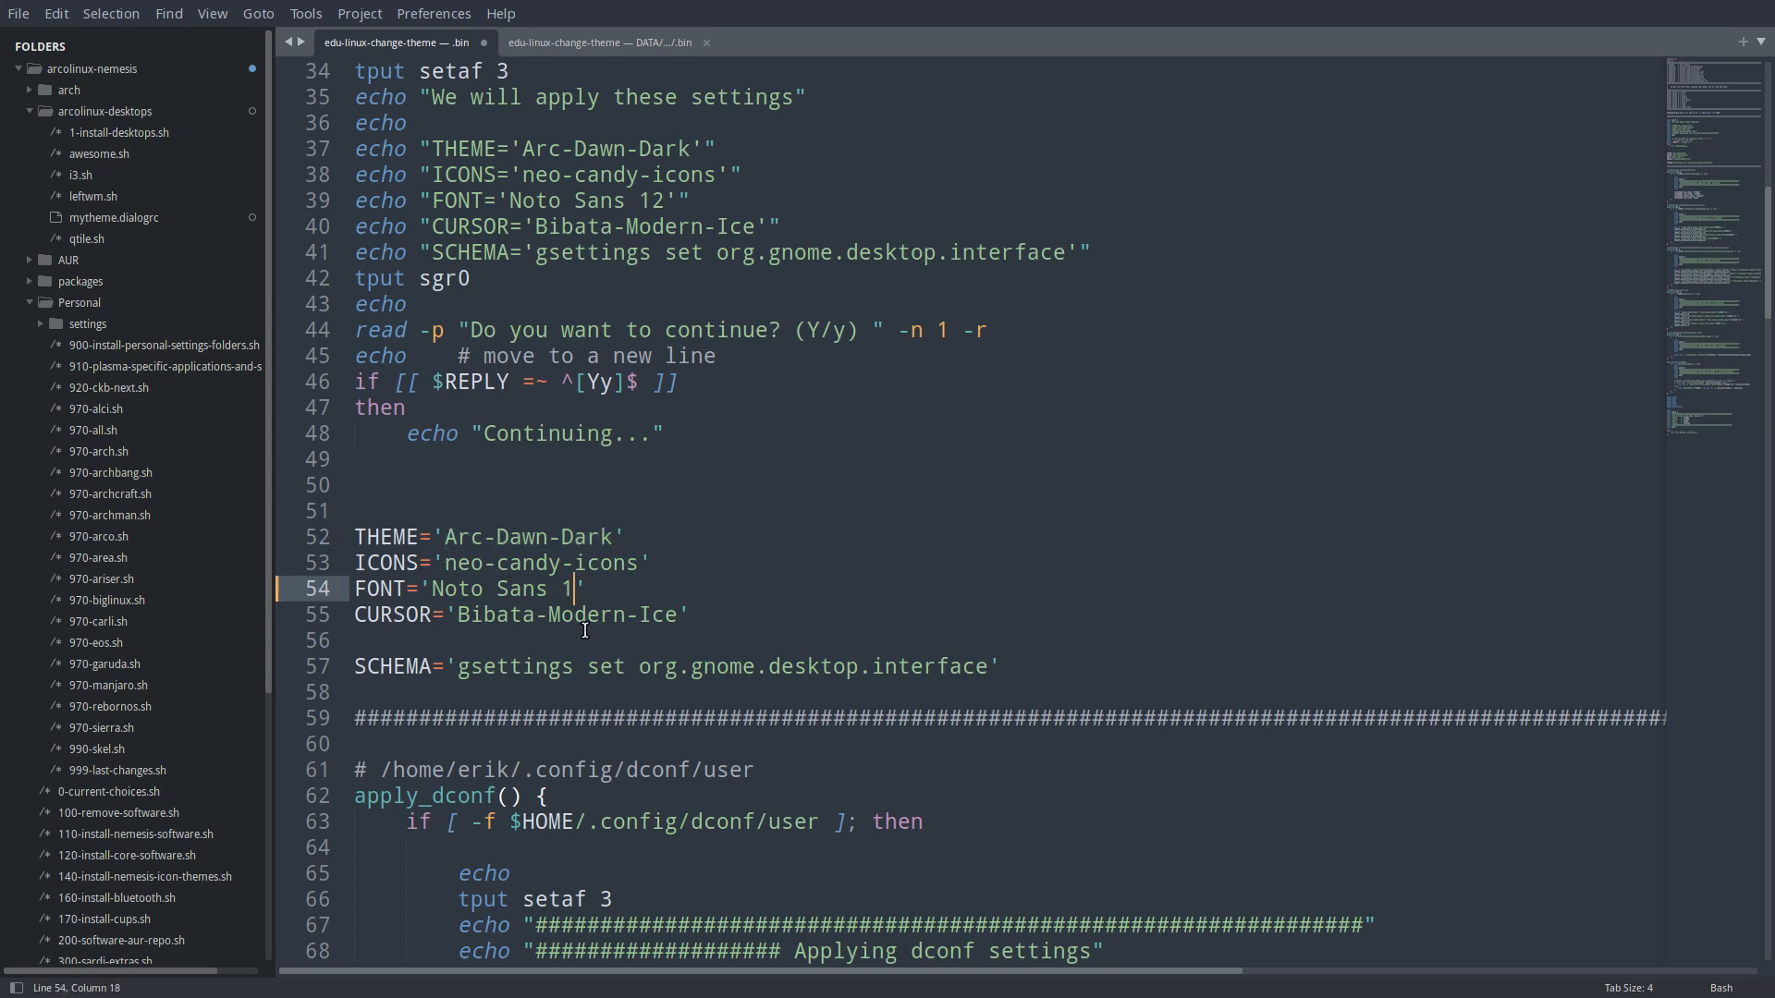
text(2)
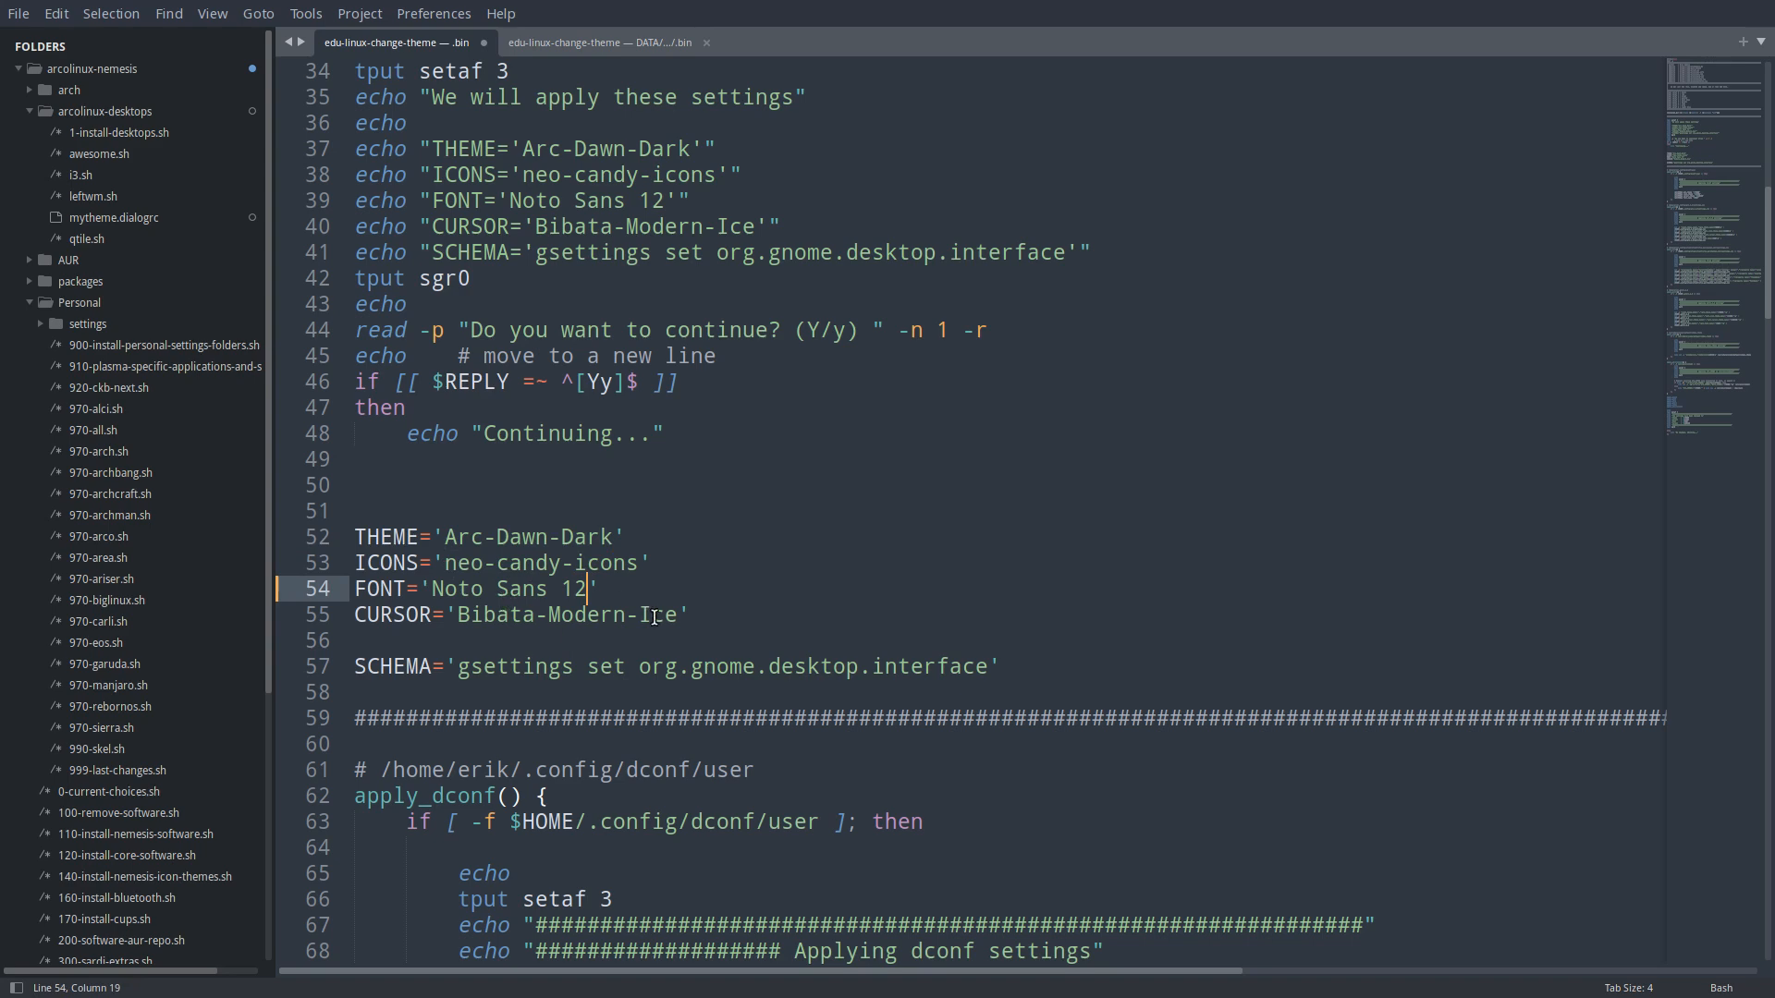
scroll(down, 3)
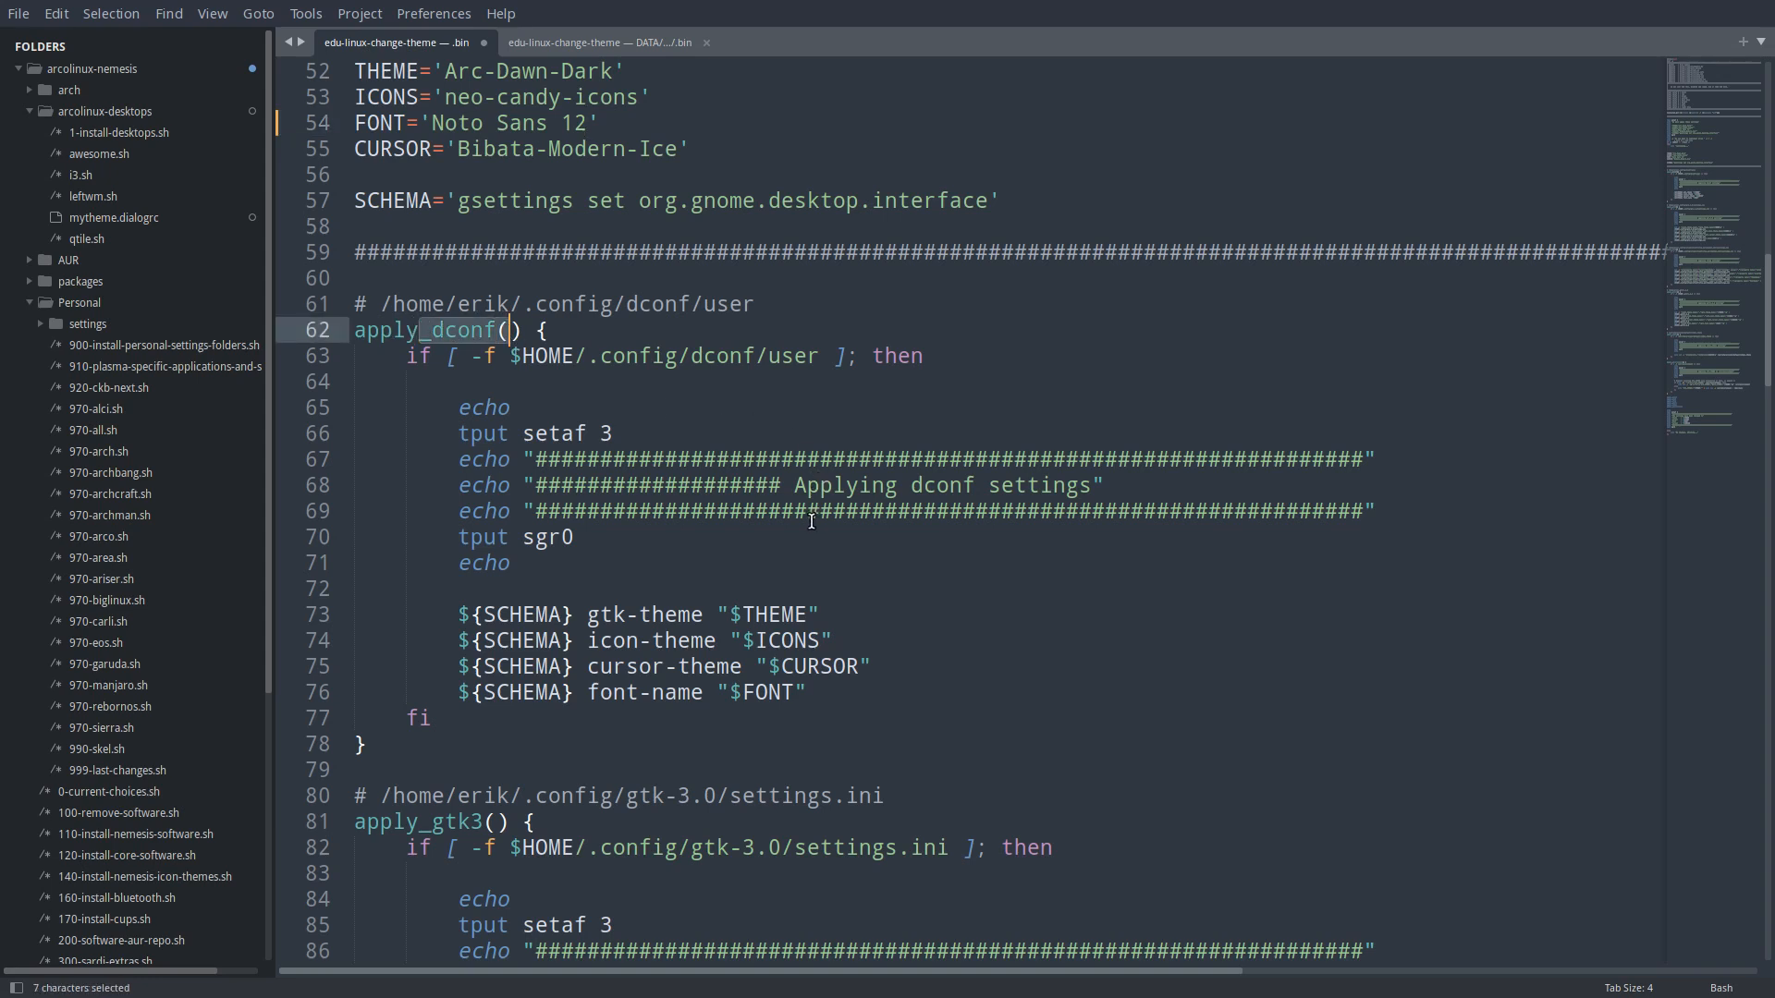
mouse_move(800, 524)
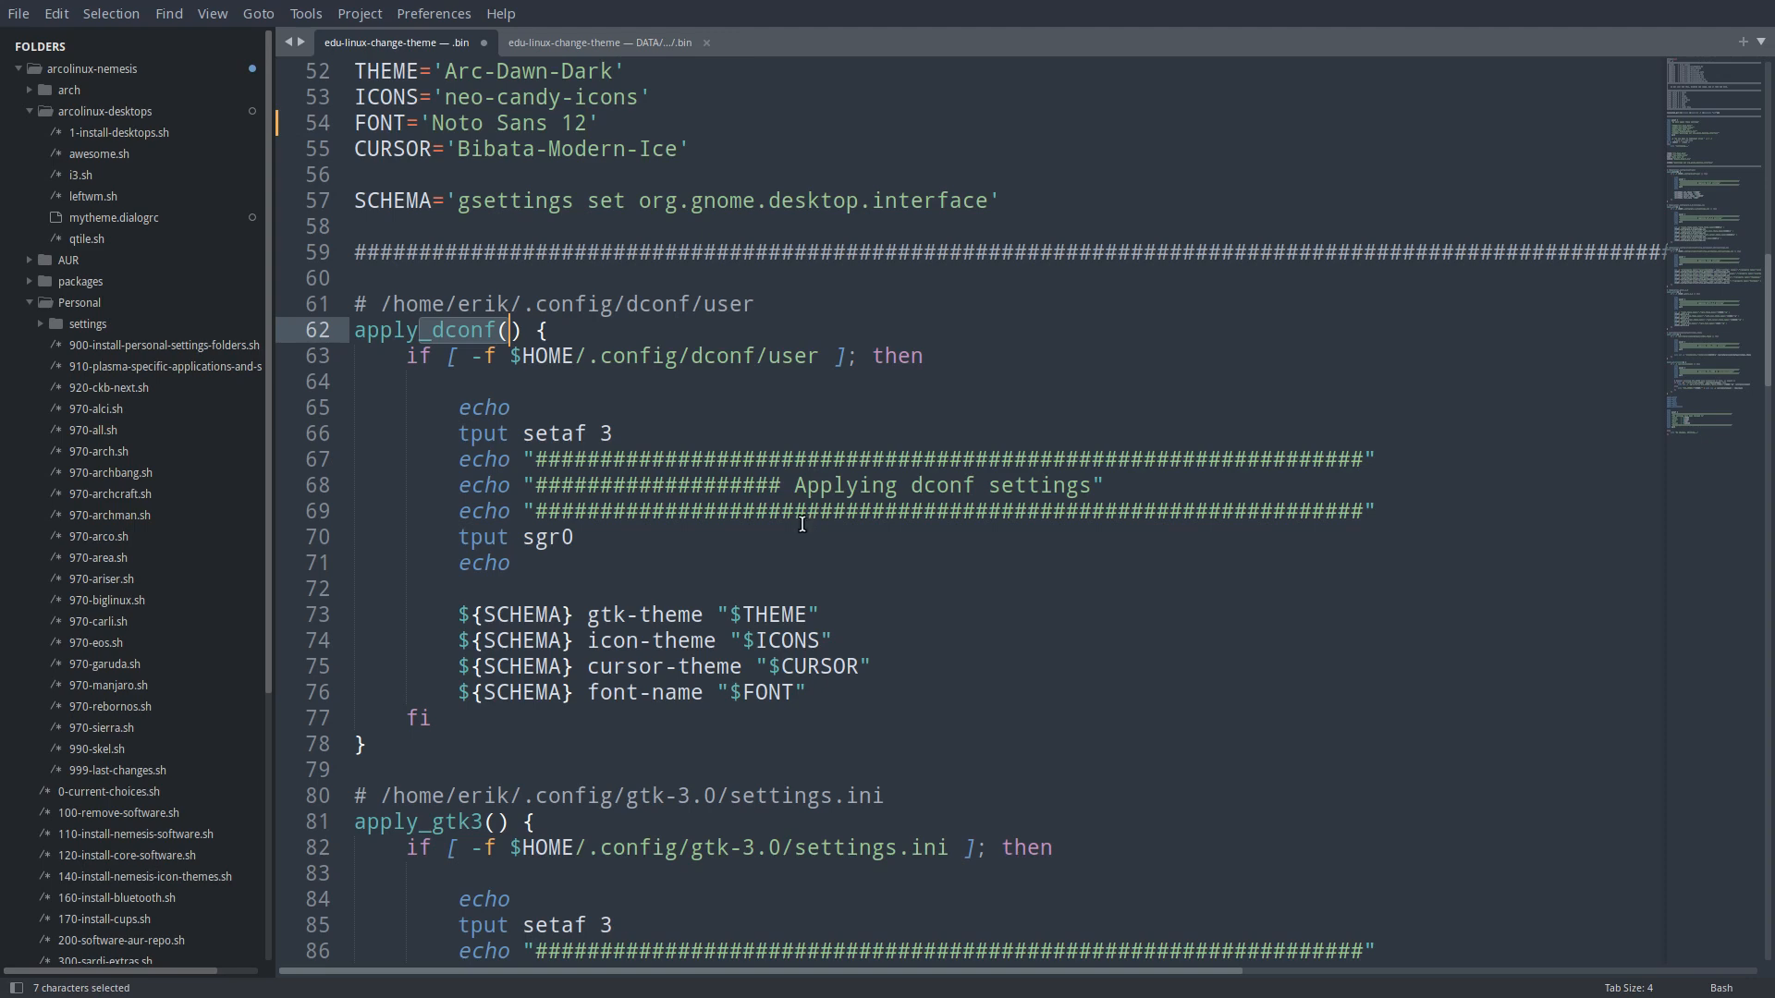
mouse_move(783, 521)
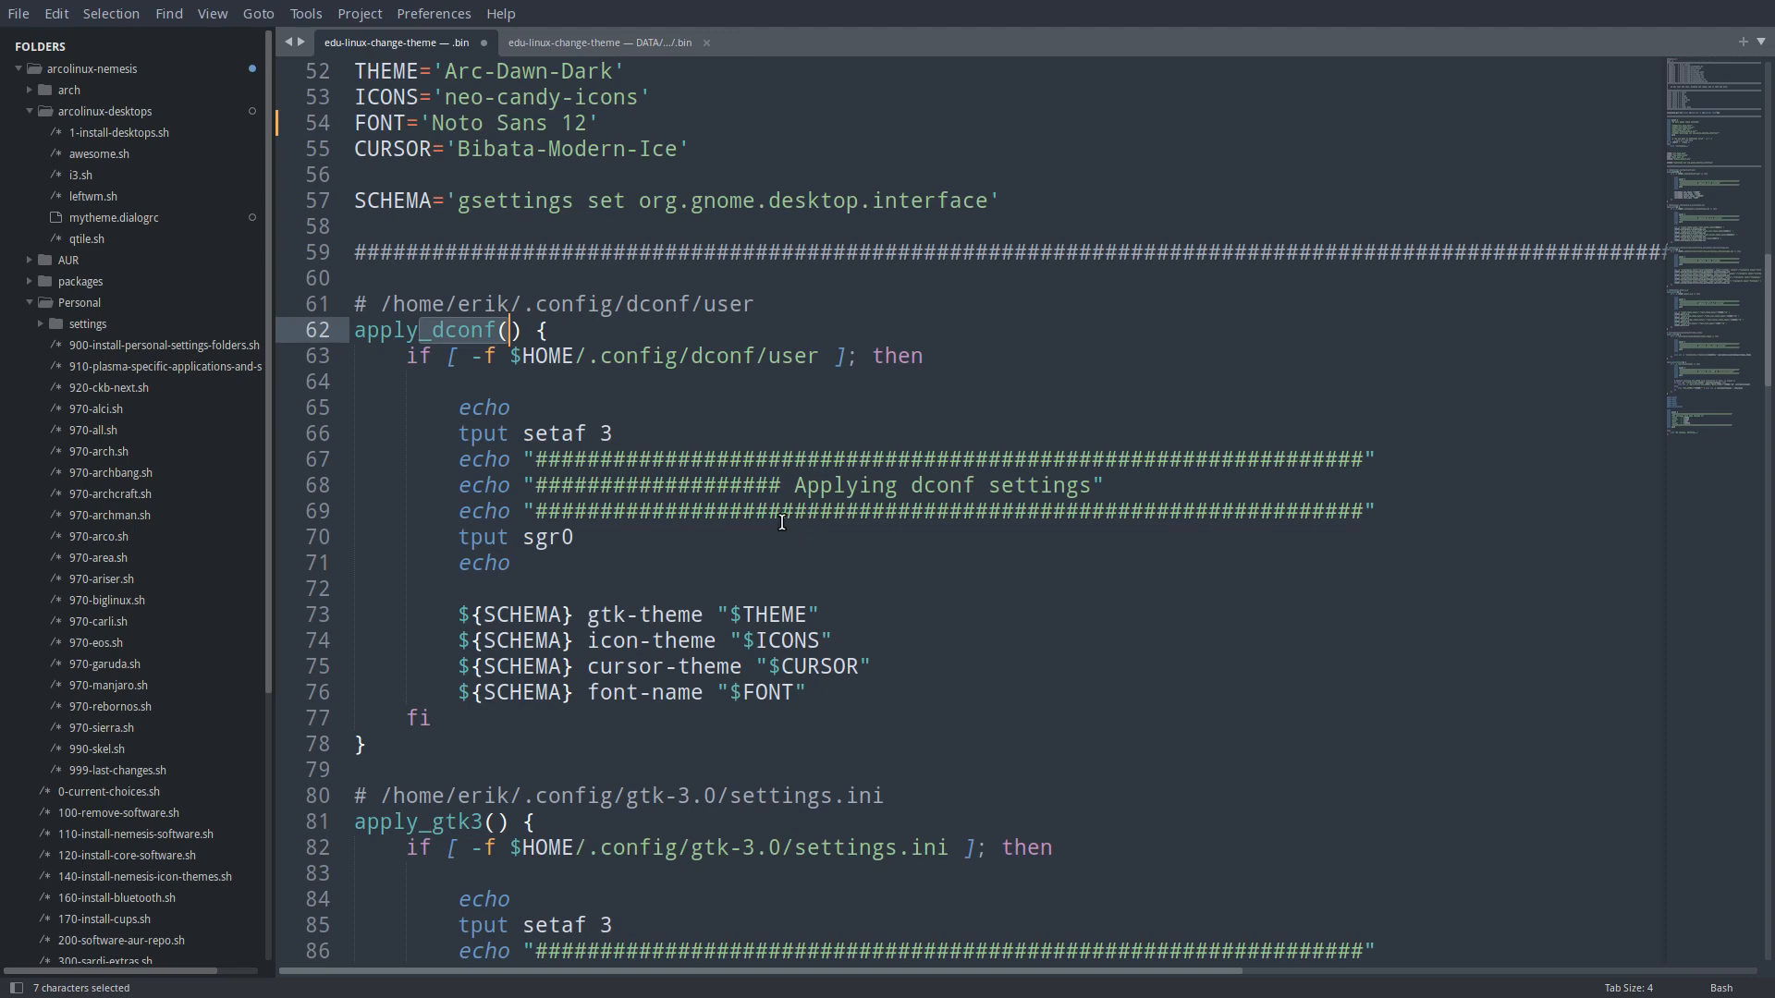
scroll(down, 3)
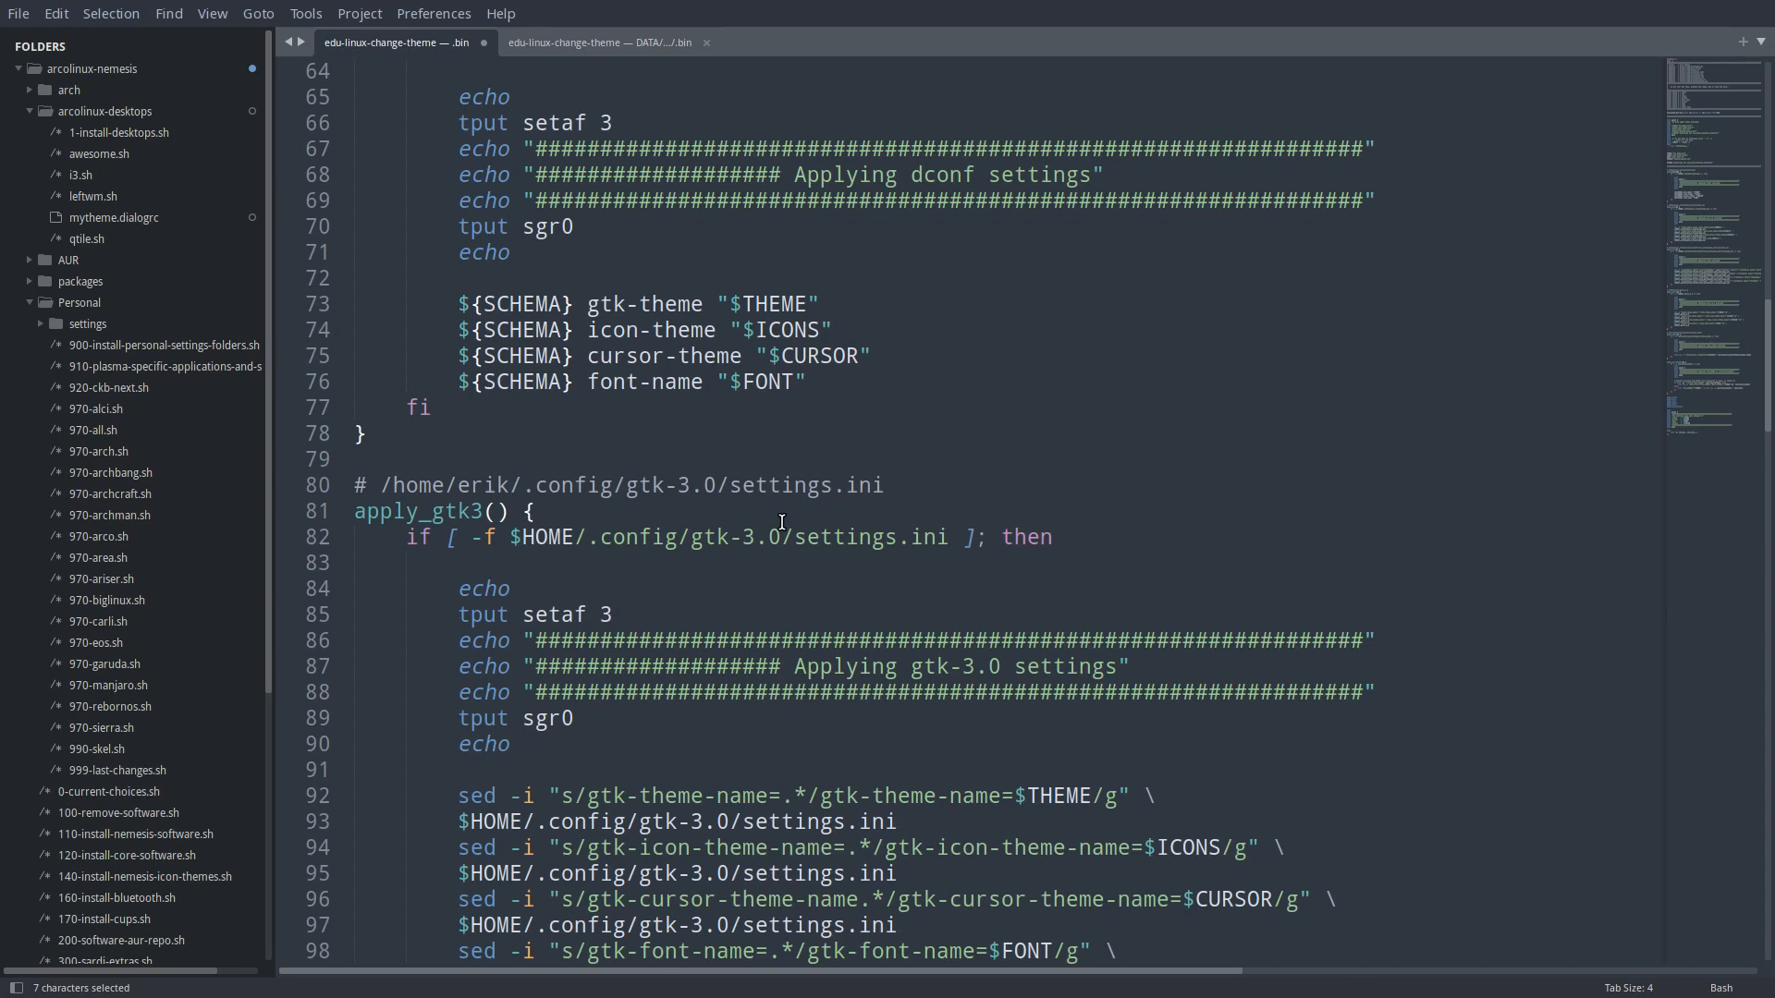
scroll(down, 3)
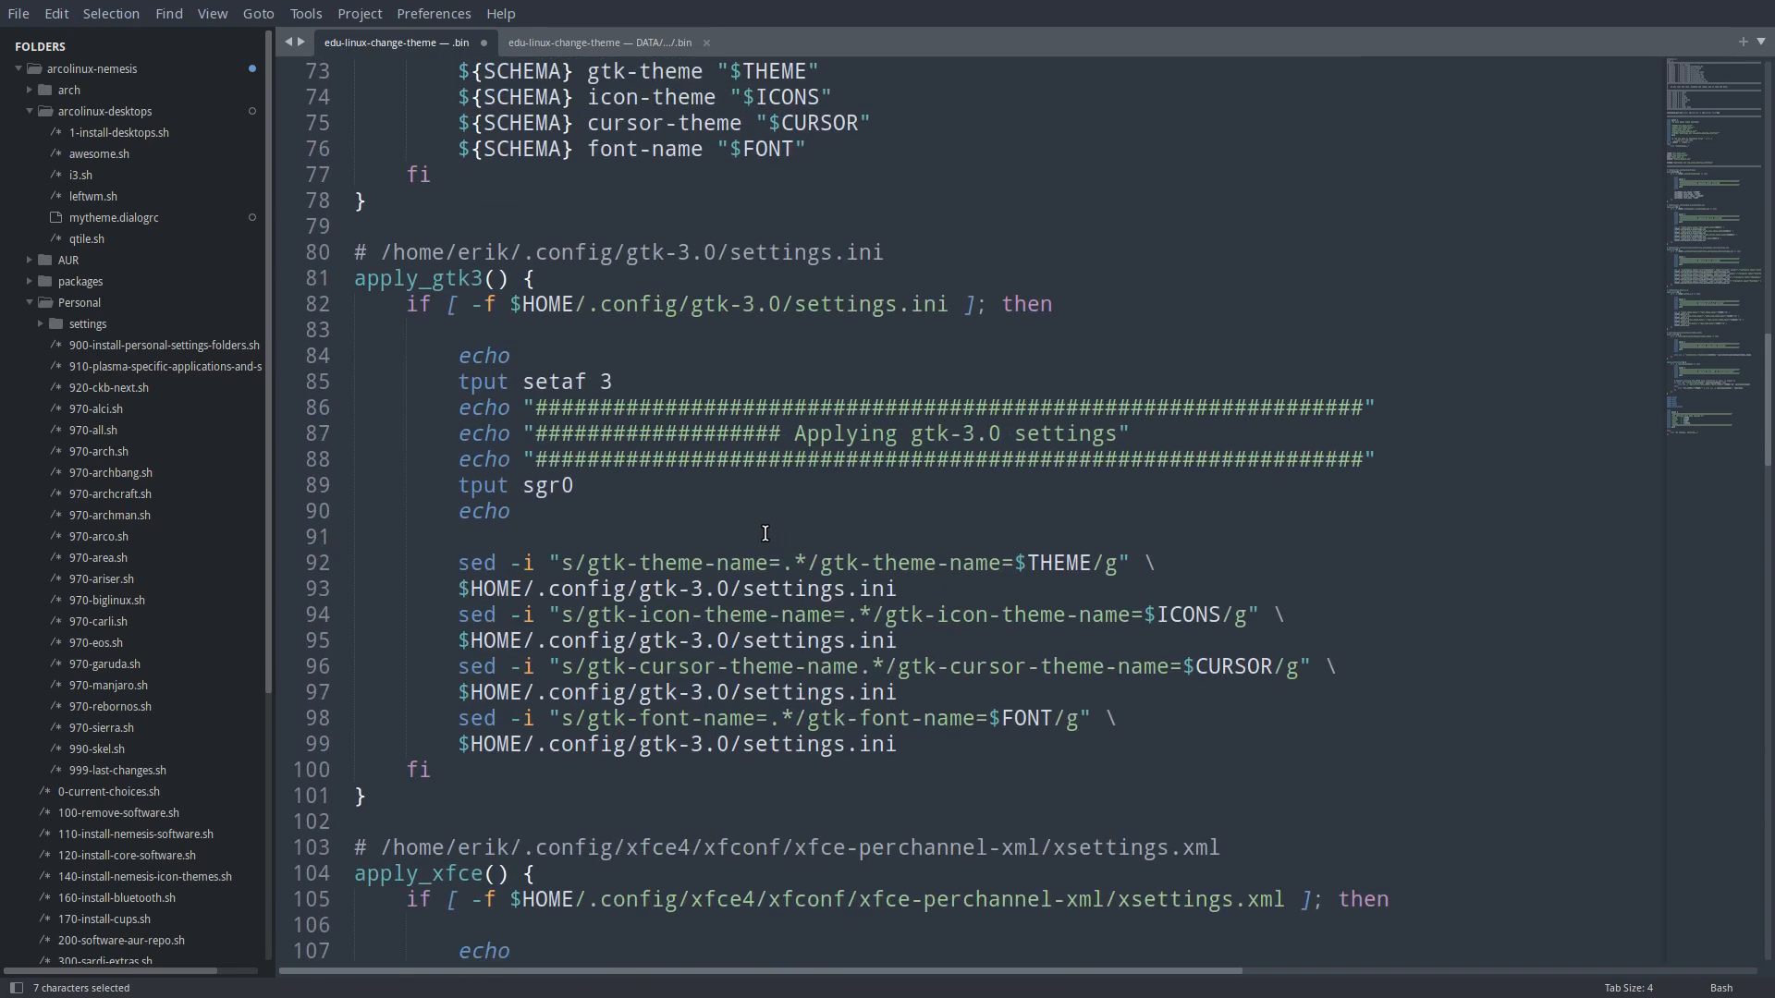
mouse_move(650, 527)
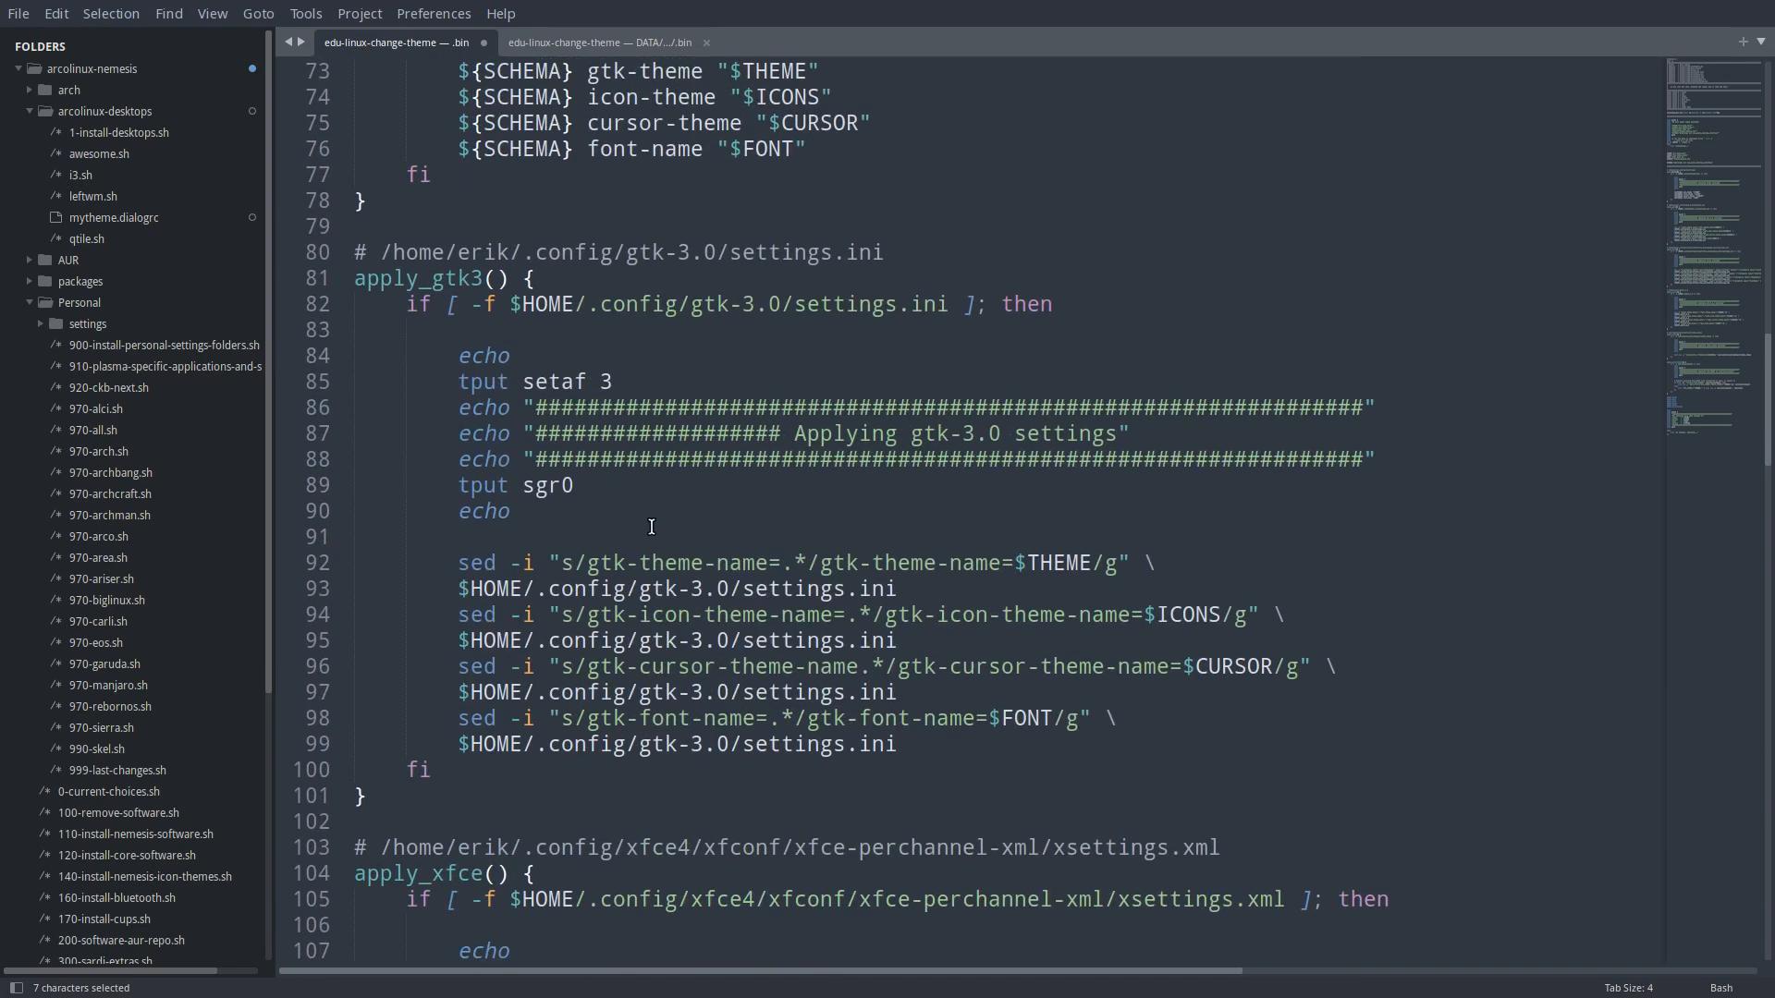
mouse_move(748, 556)
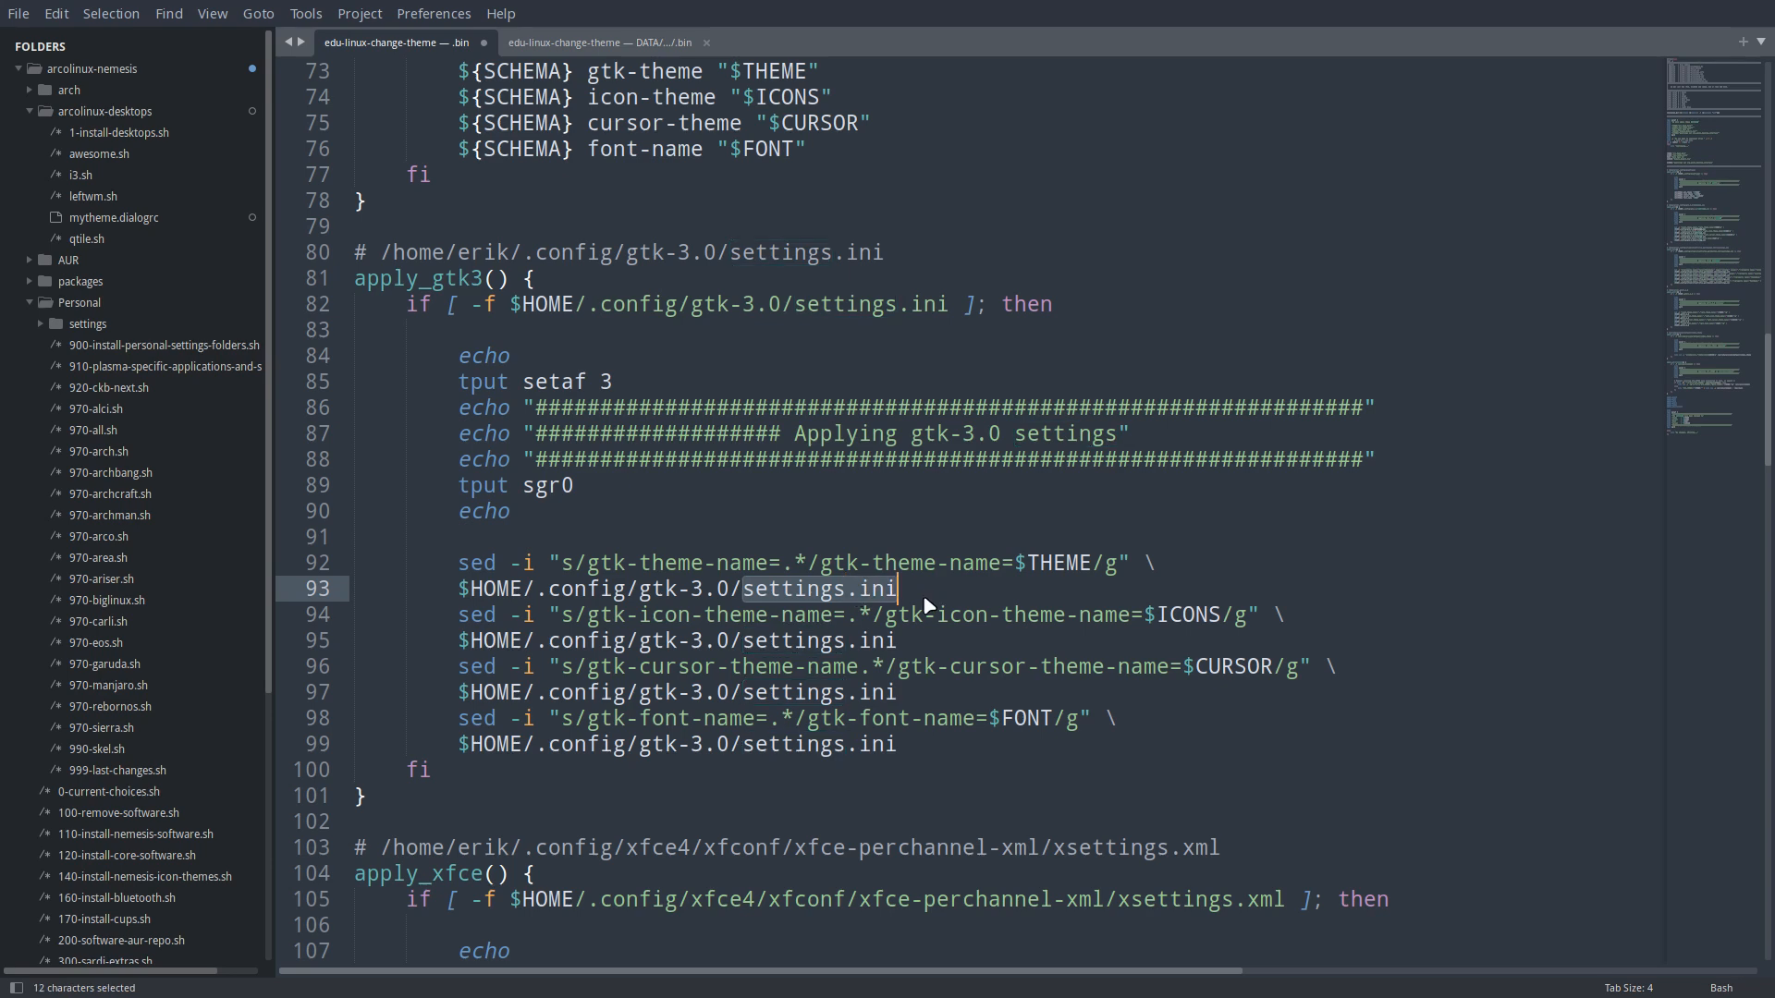
scroll(down, 3)
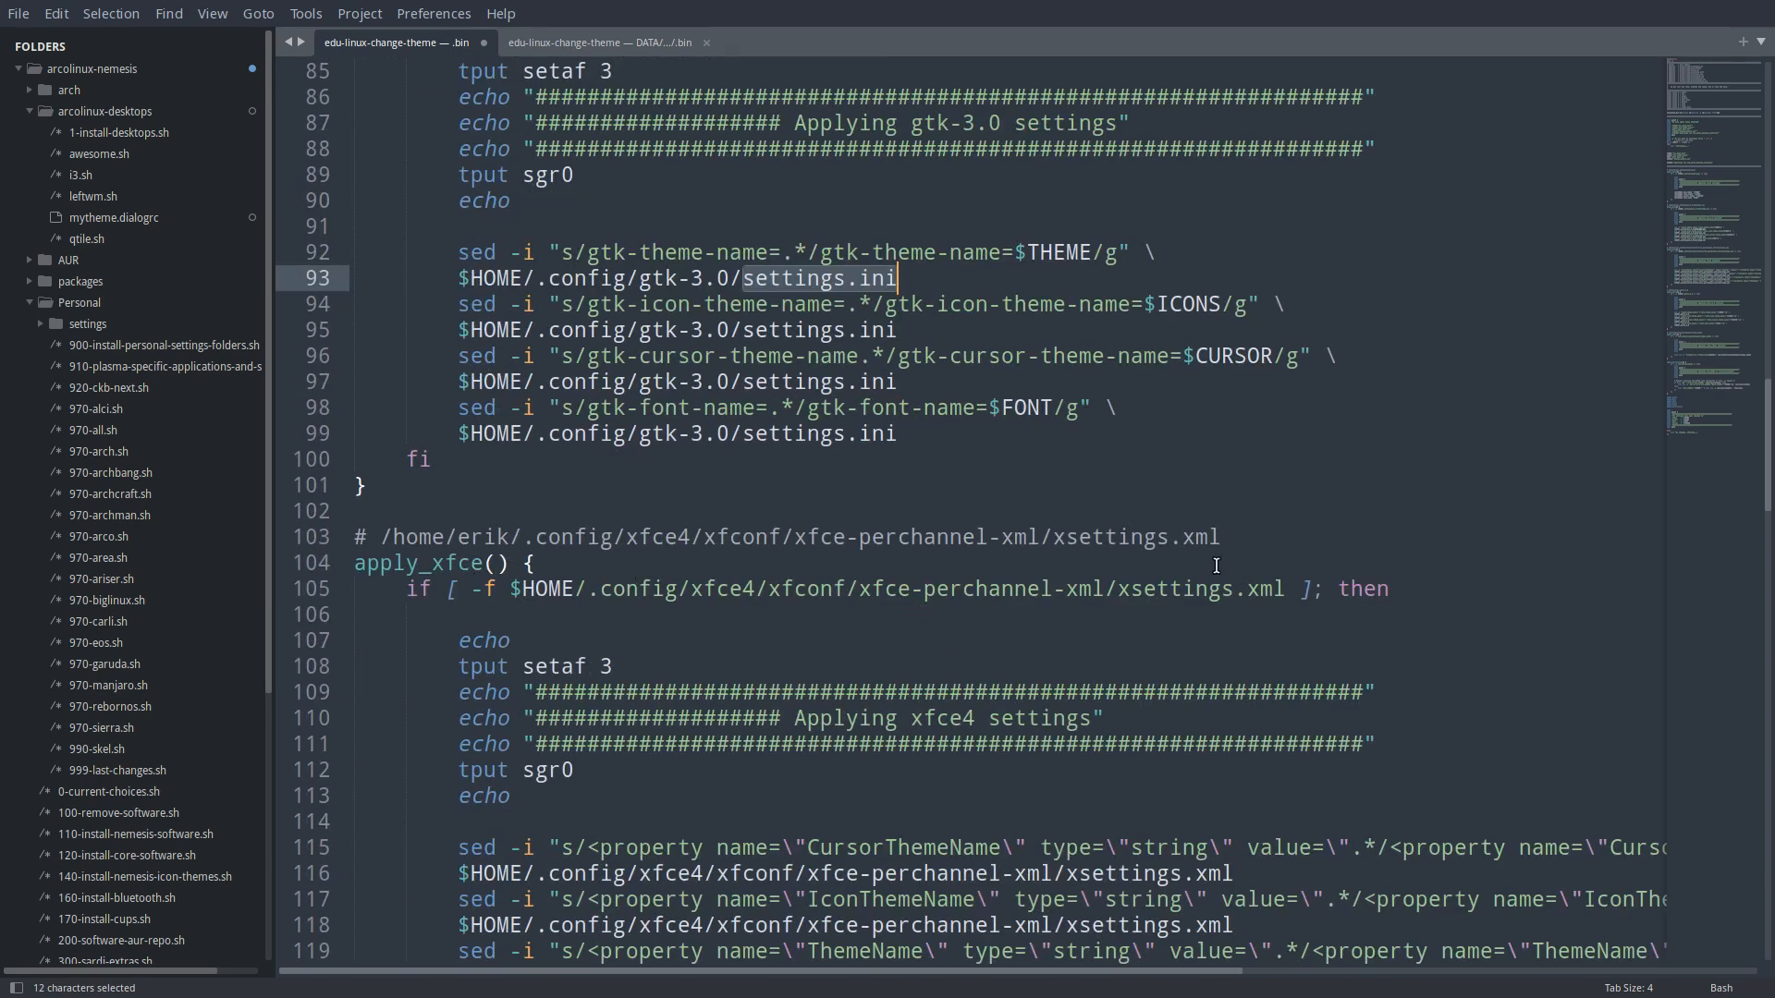
scroll(down, 3)
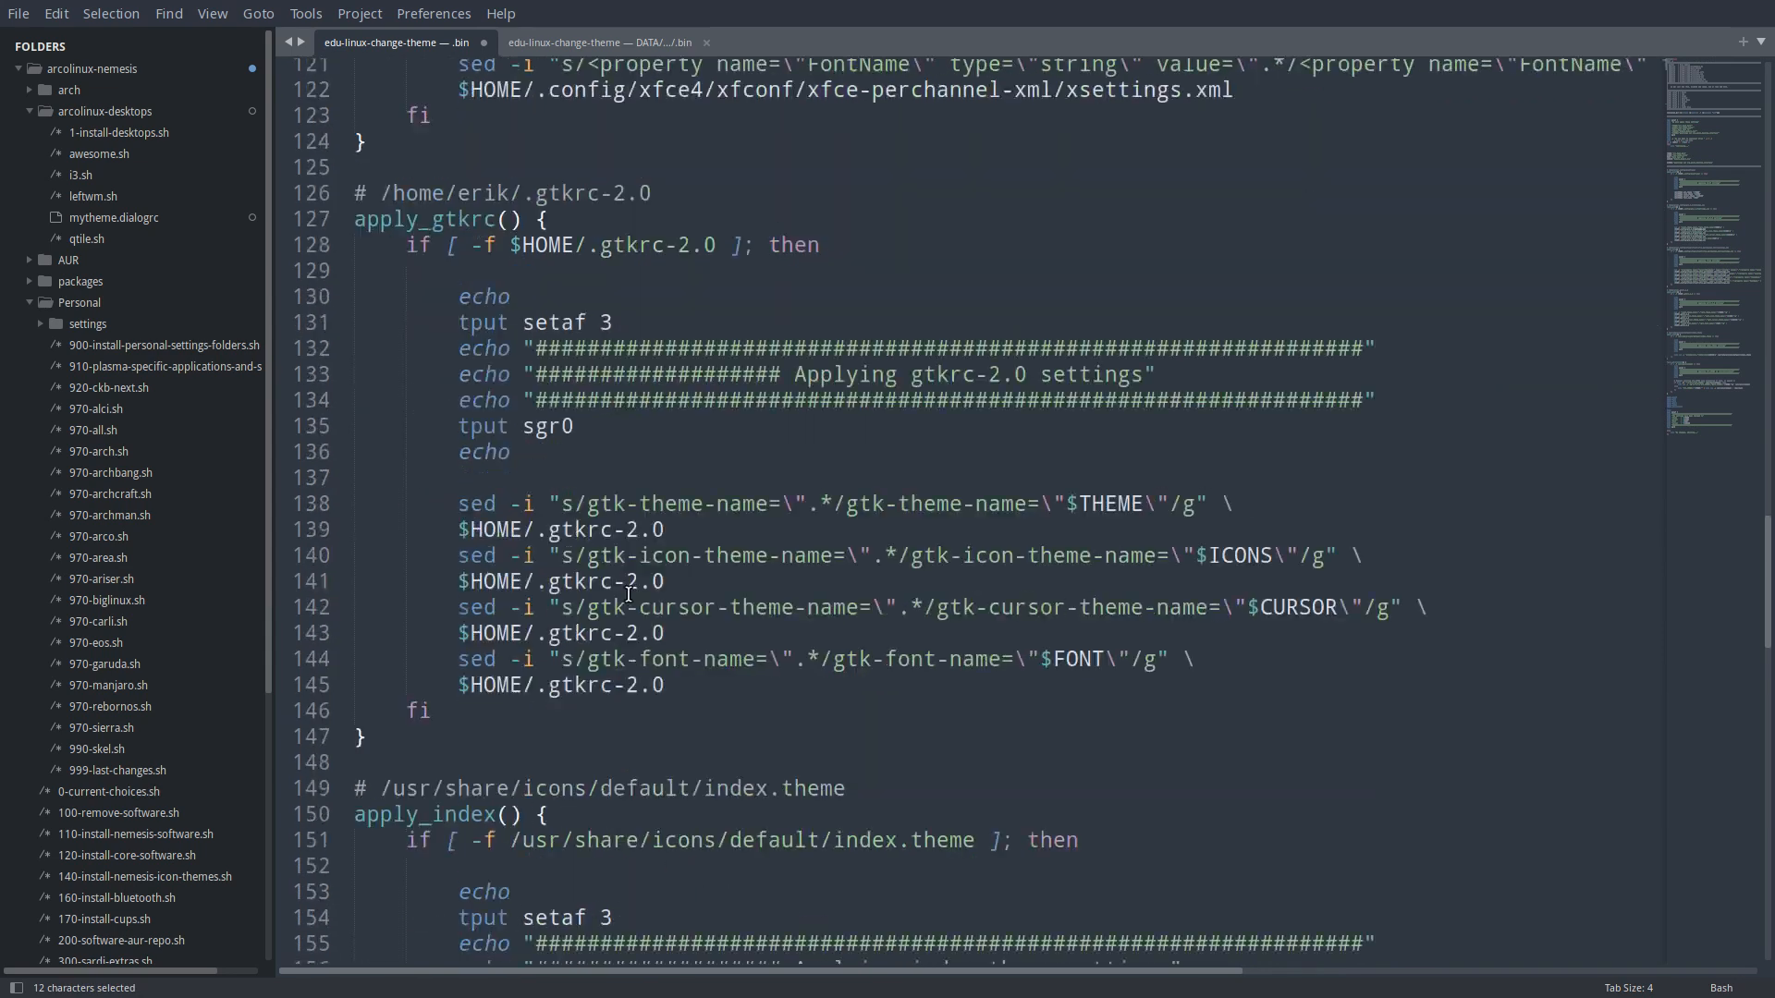
scroll(down, 3)
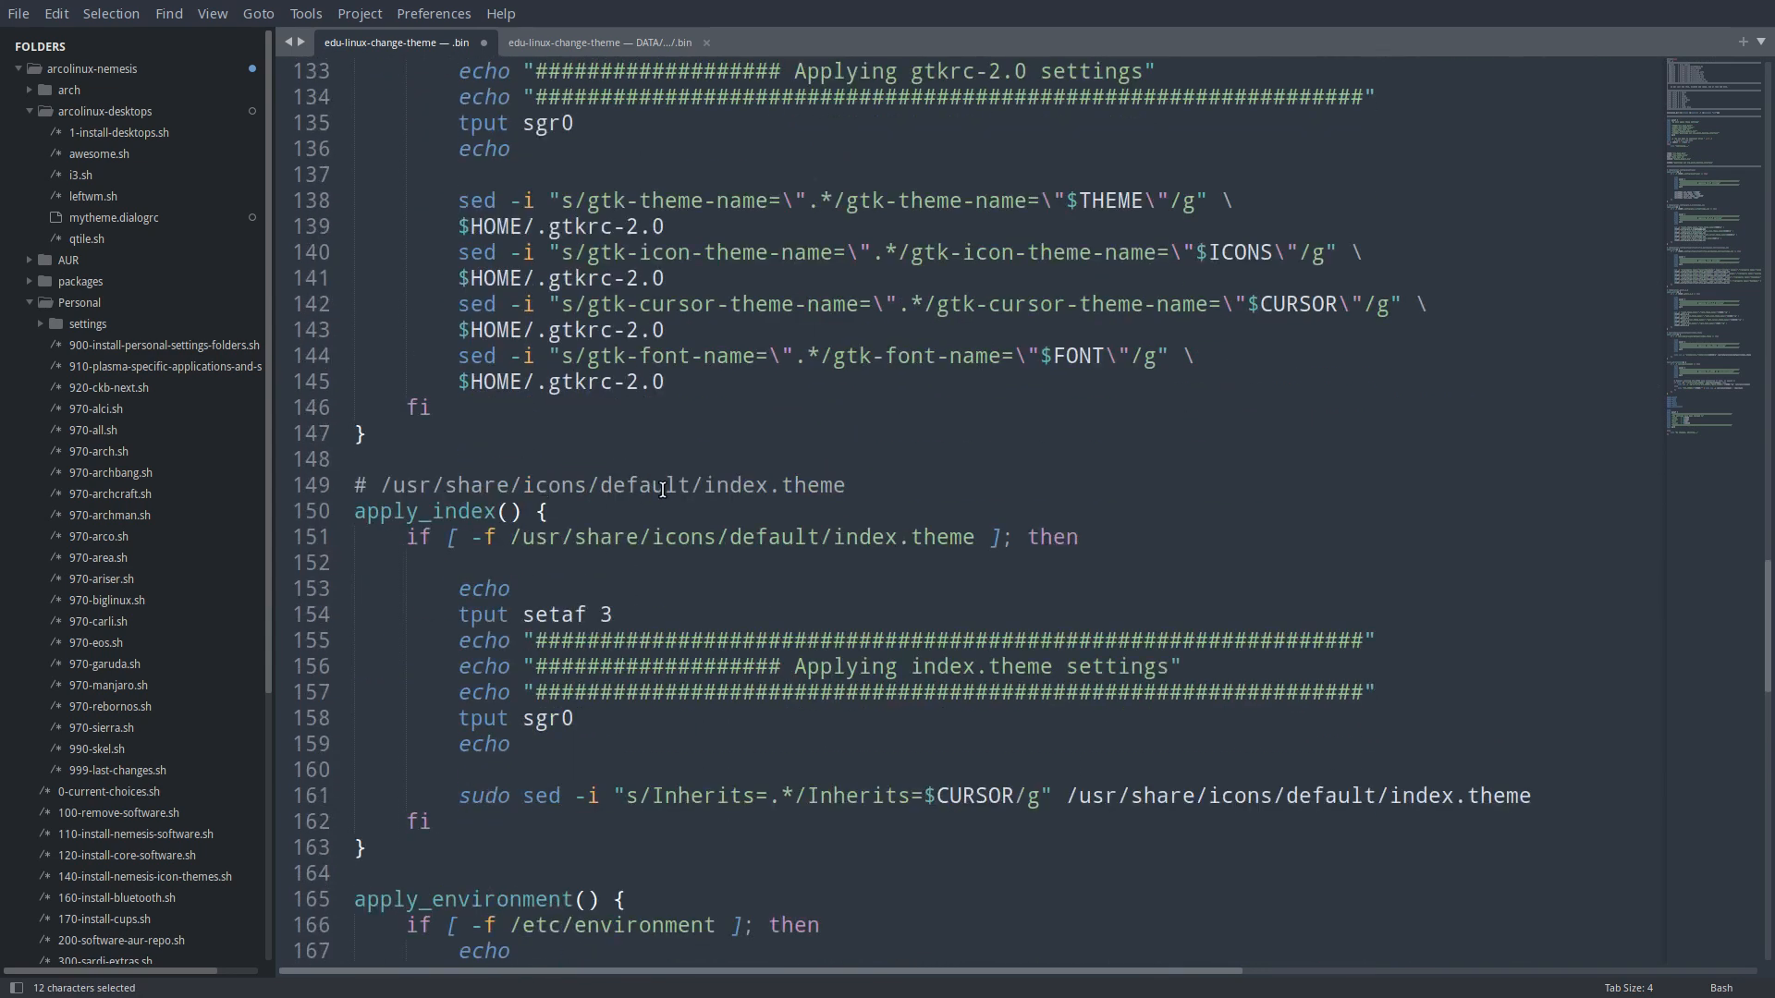
scroll(down, 3)
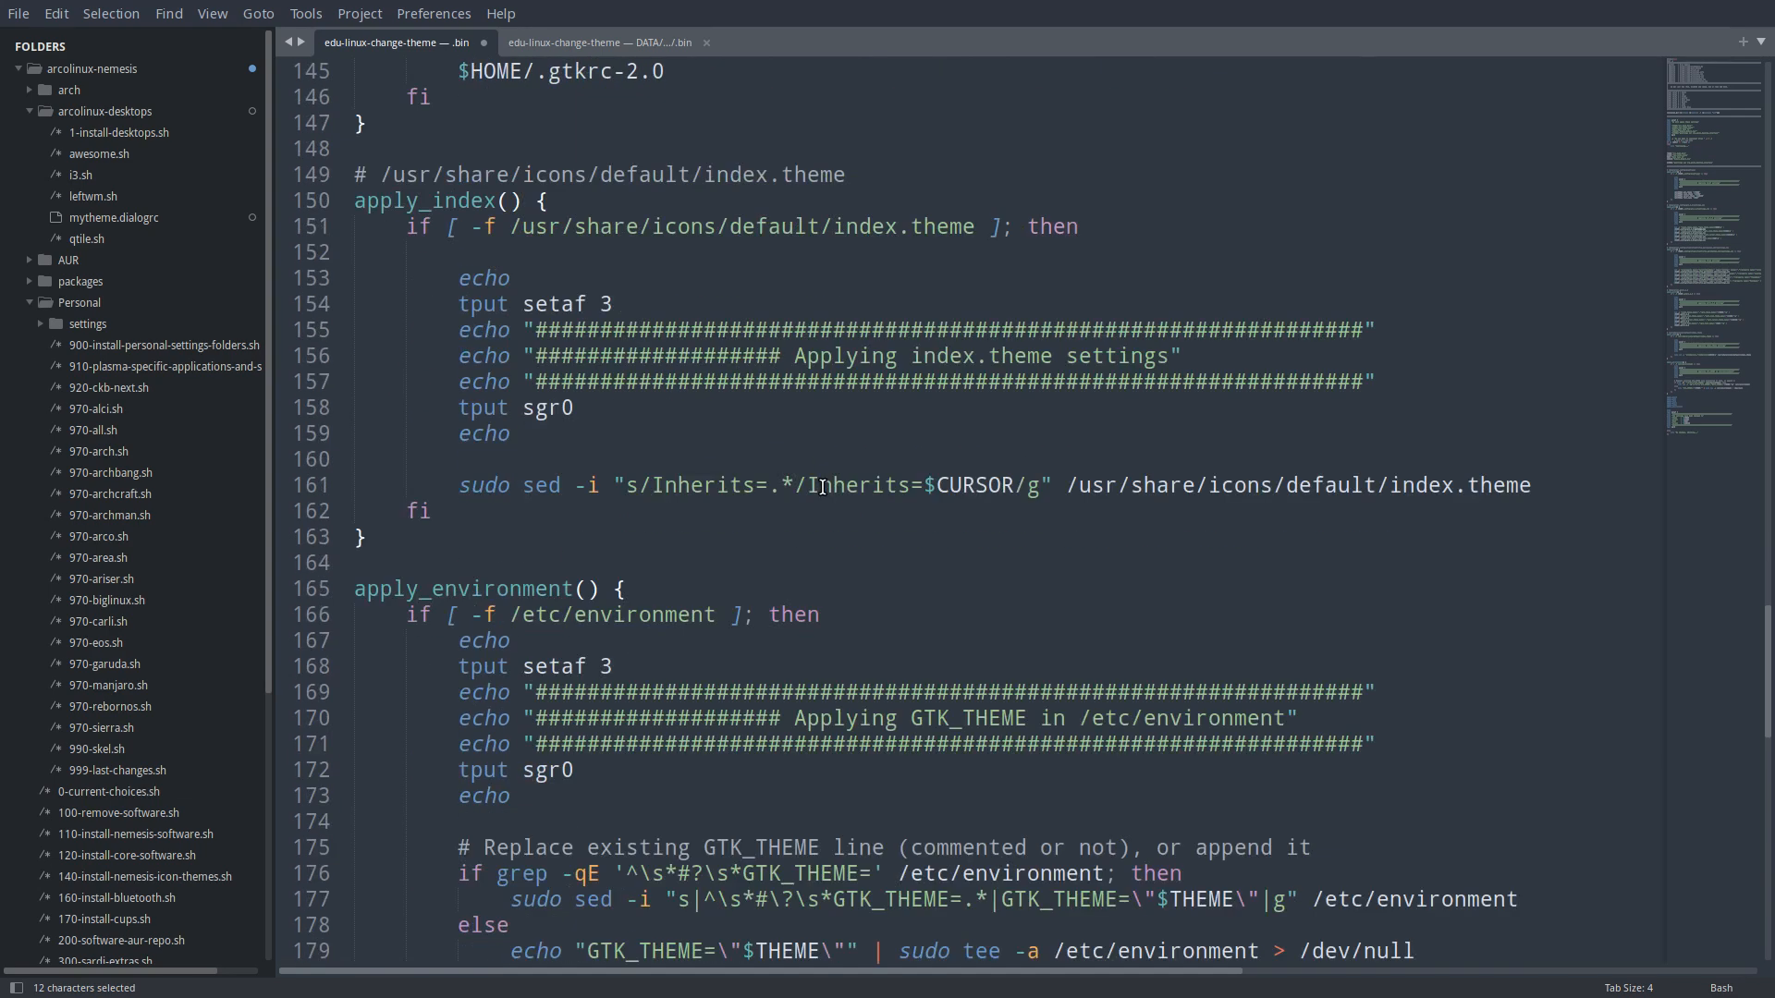
scroll(down, 3)
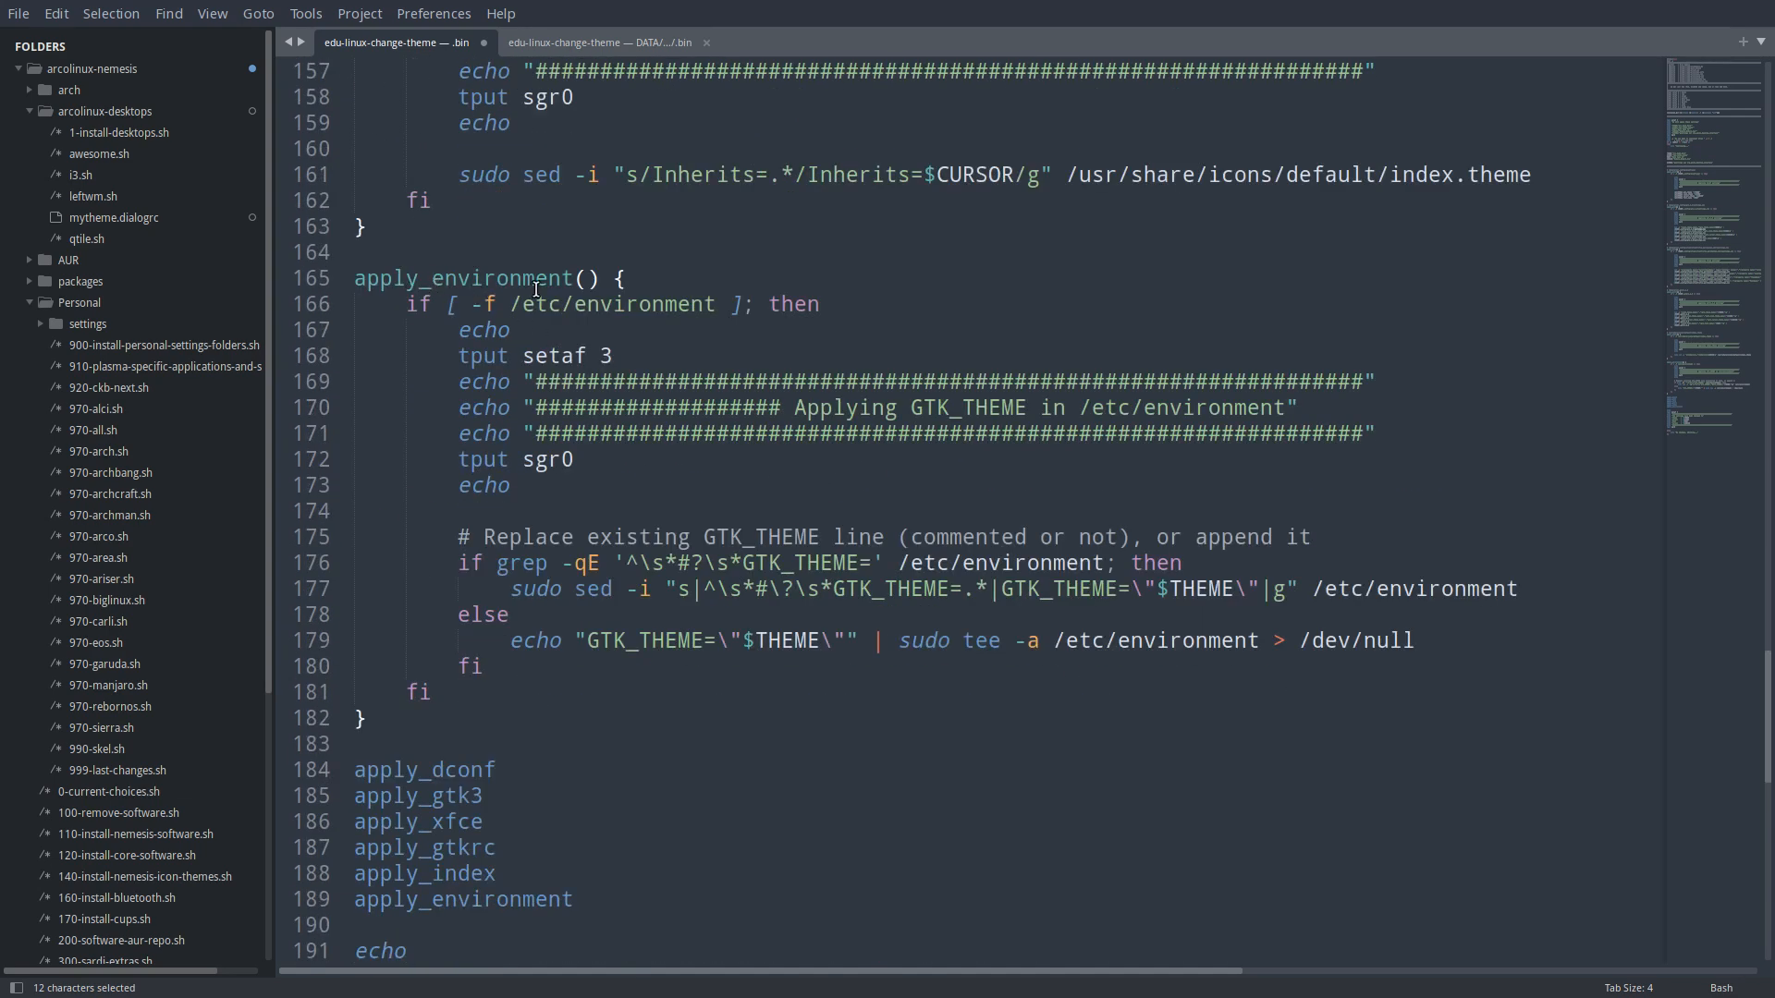
mouse_move(640, 315)
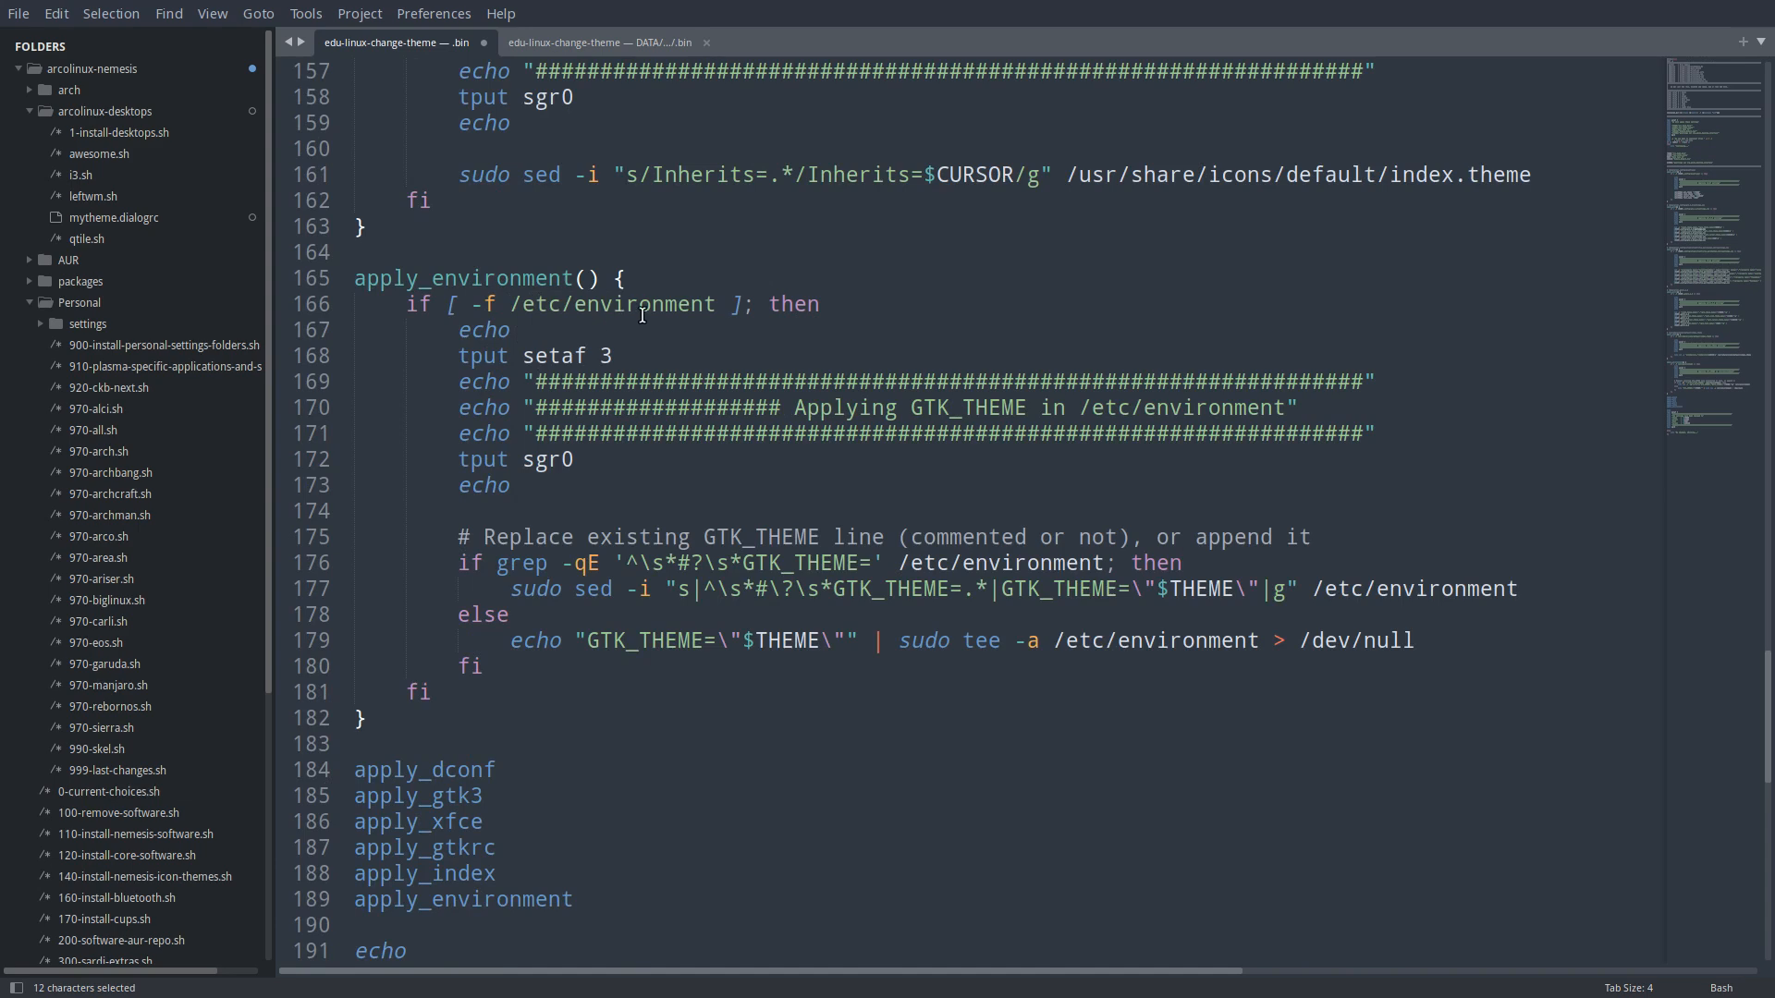
mouse_move(825, 612)
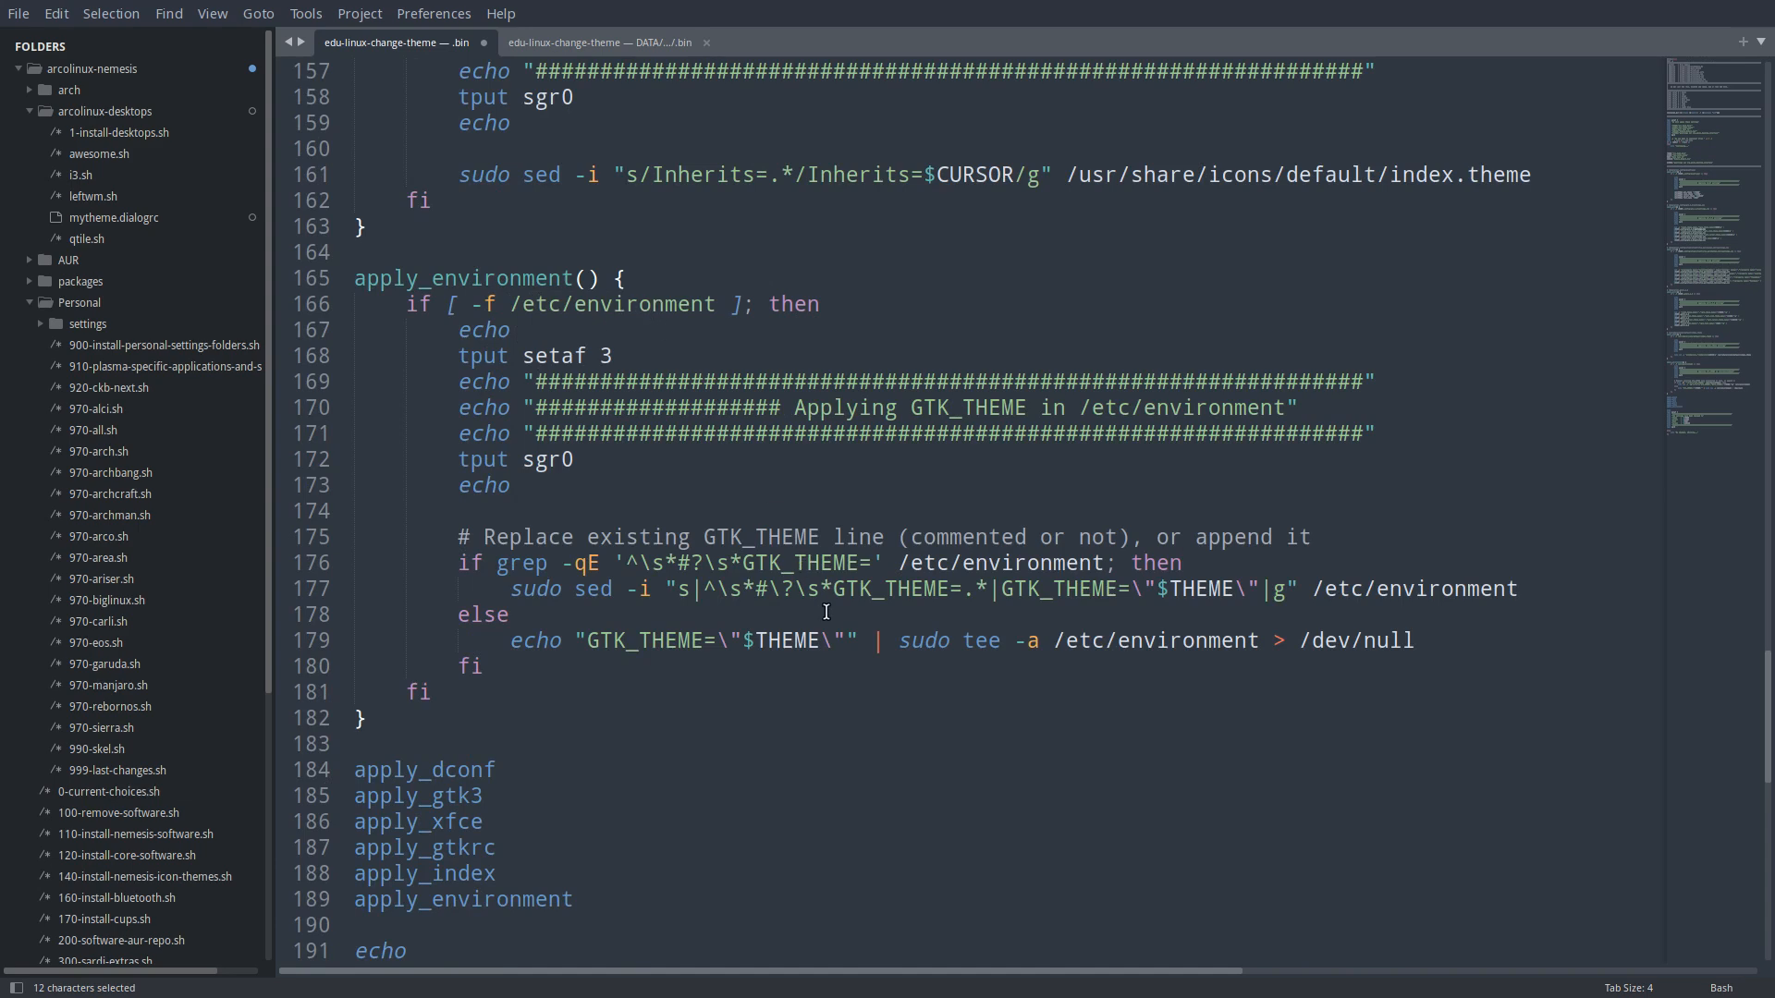
scroll(down, 3)
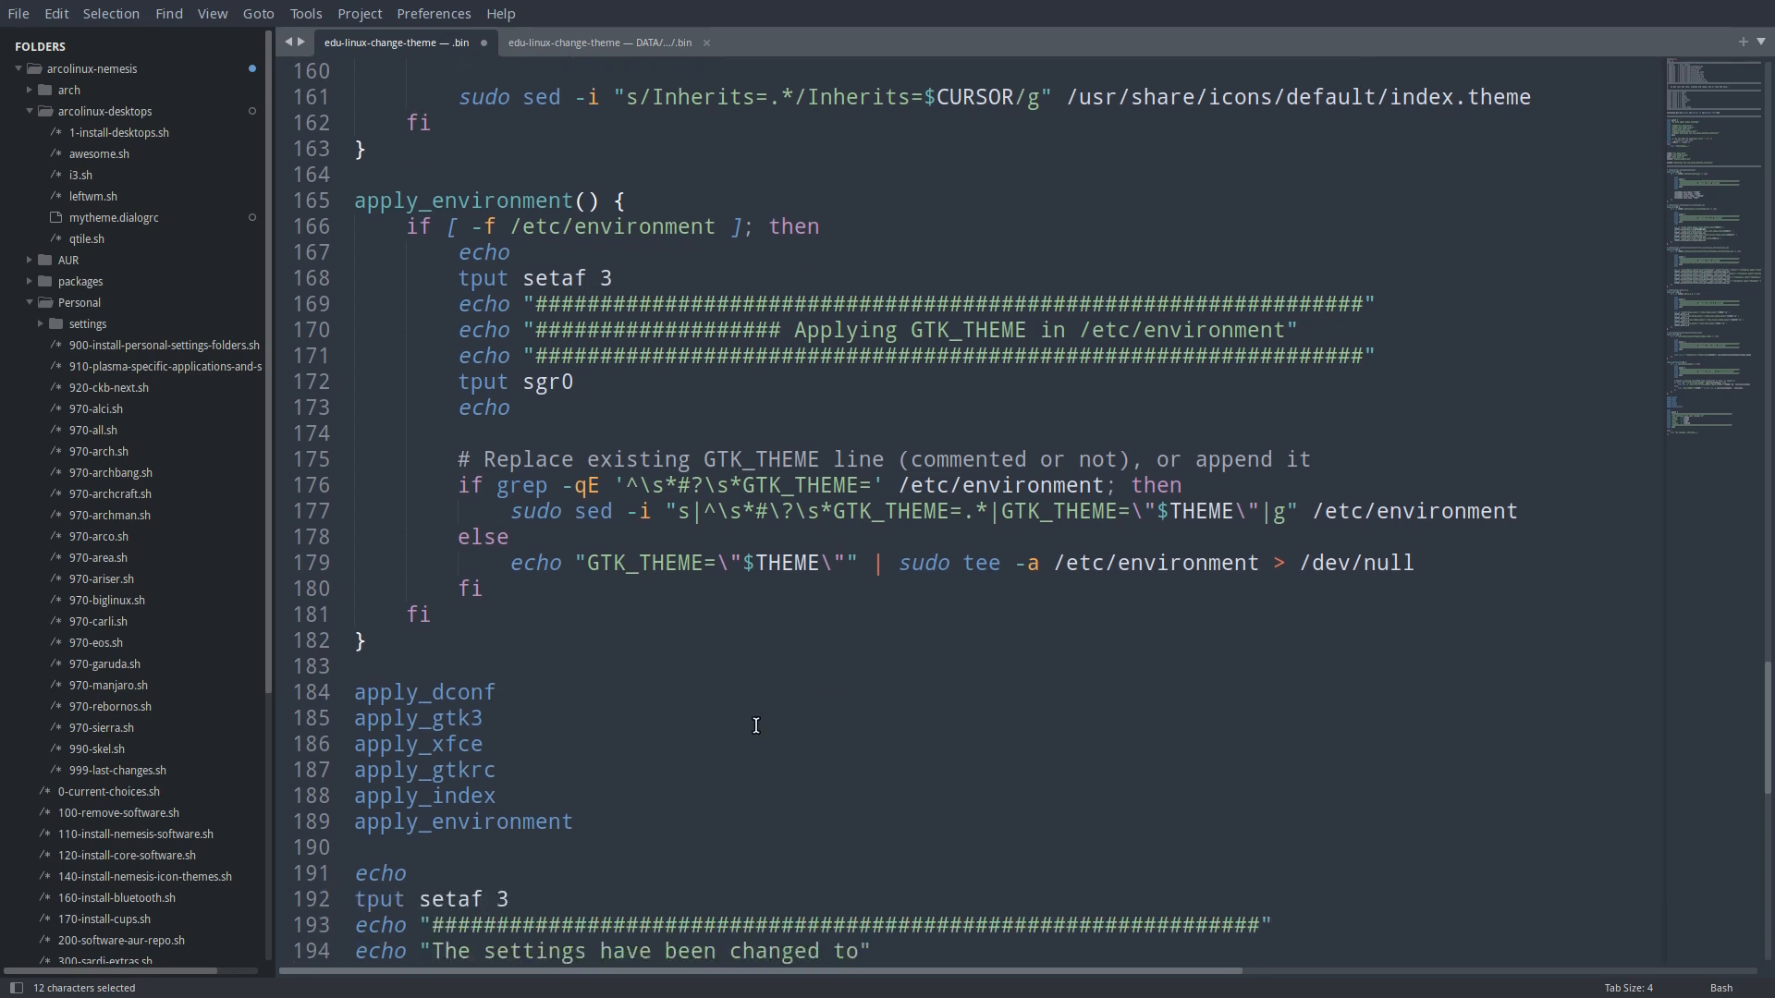
Step: Check the new apply_environment call and save the script with Ctrl+S
double_click(463, 821)
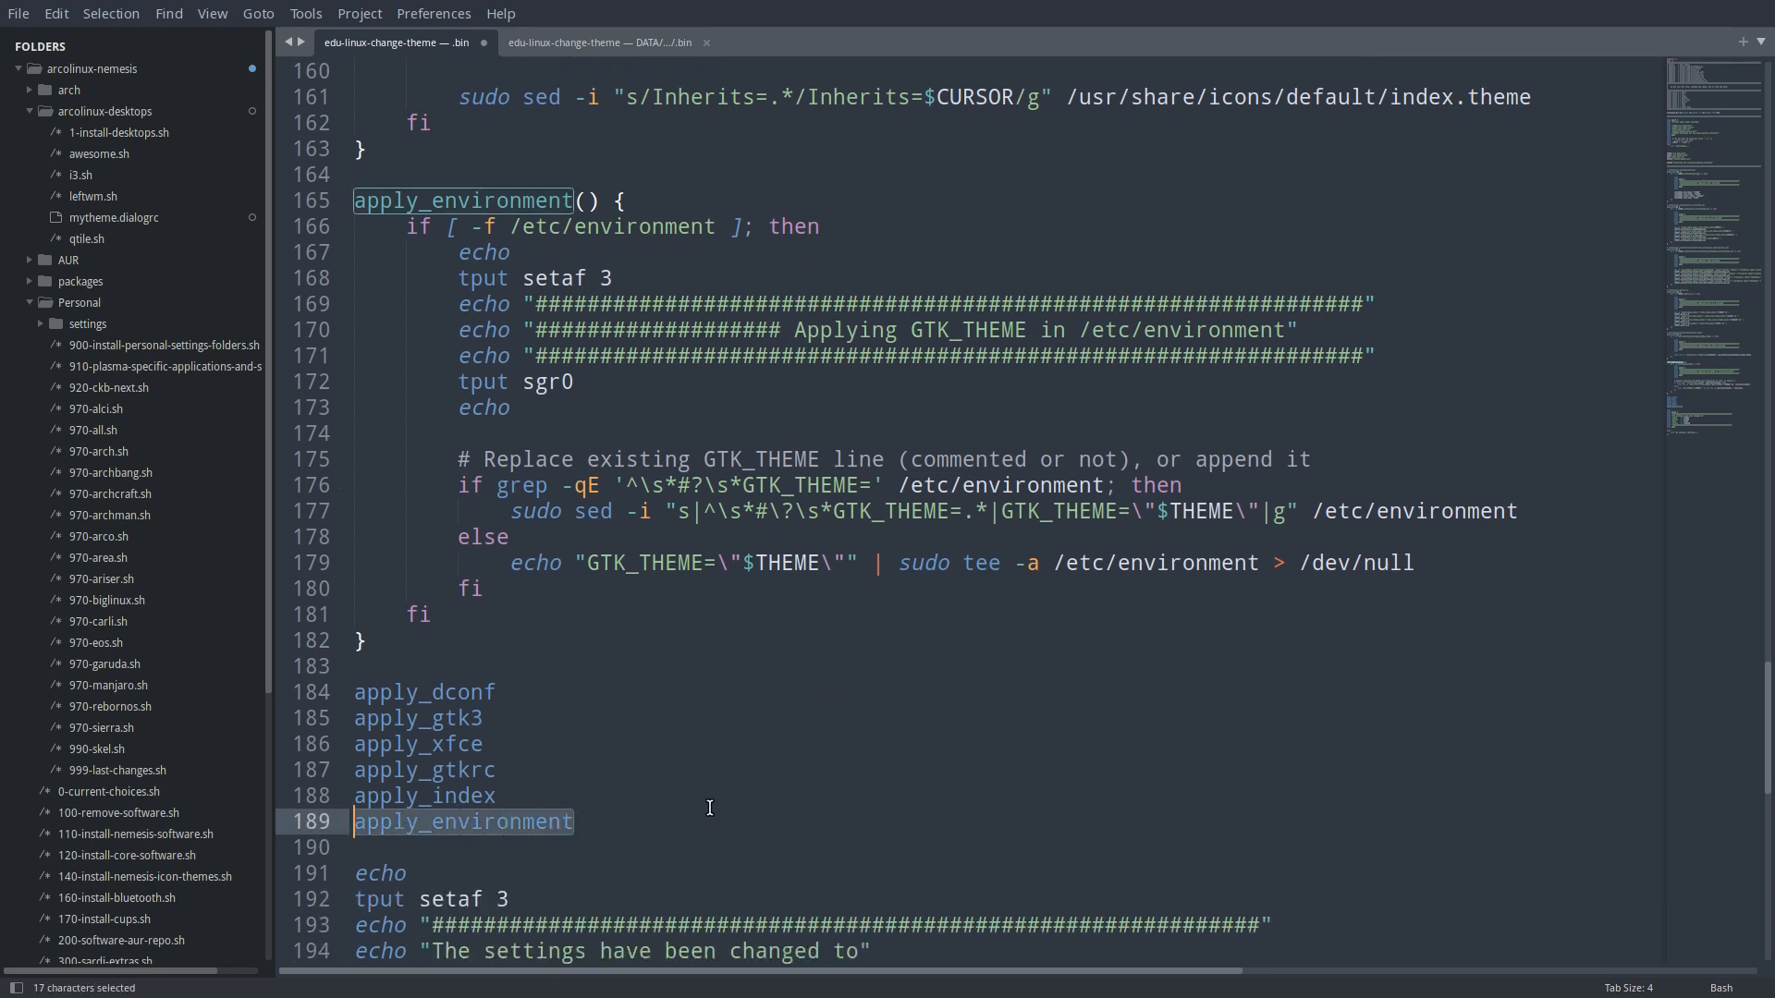
scroll(down, 3)
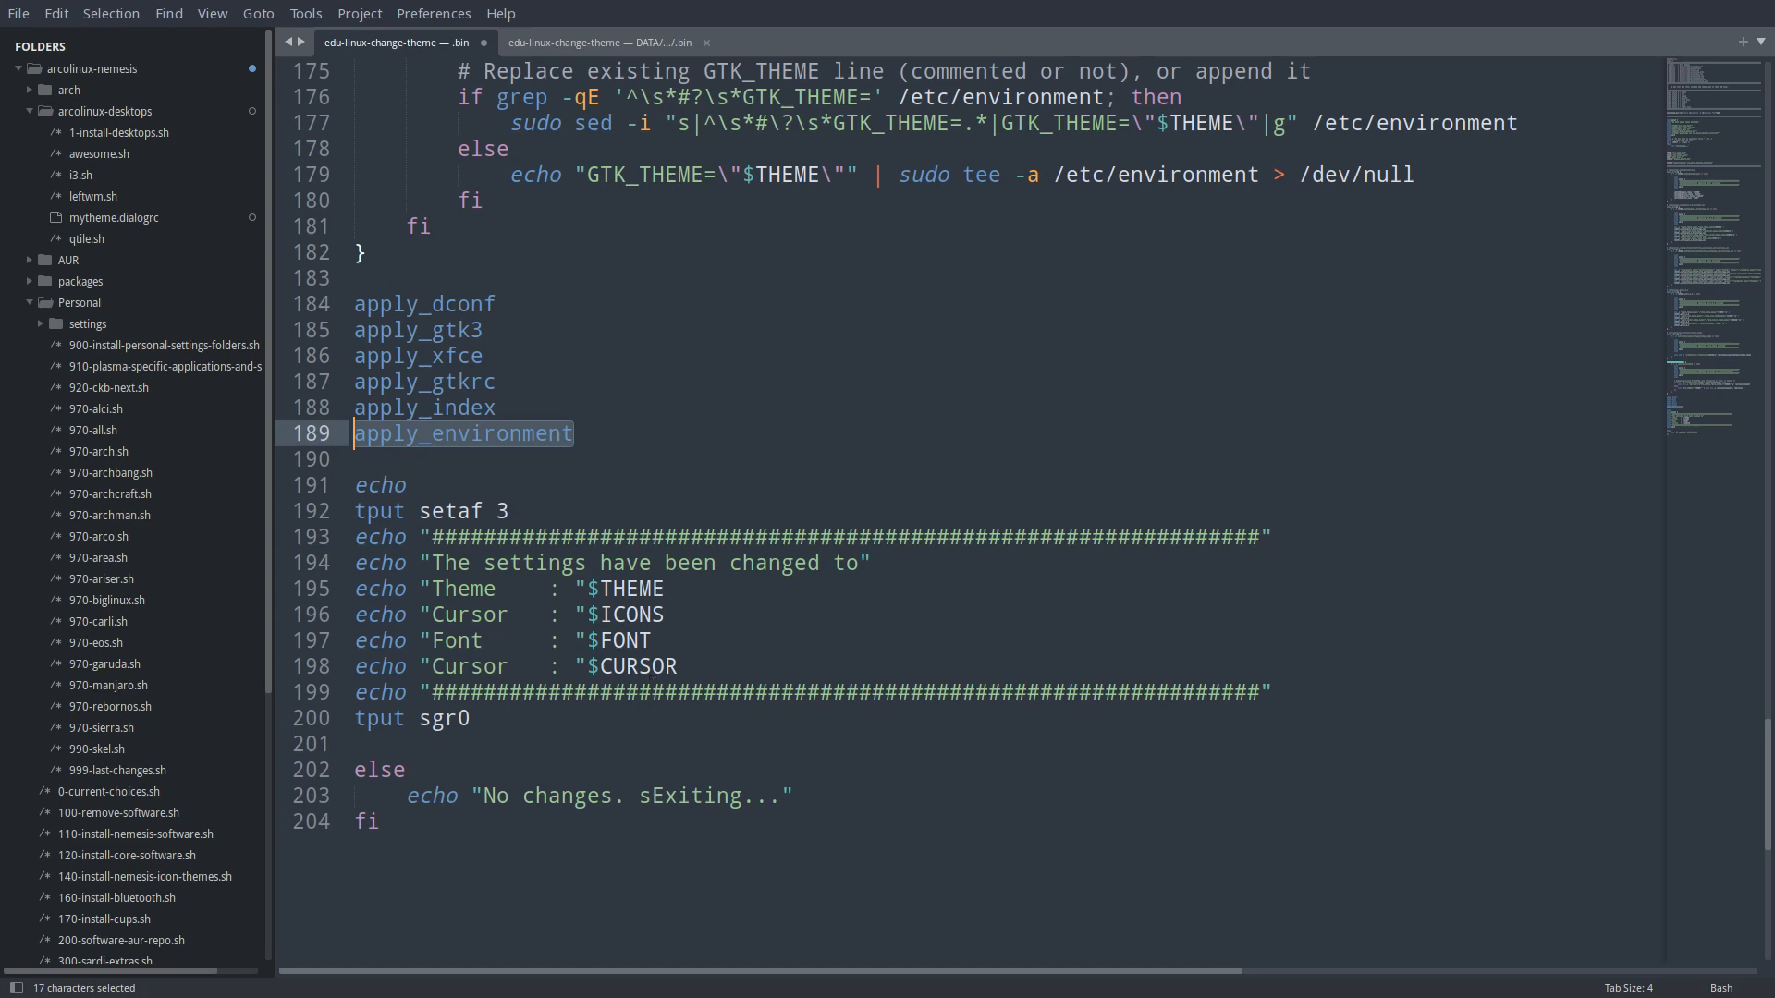
key(ctrl+s)
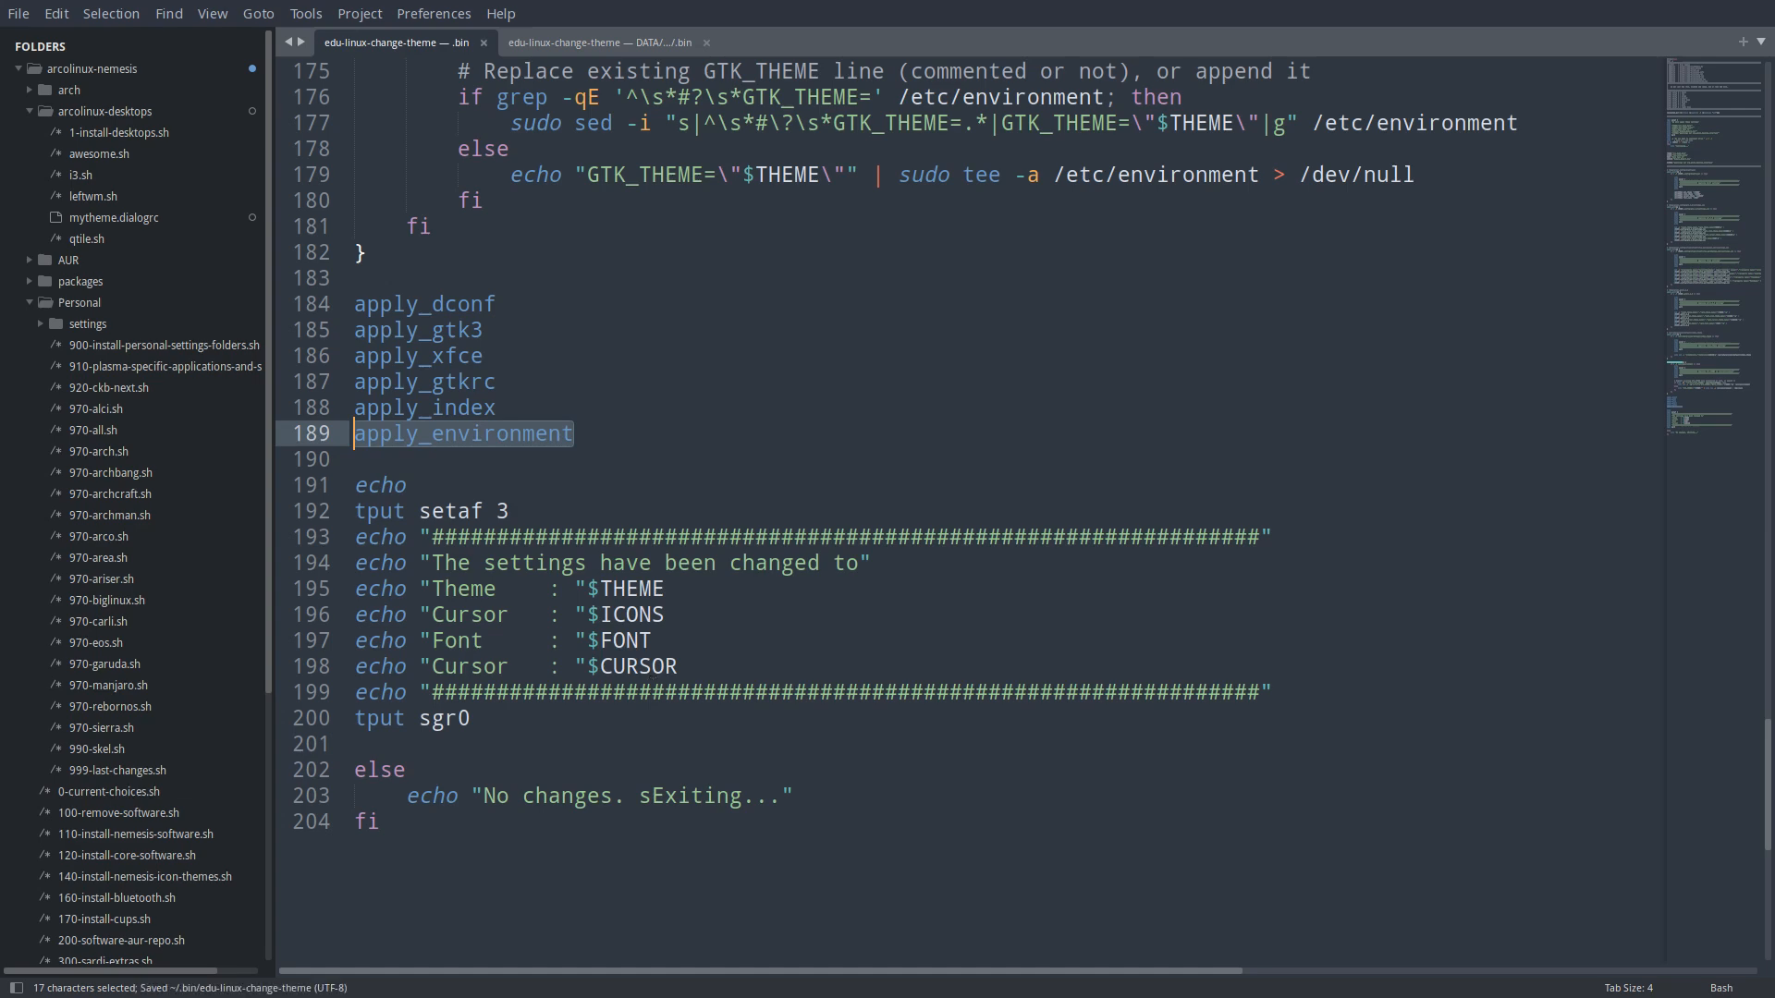
scroll(up, 3)
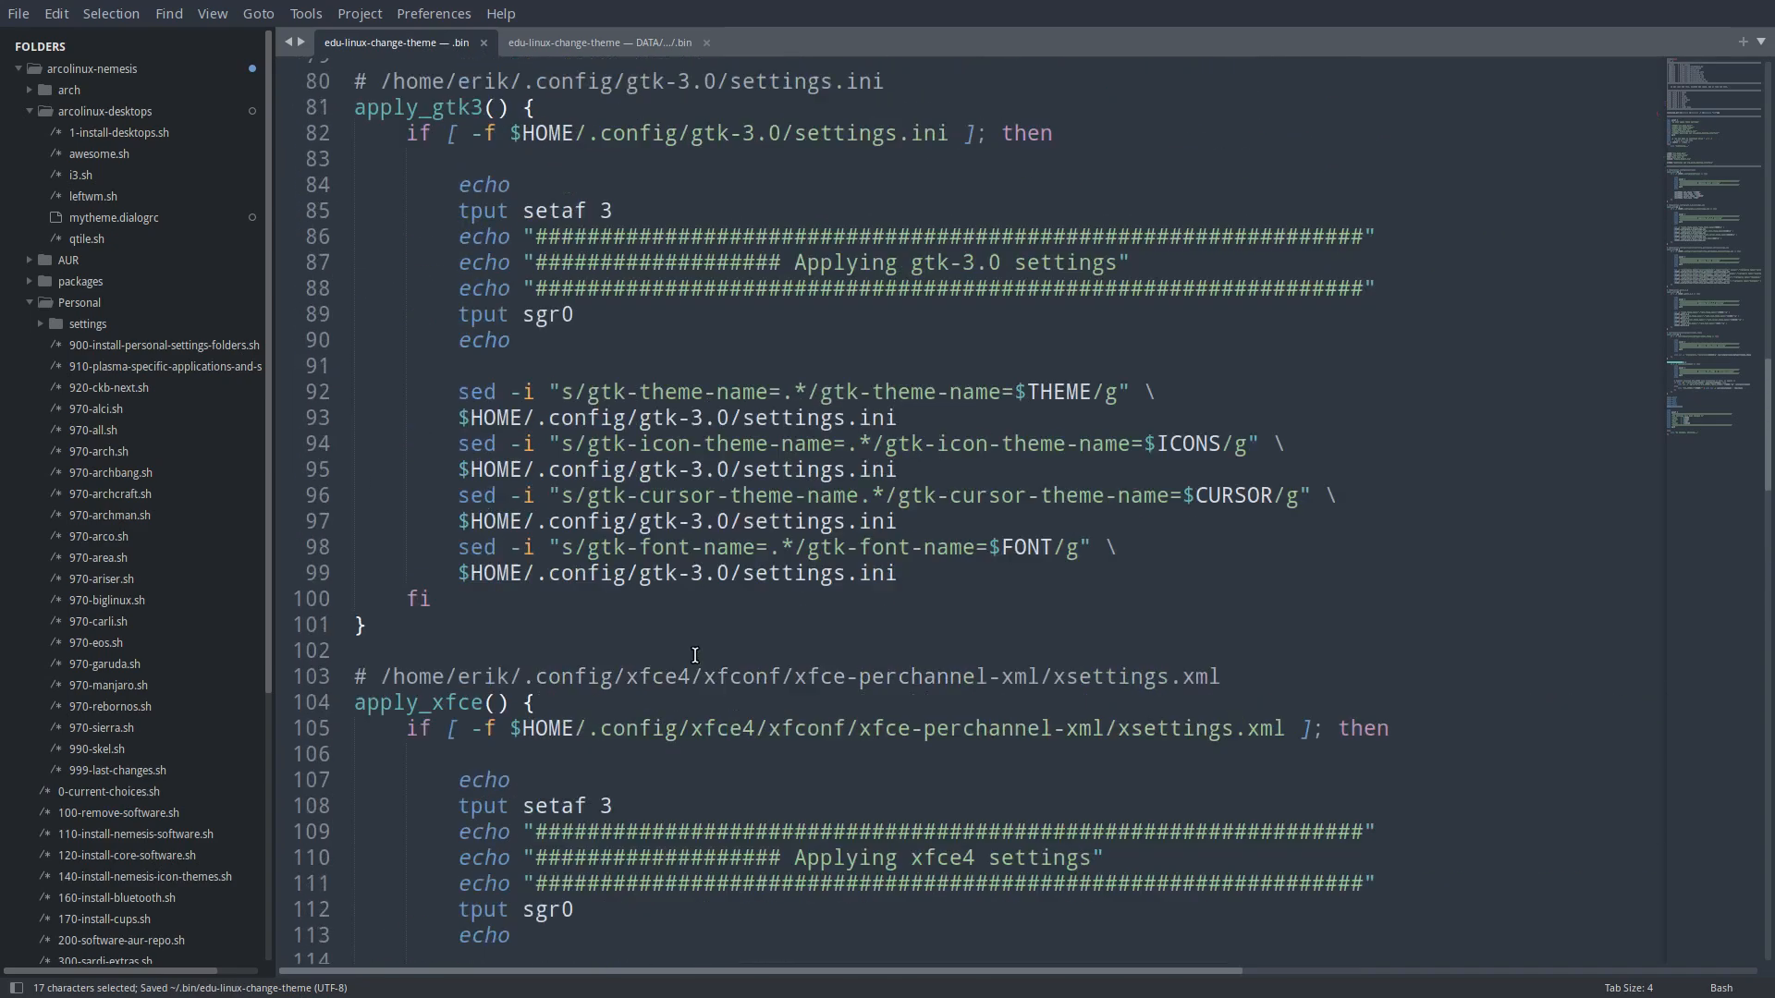
scroll(up, 3)
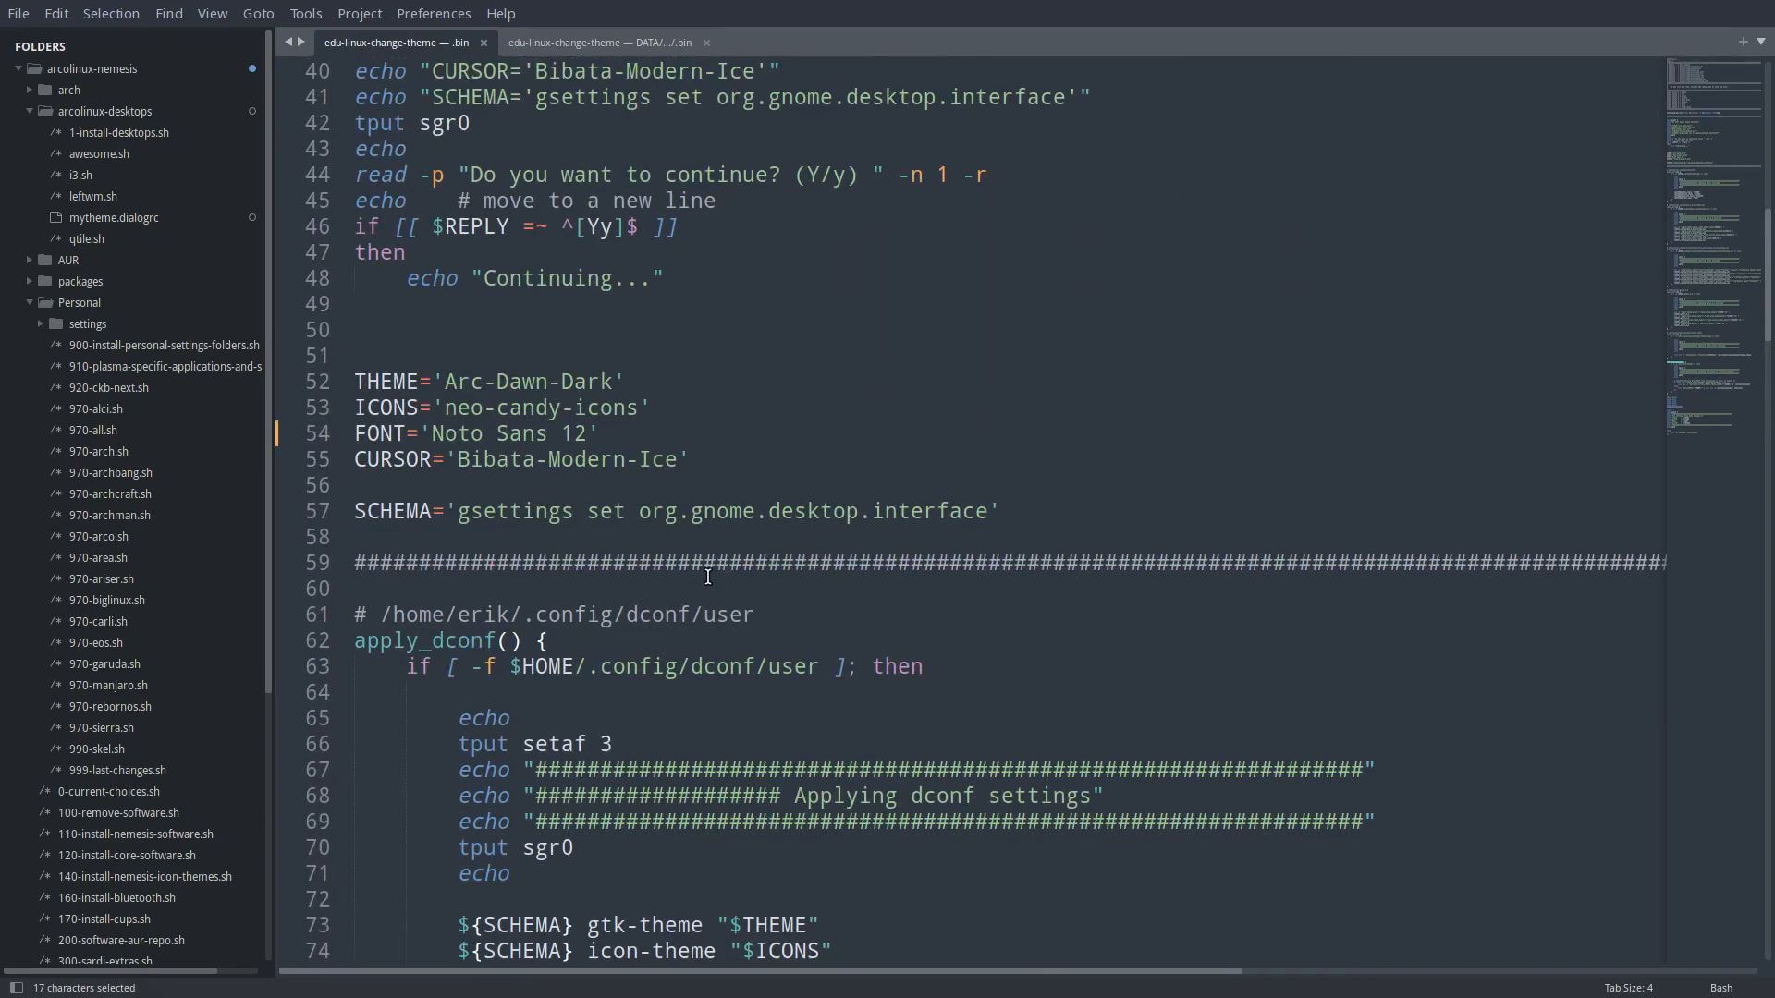
scroll(up, 3)
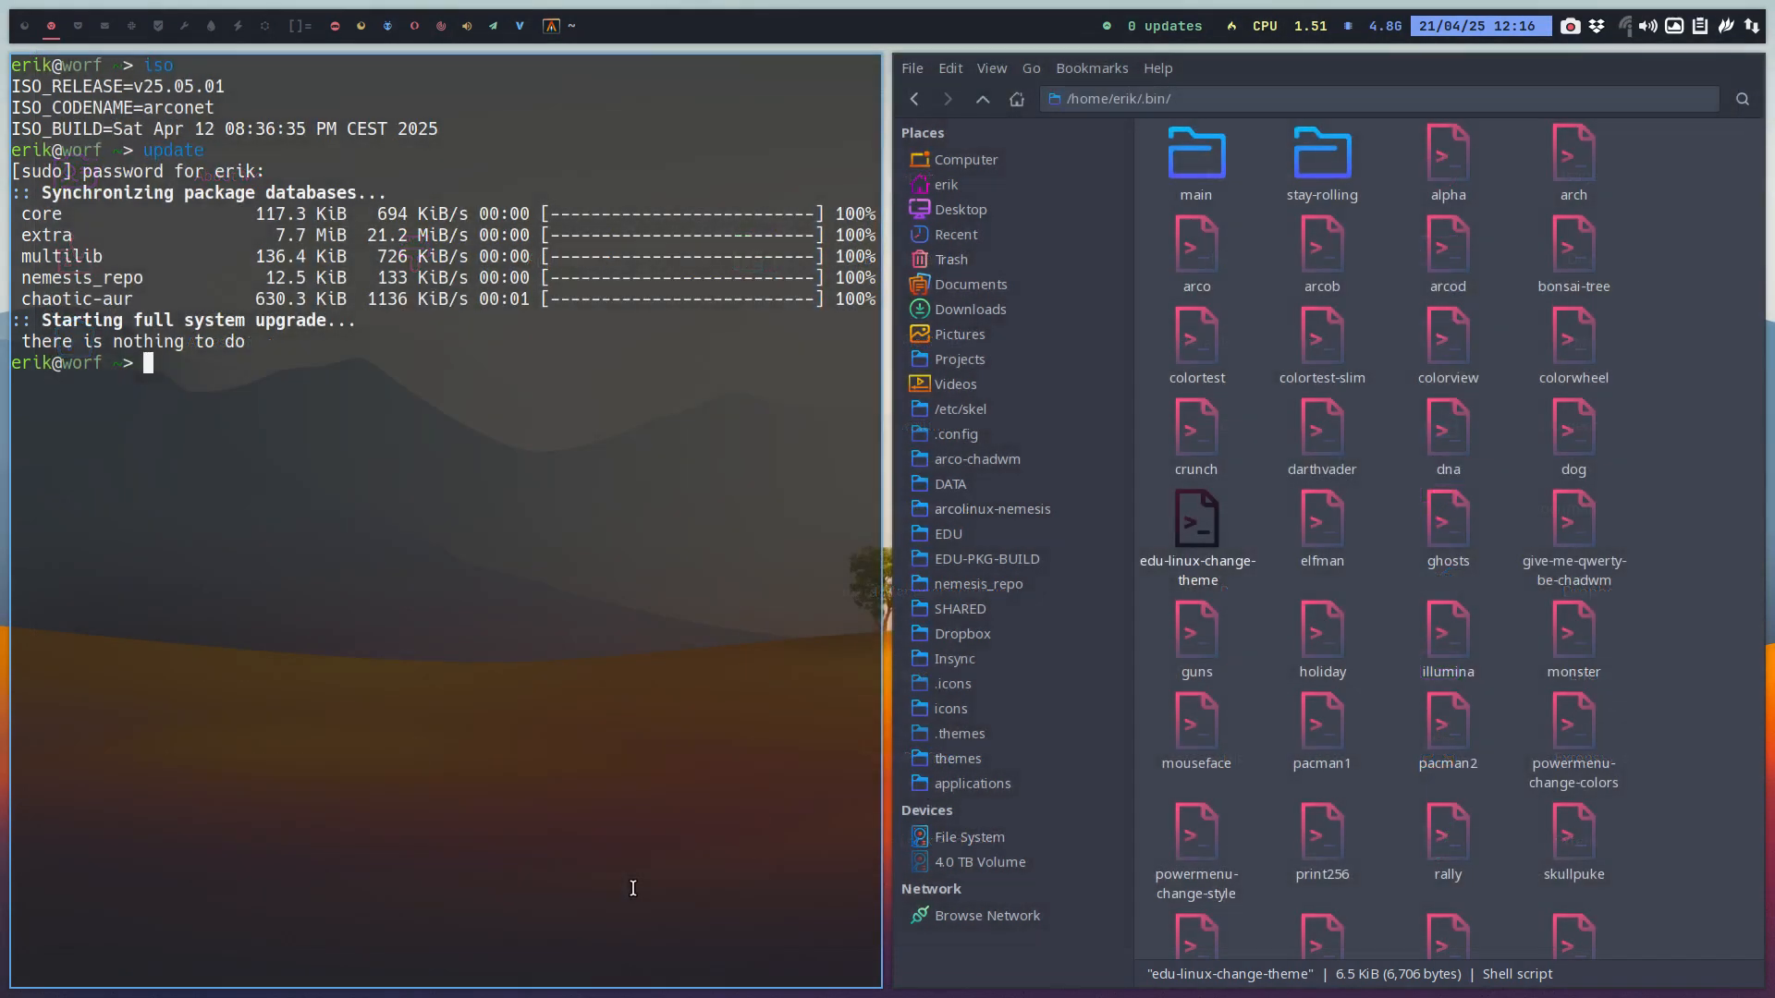
Step: Move Thunar to the Downloads folder and focus the terminal before re-login
click(1197, 527)
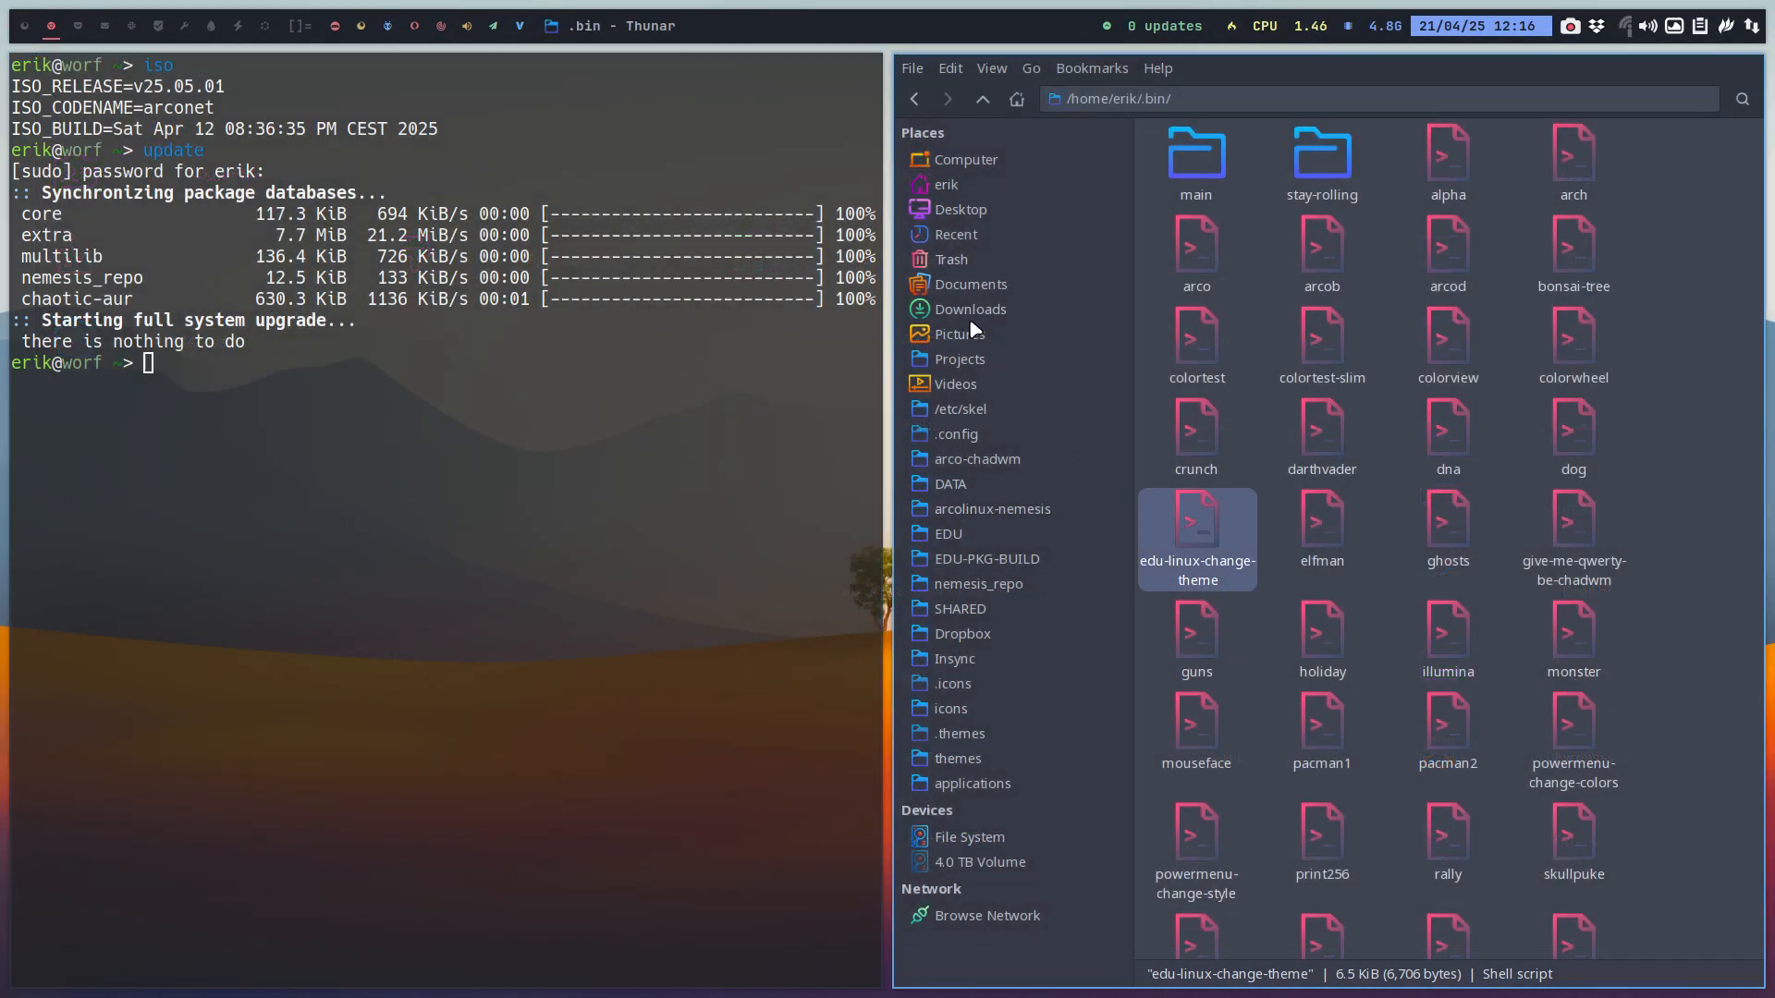
click(970, 309)
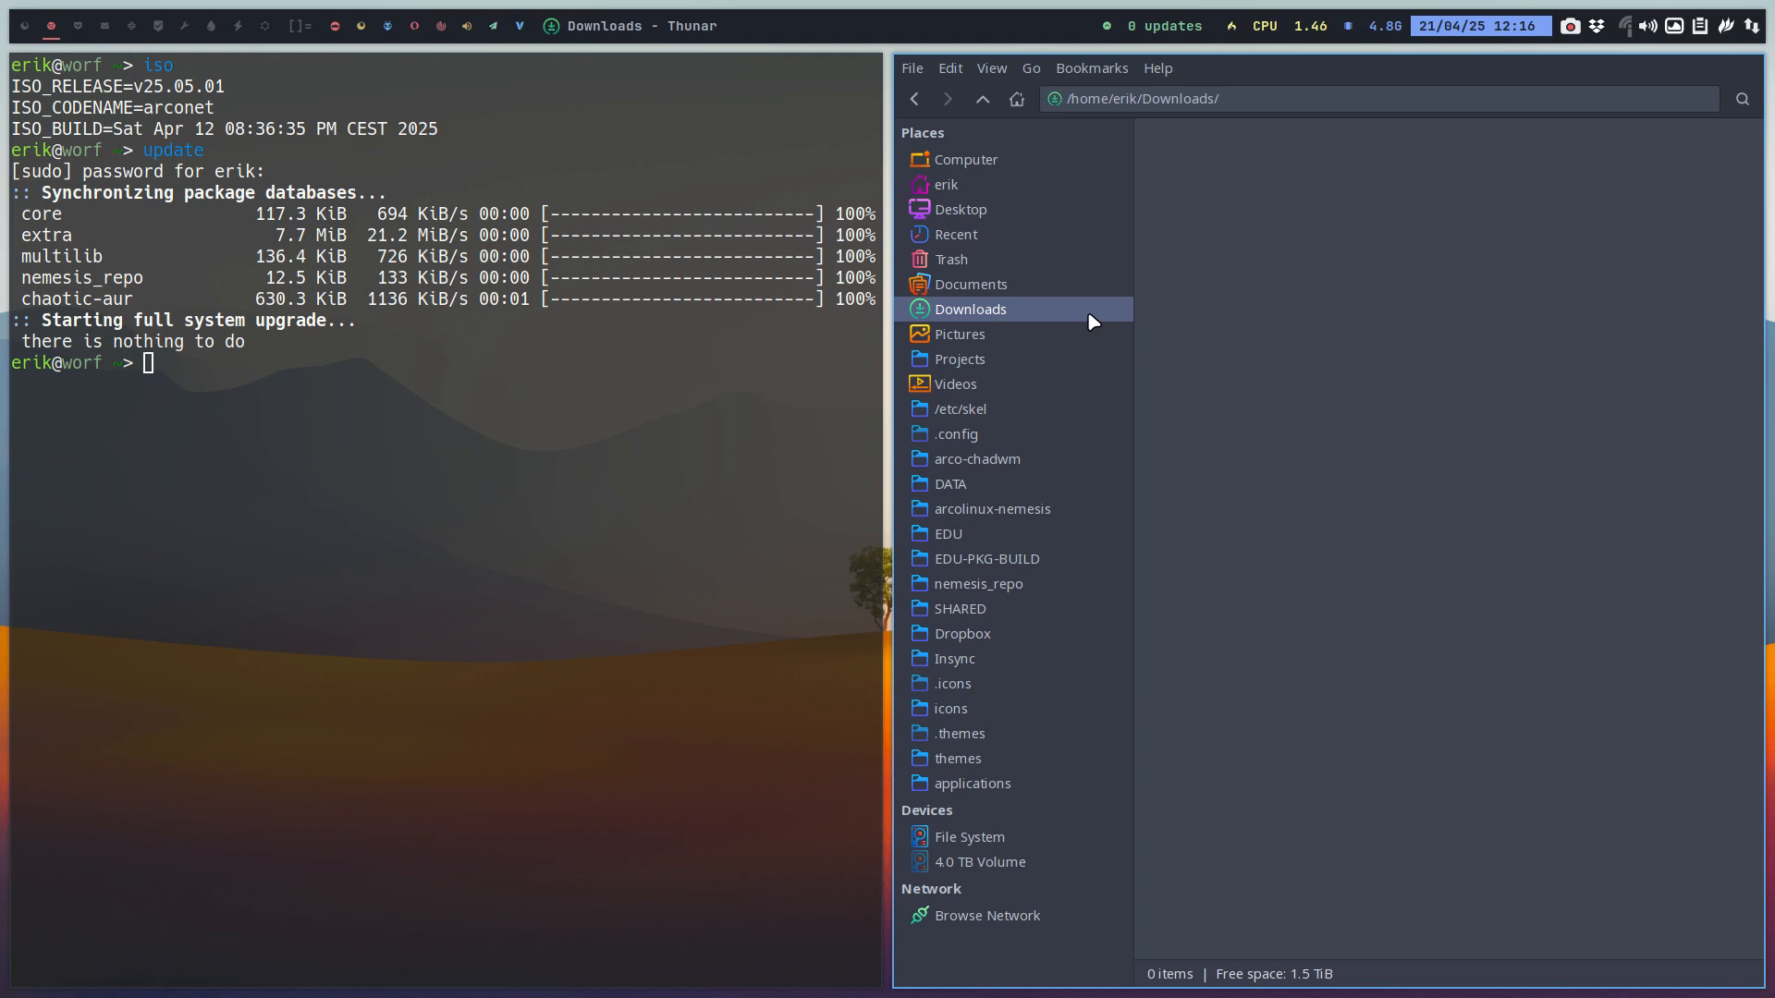
mouse_move(1083, 315)
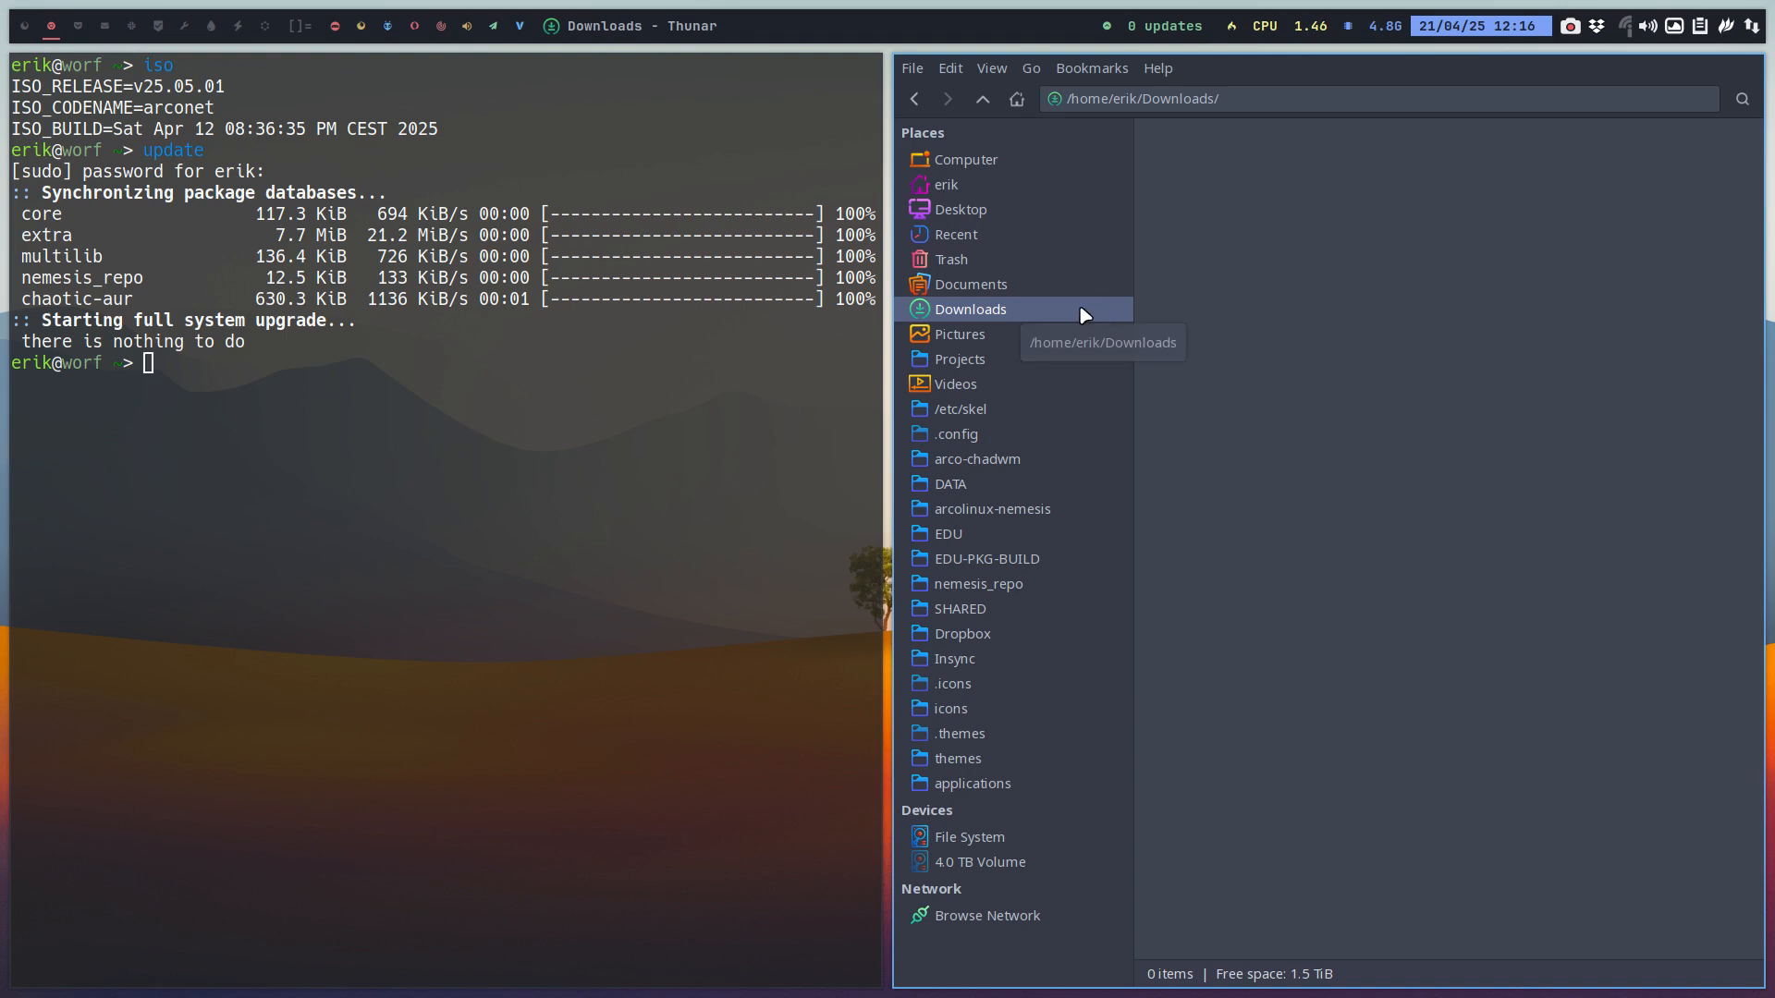
mouse_move(1087, 320)
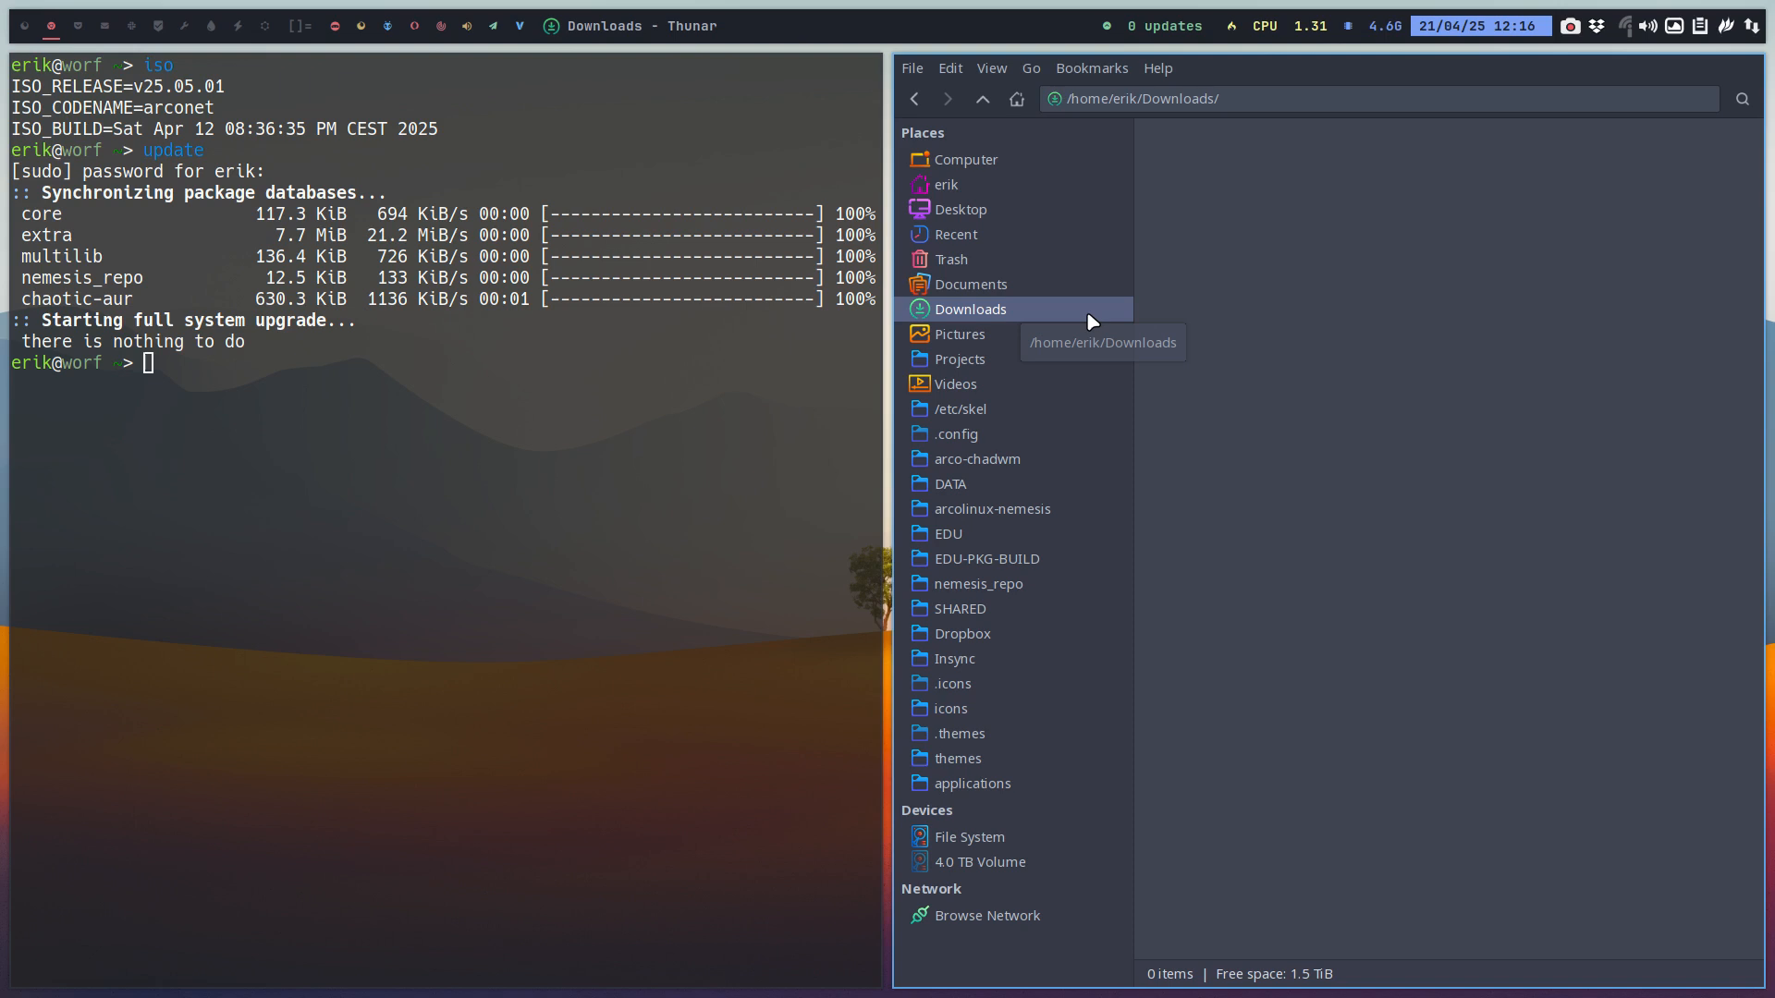
click(496, 344)
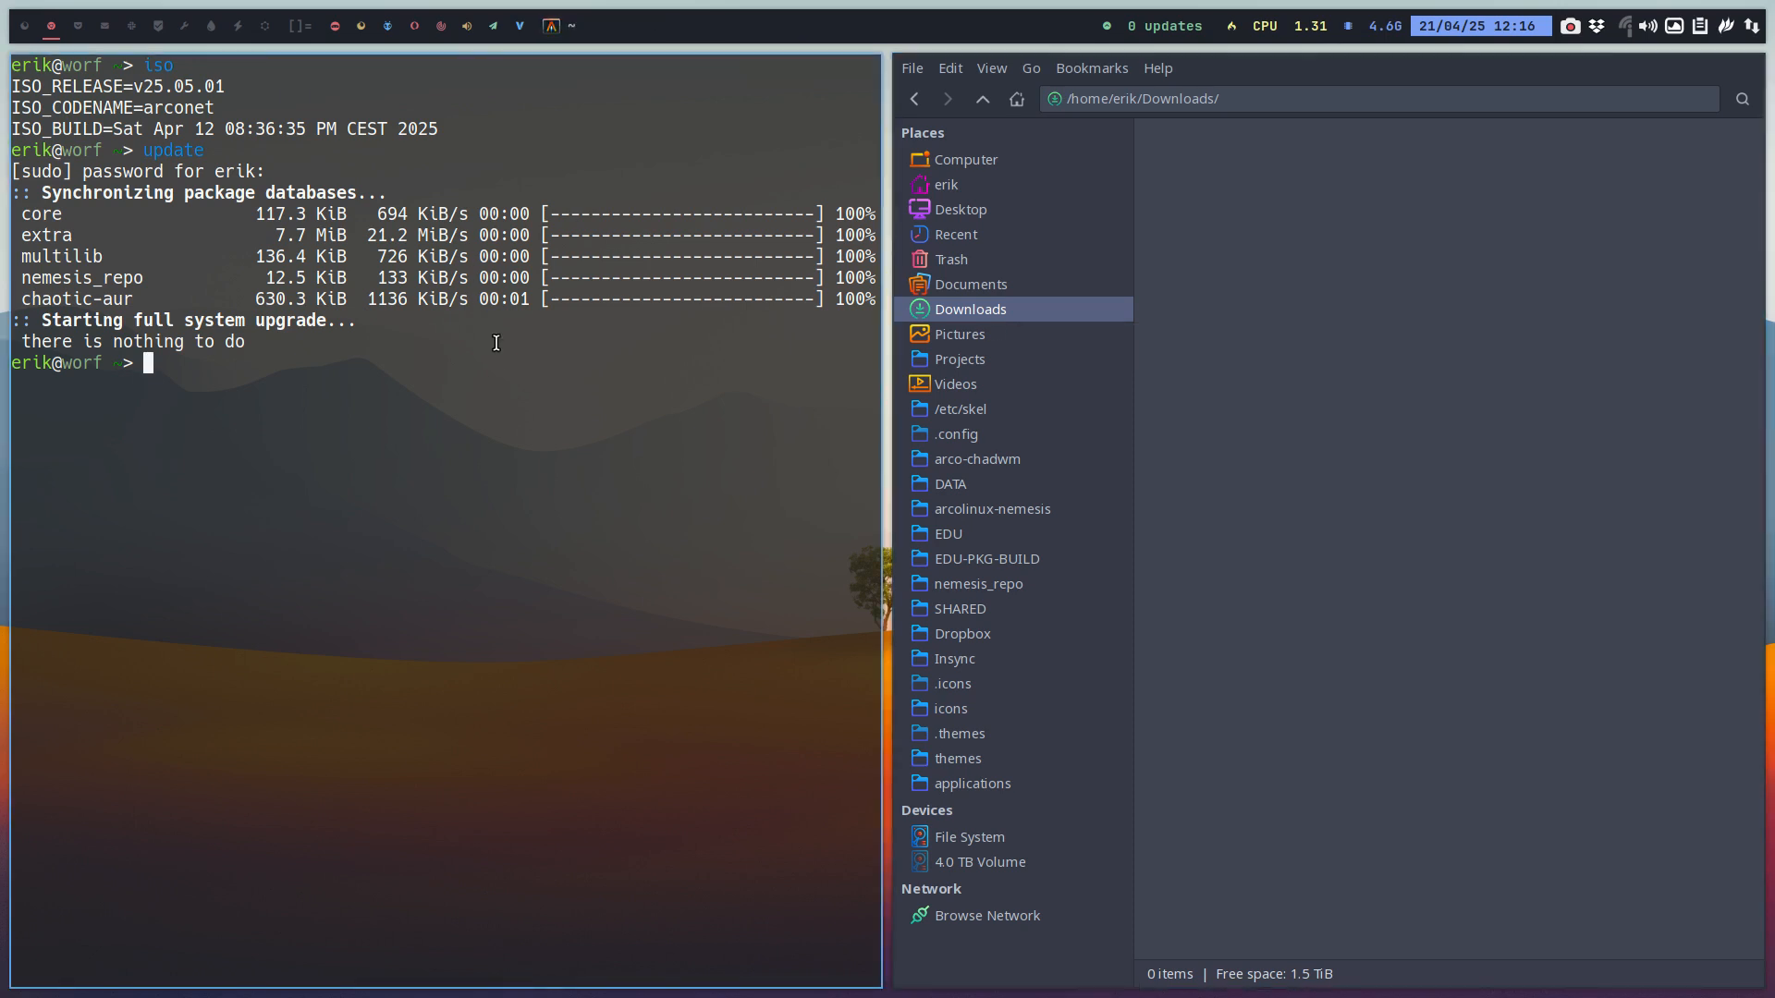
mouse_move(255, 344)
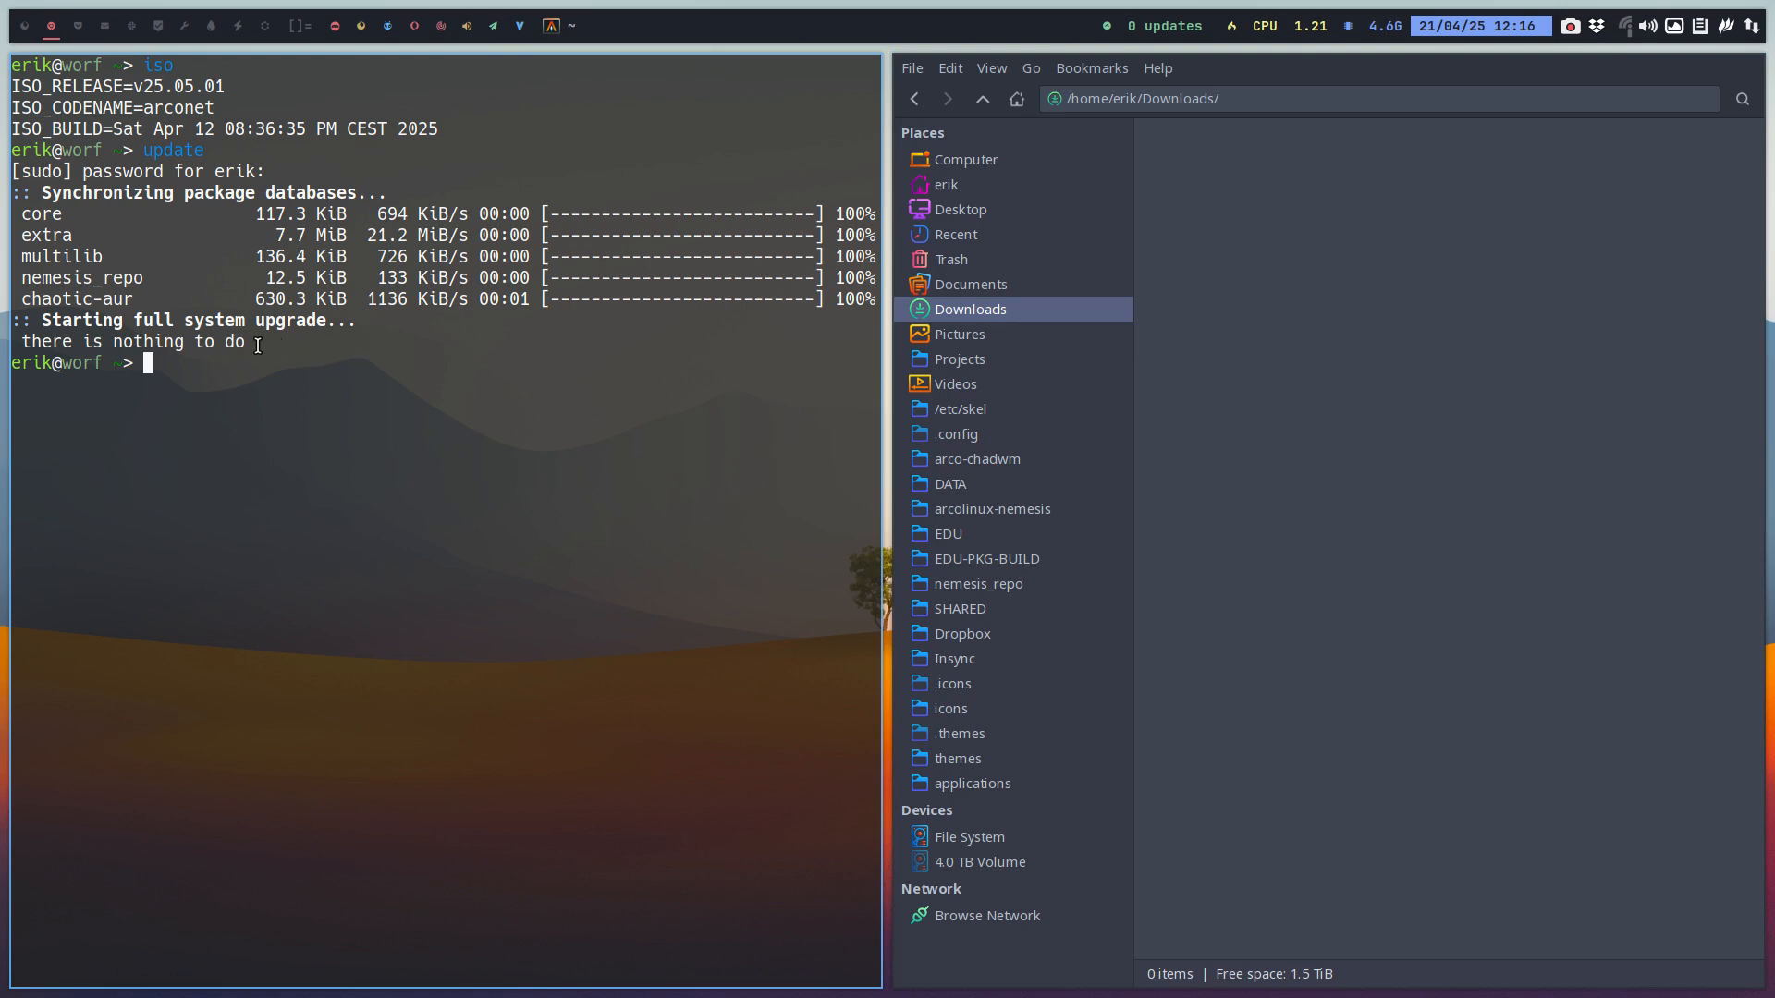
mouse_move(258, 37)
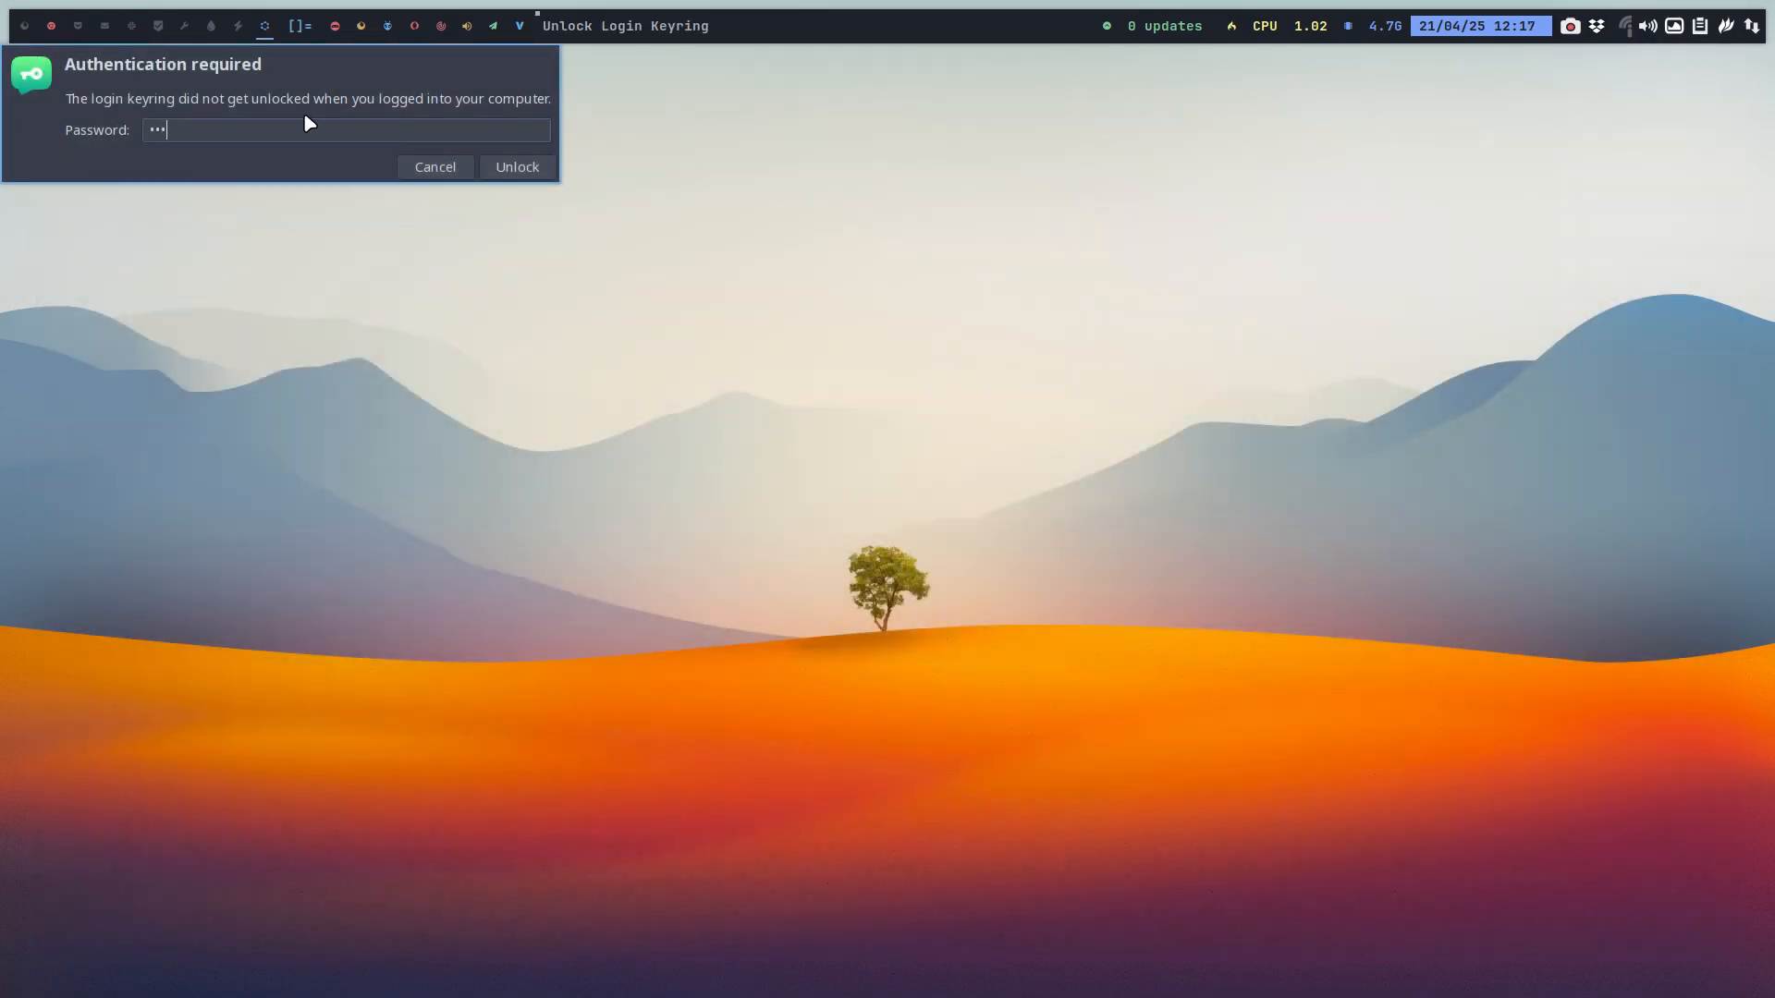
Step: Unlock the keyring and open the edu-dot-files repository on GitHub
click(516, 167)
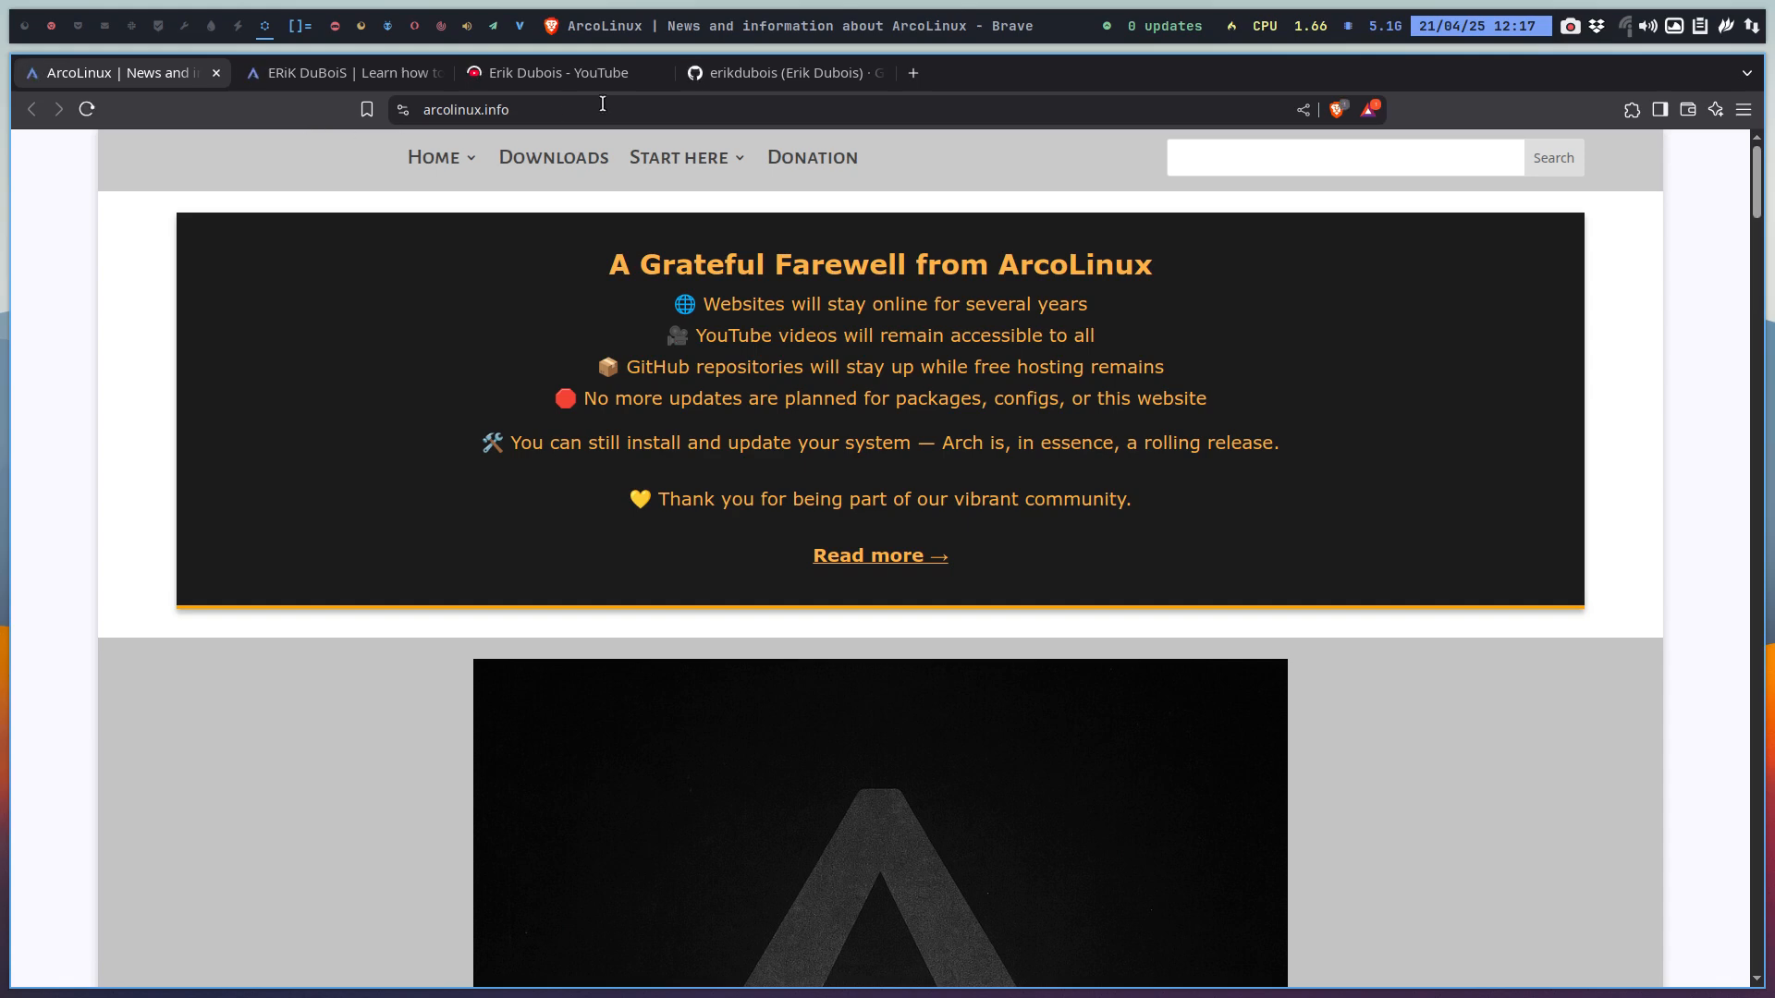
click(781, 72)
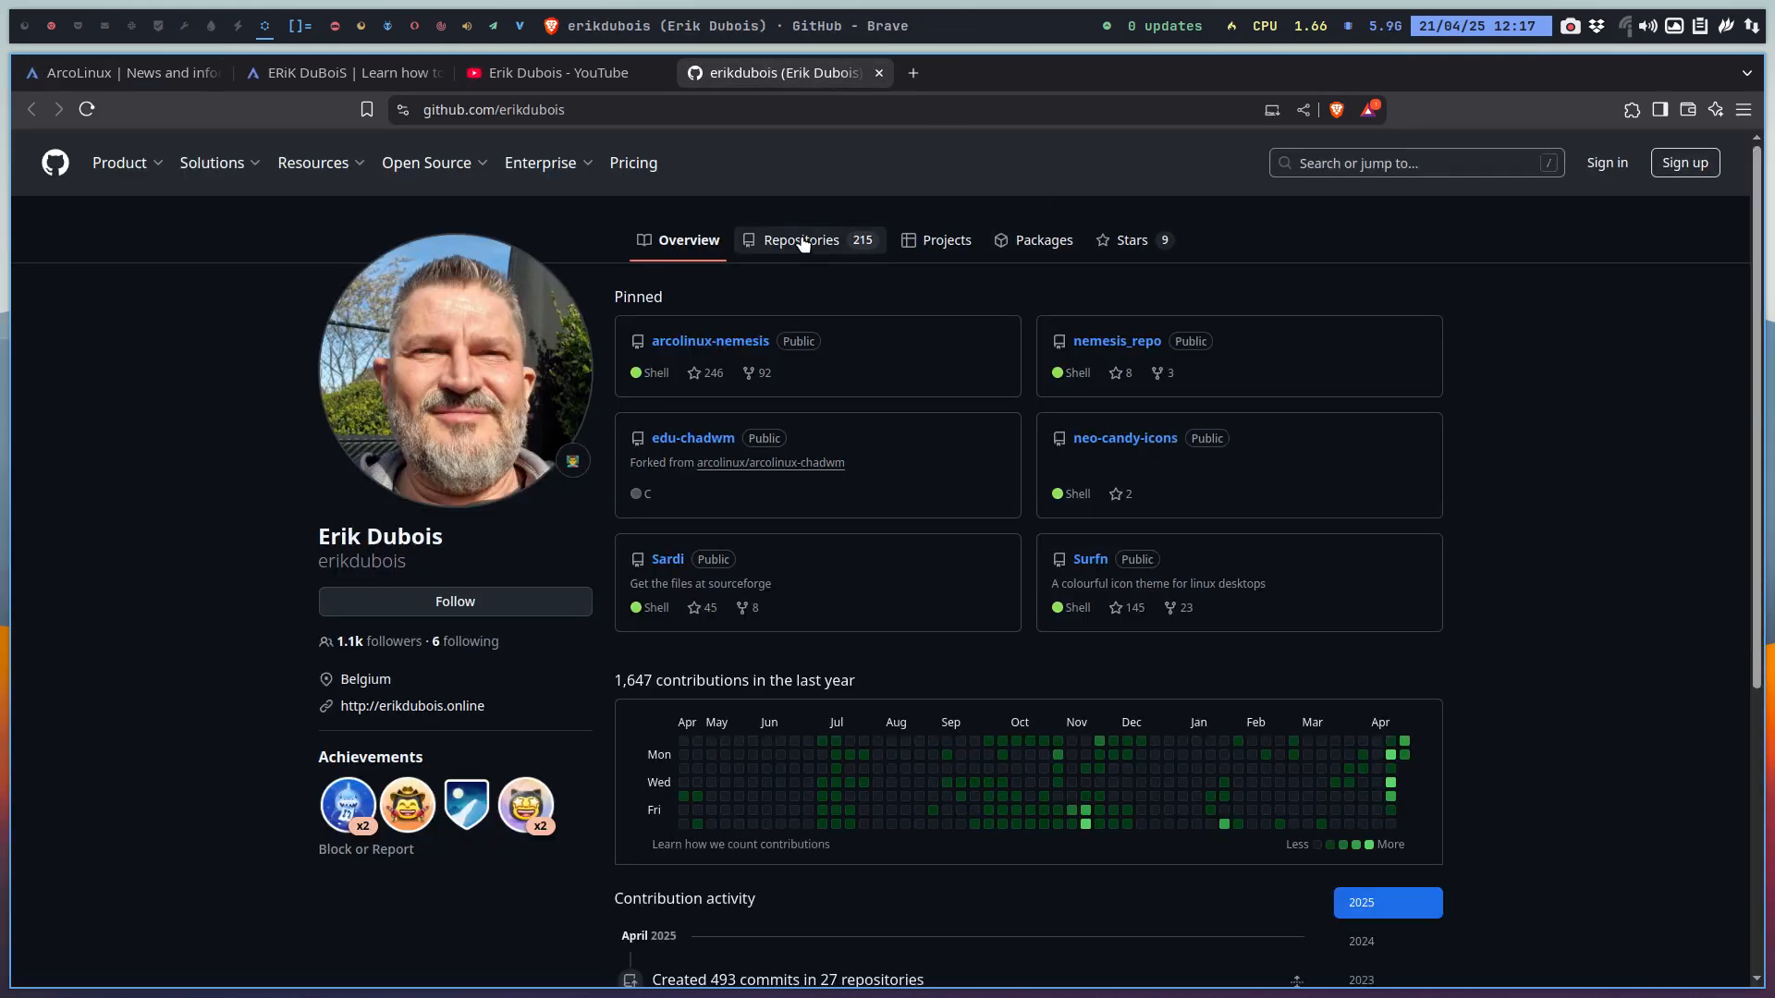
click(801, 239)
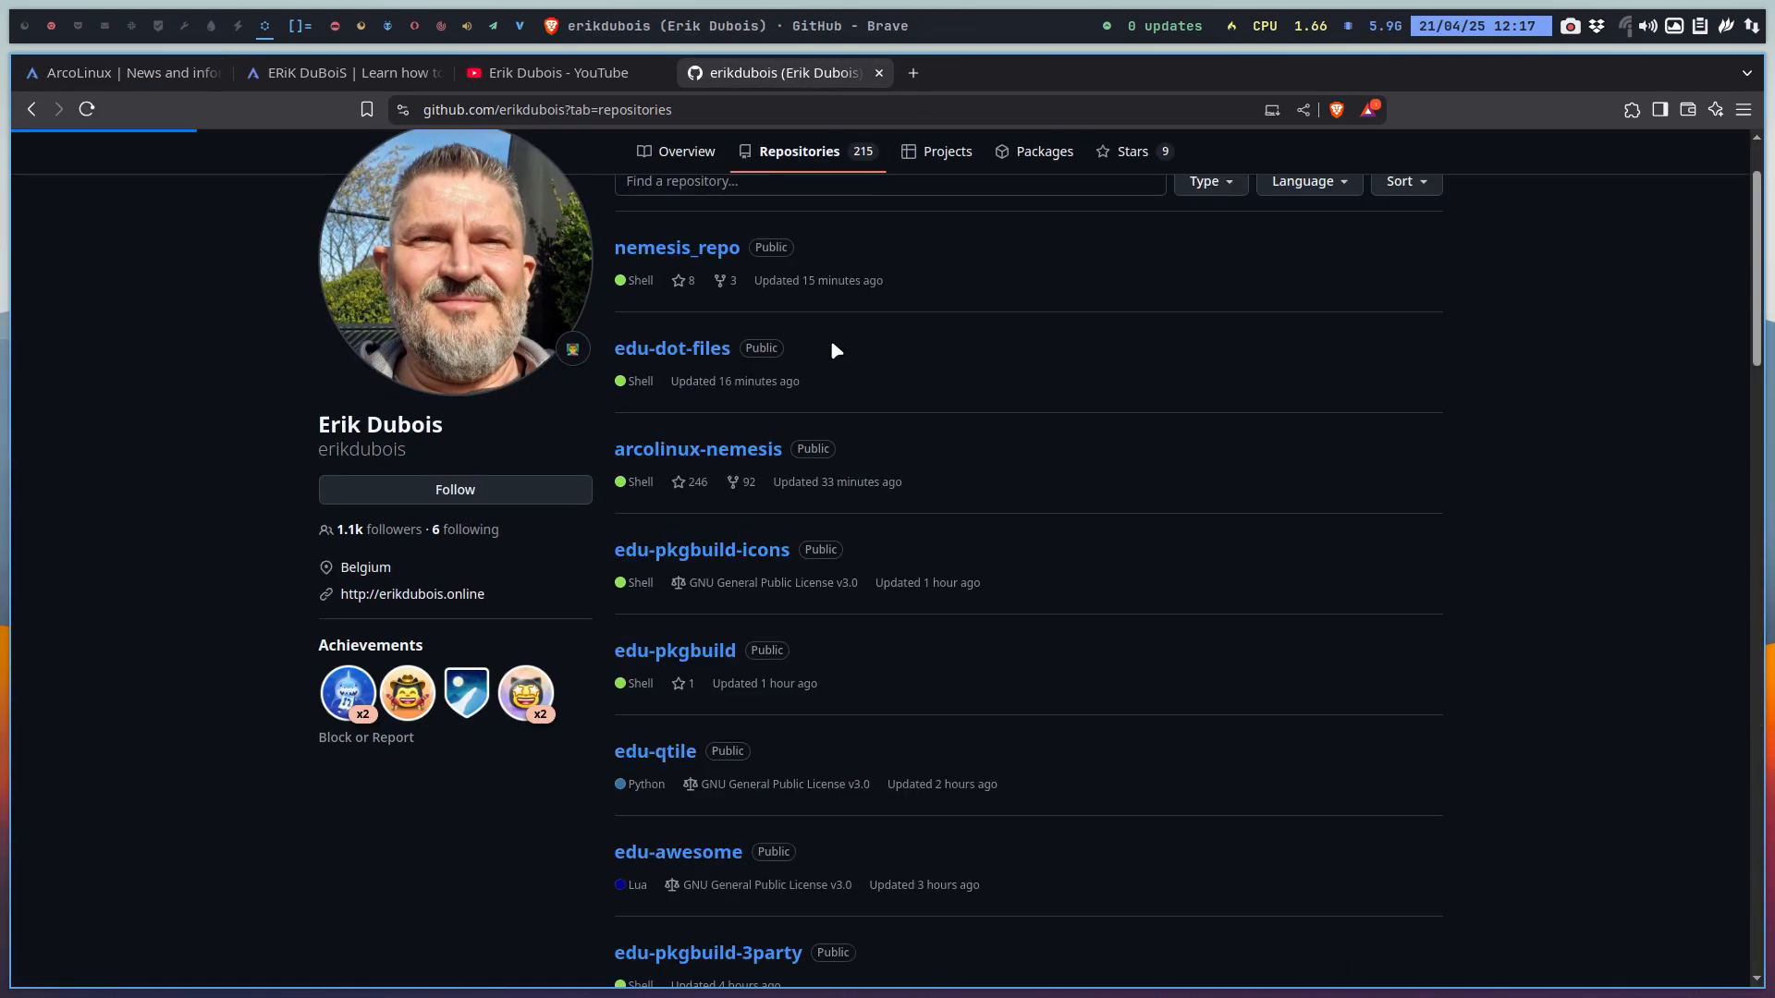
scroll(down, 3)
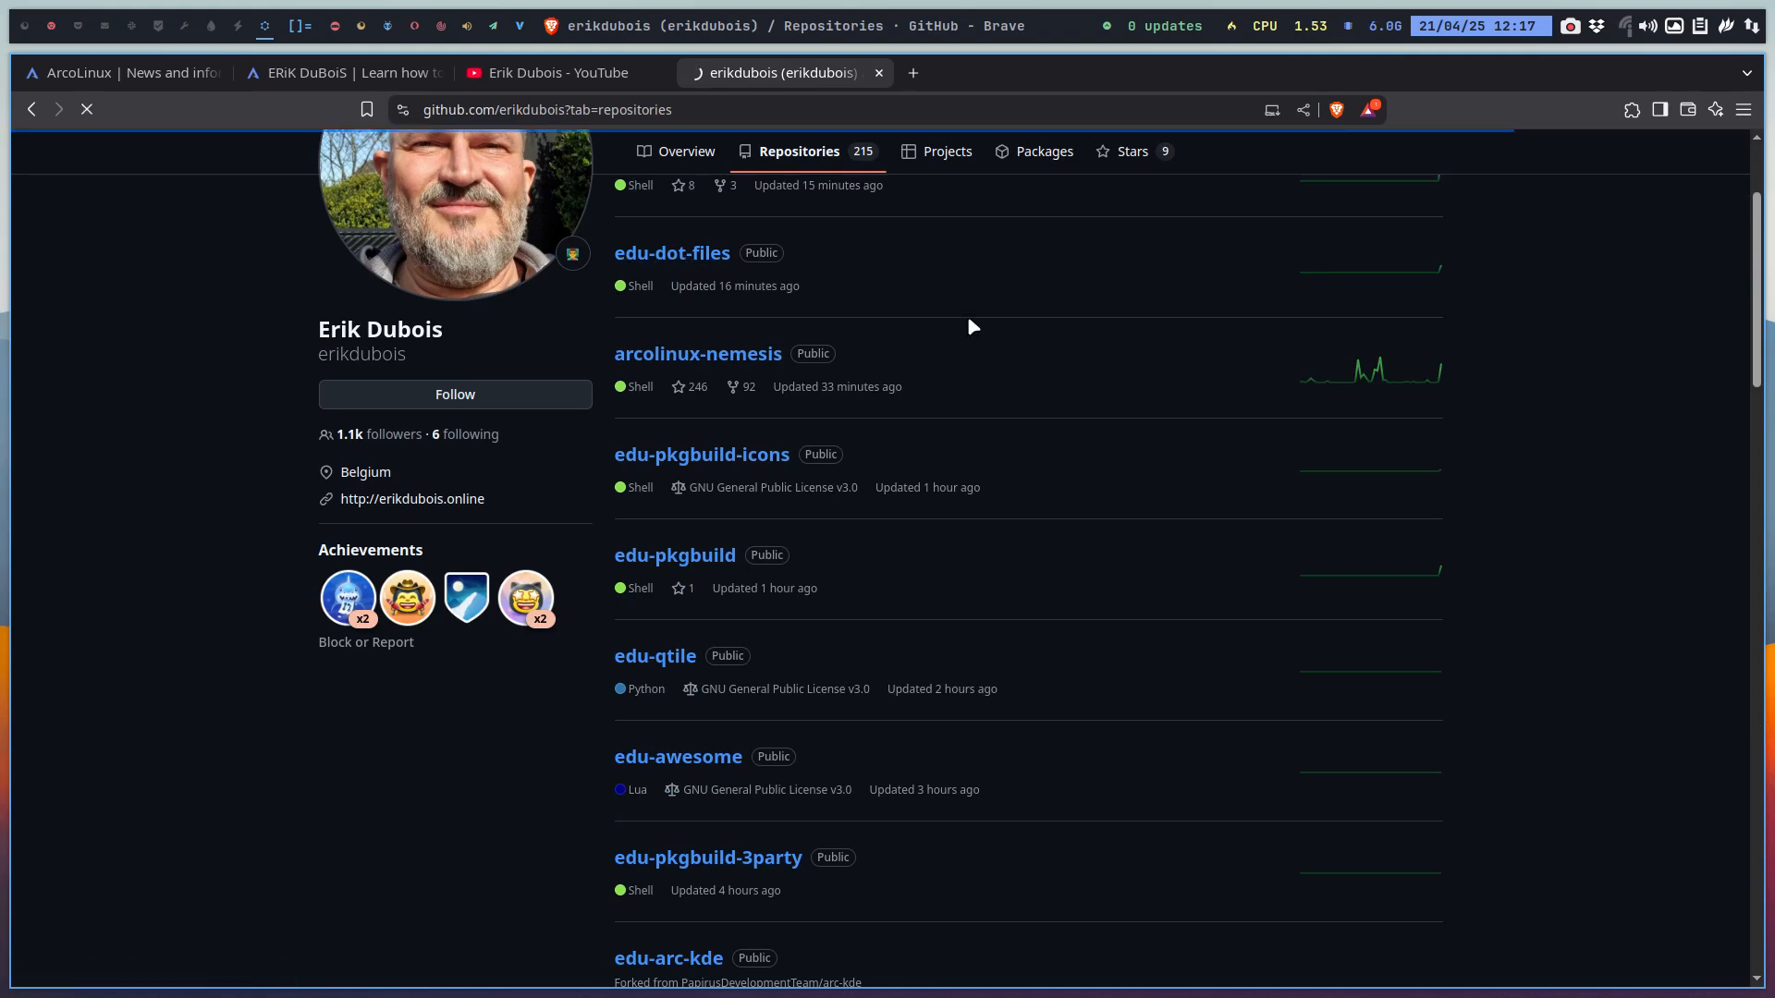
click(673, 253)
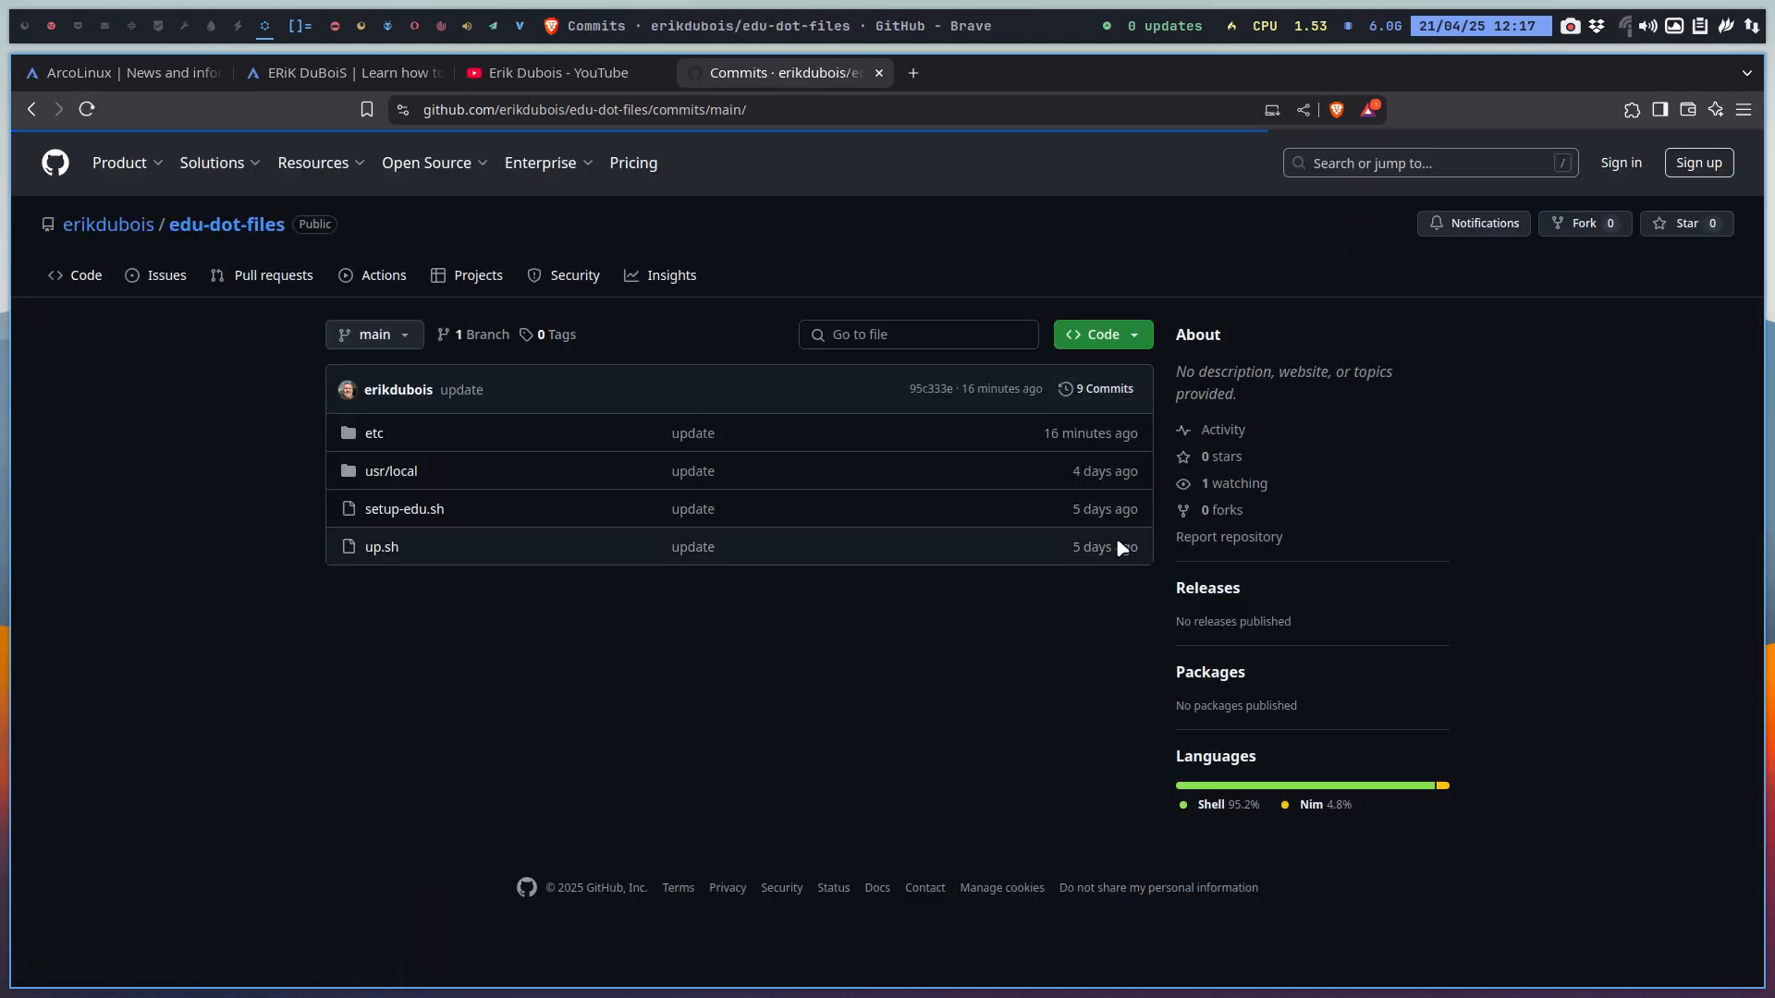
Step: Open the newest update commit showing the added apply_environment function
click(1096, 389)
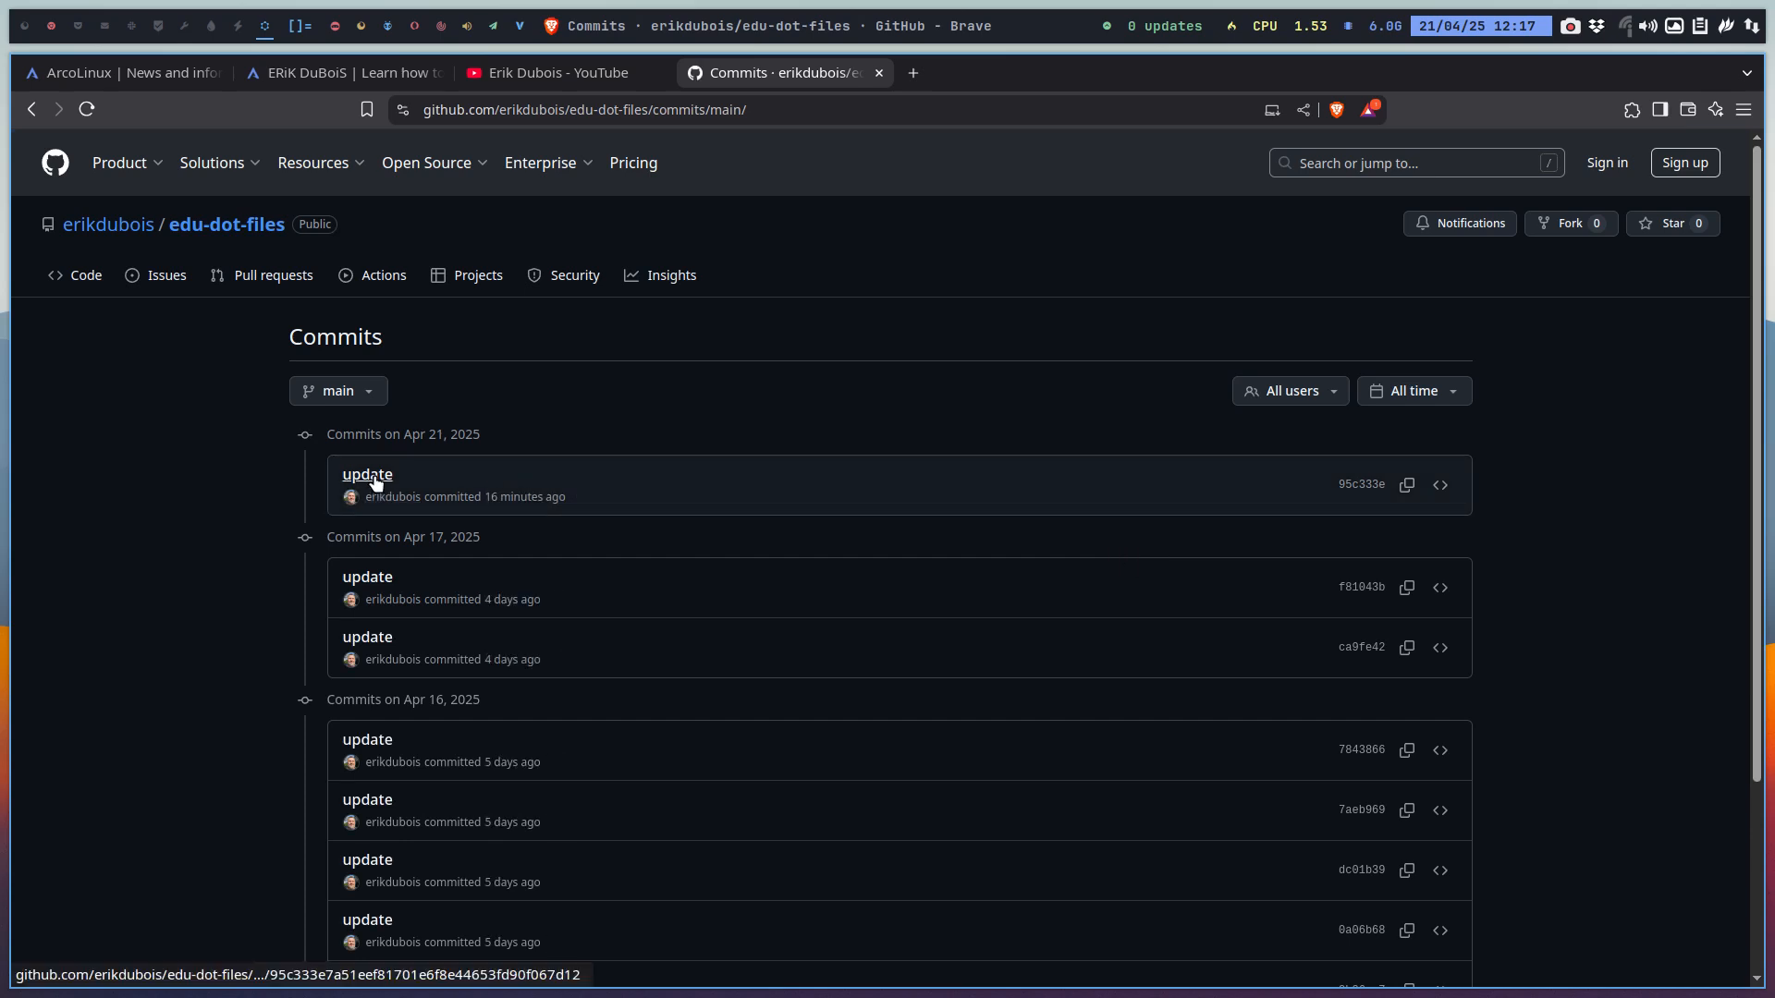
click(366, 475)
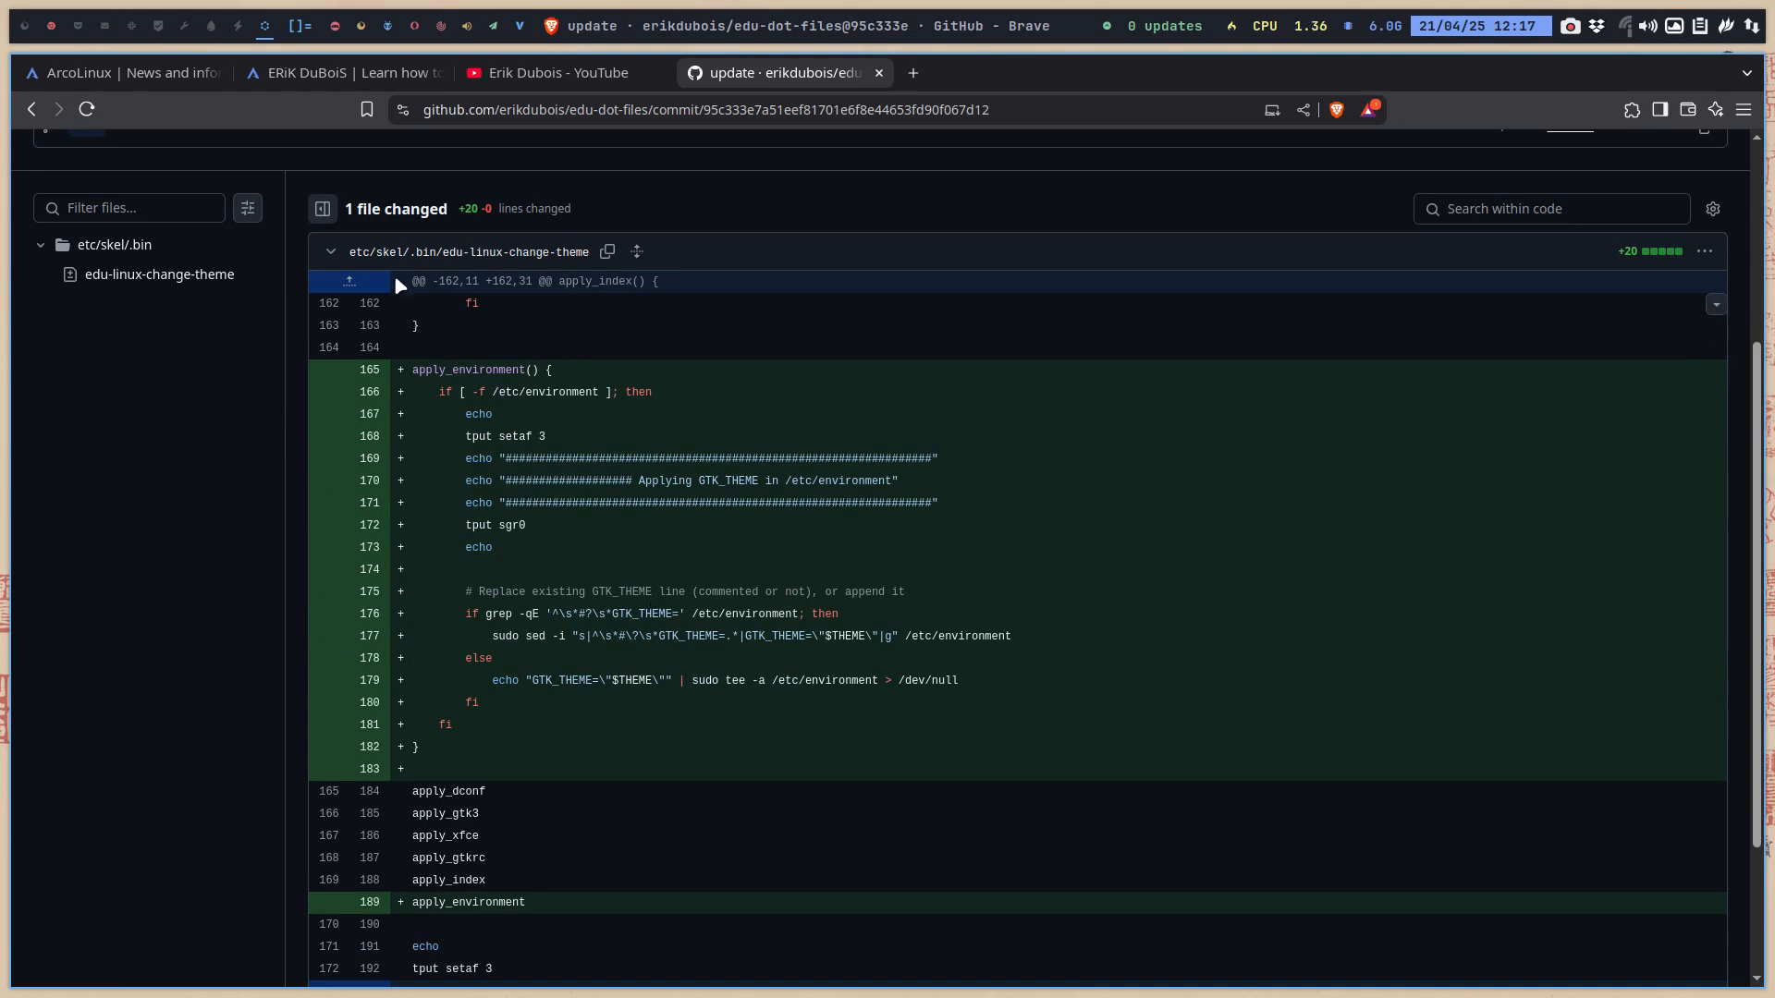
mouse_move(468, 252)
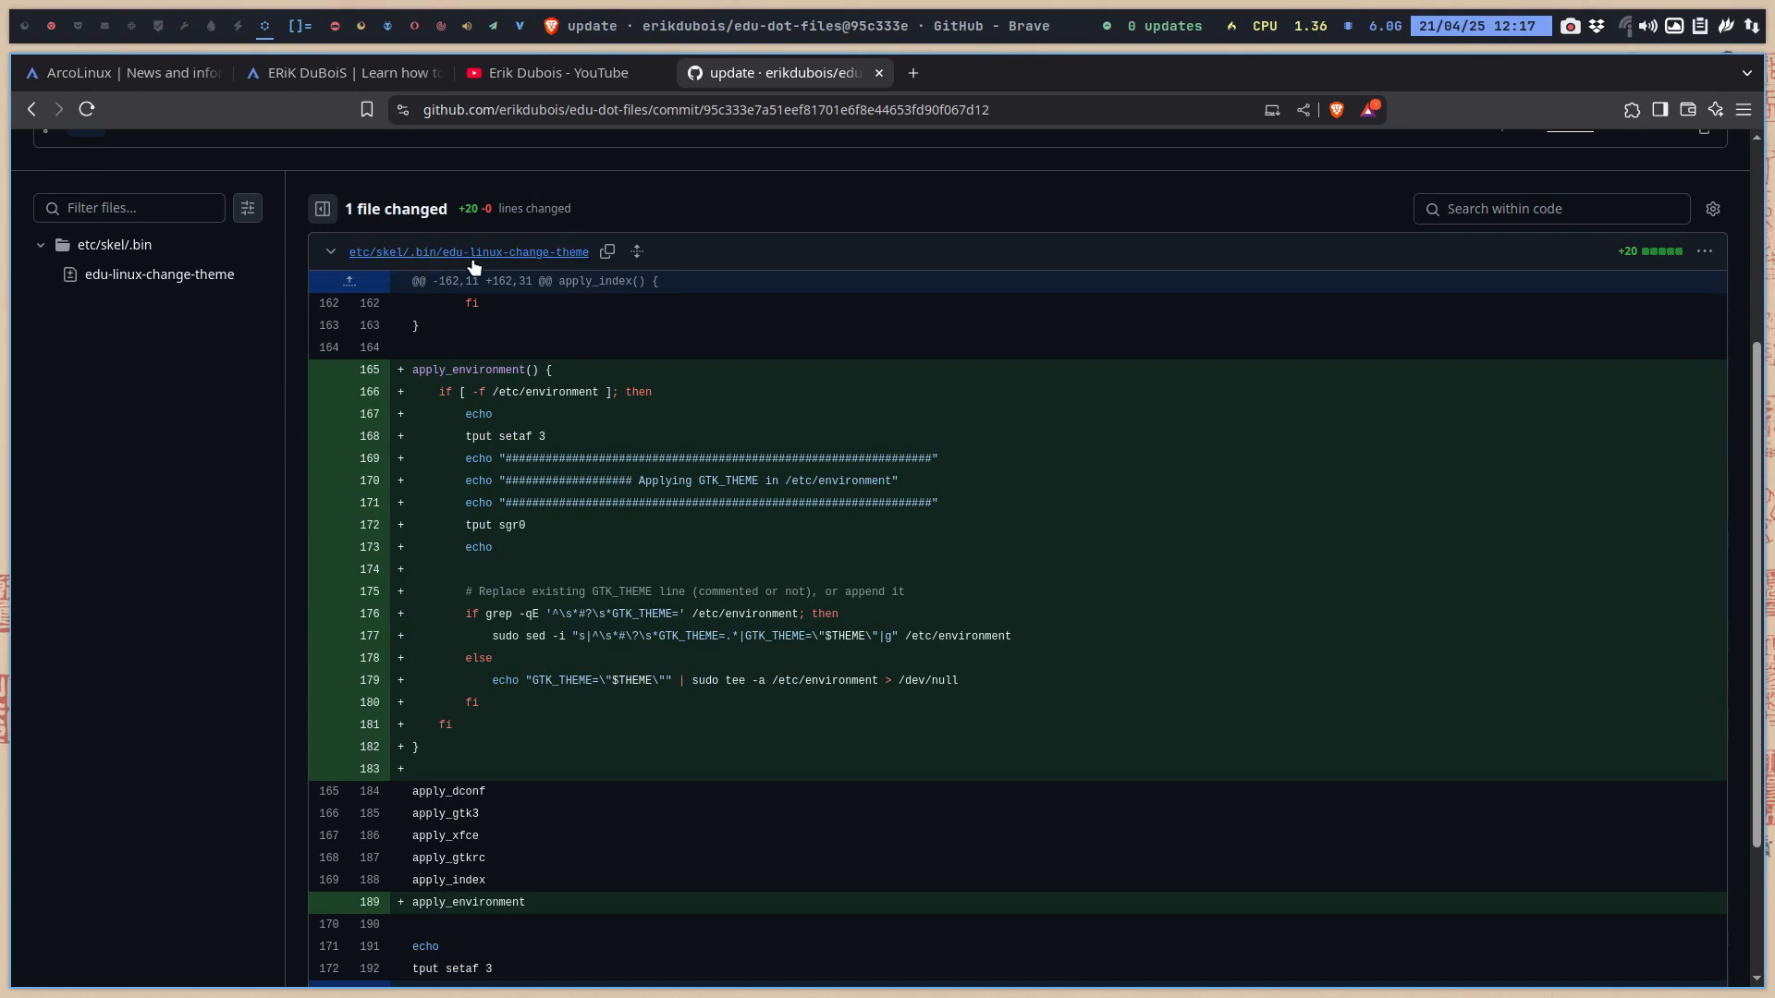
mouse_move(321, 580)
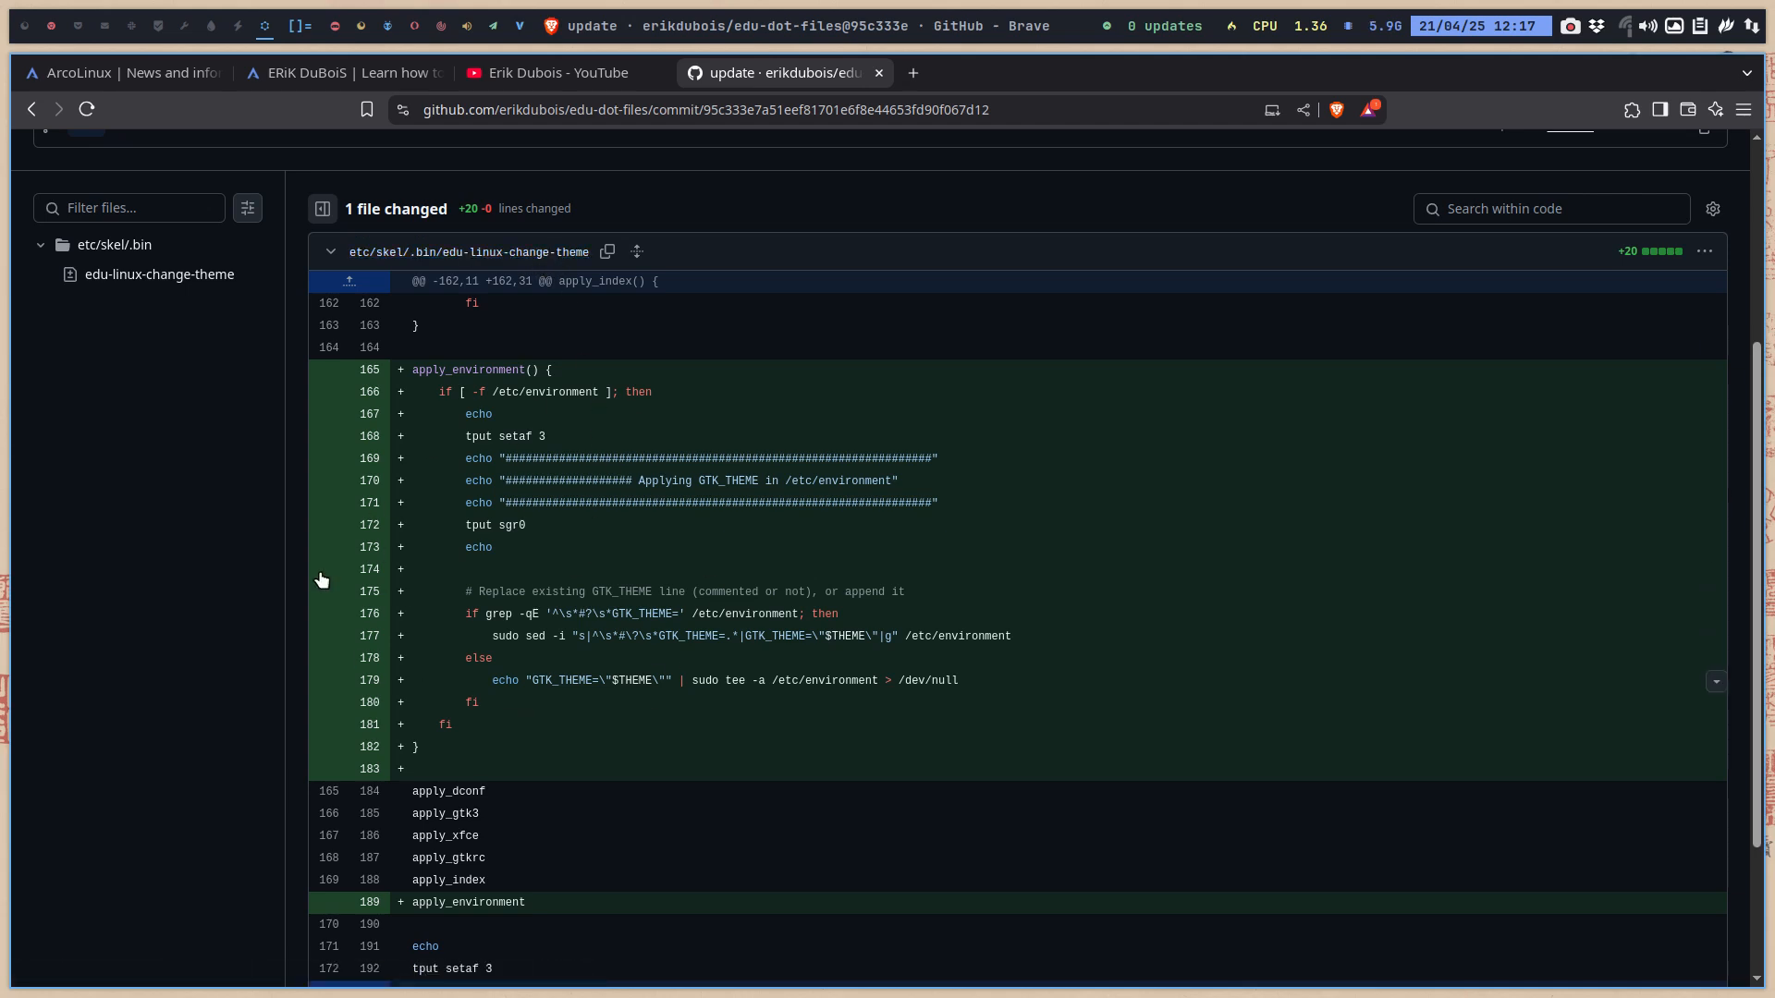
mouse_move(475, 780)
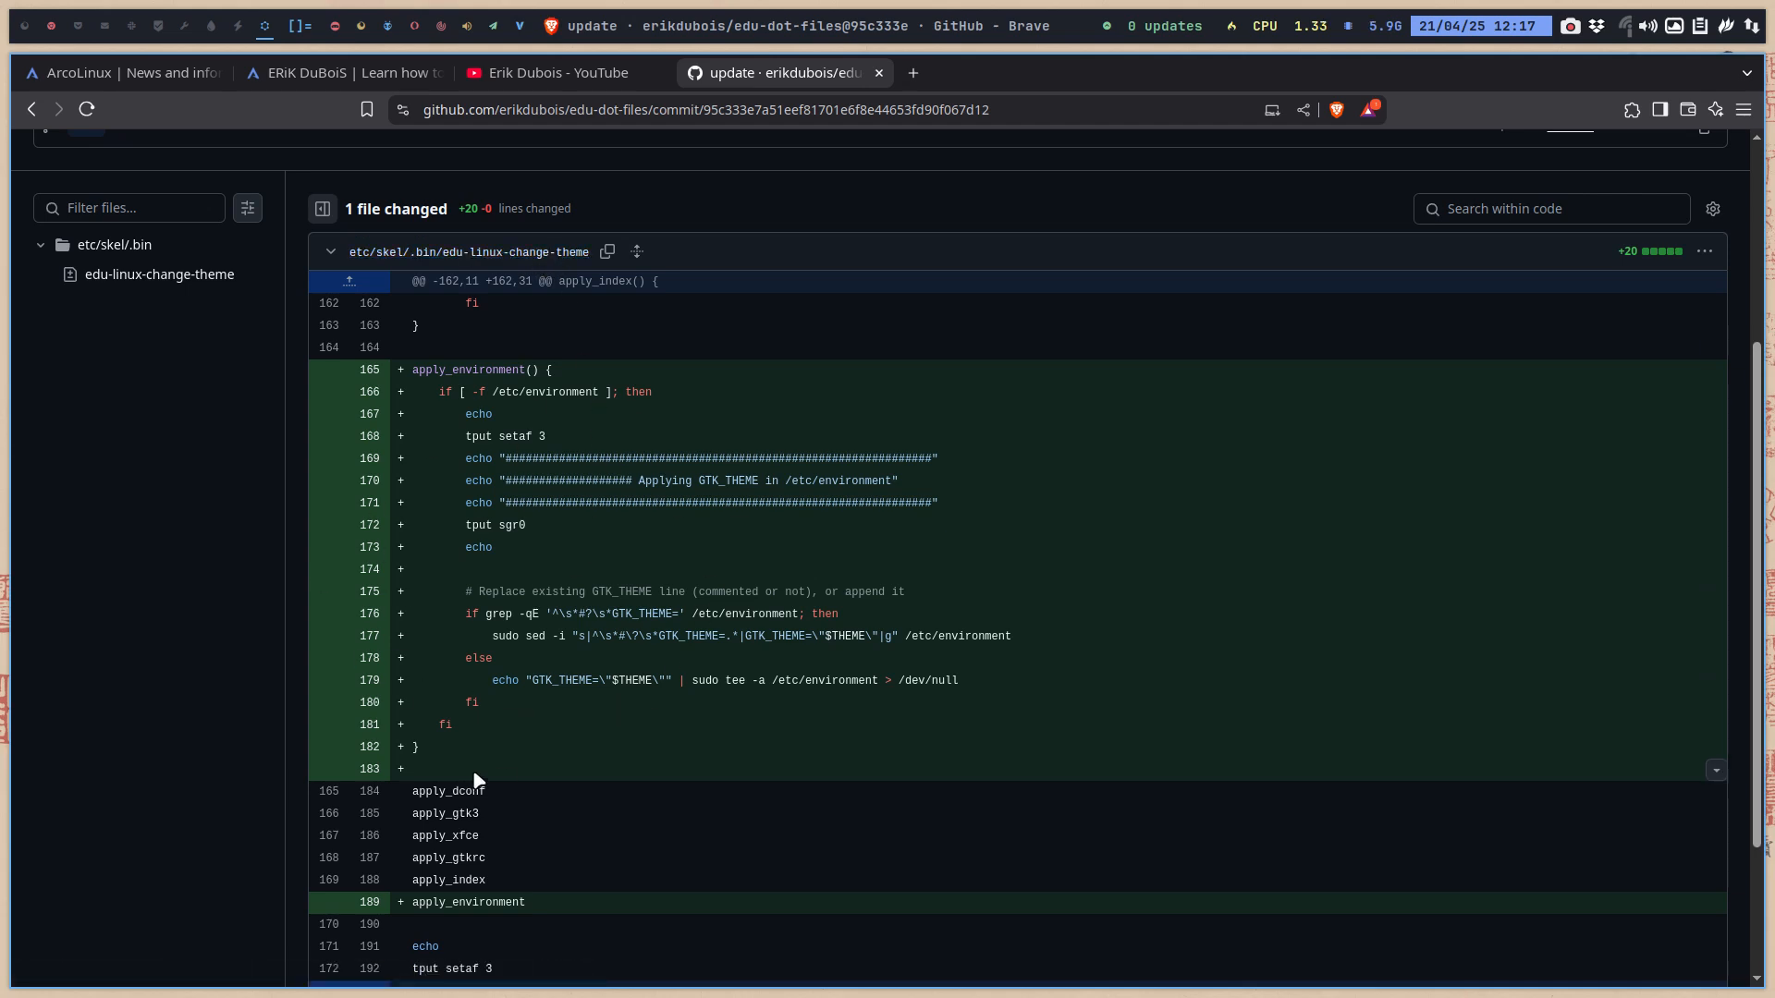